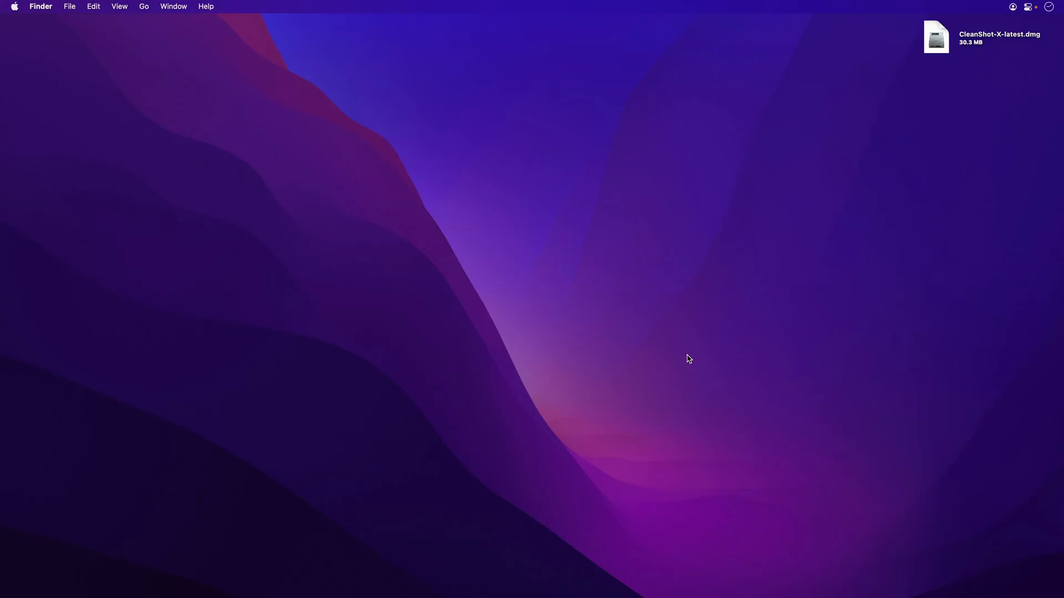
pyautogui.moveTo(871, 141)
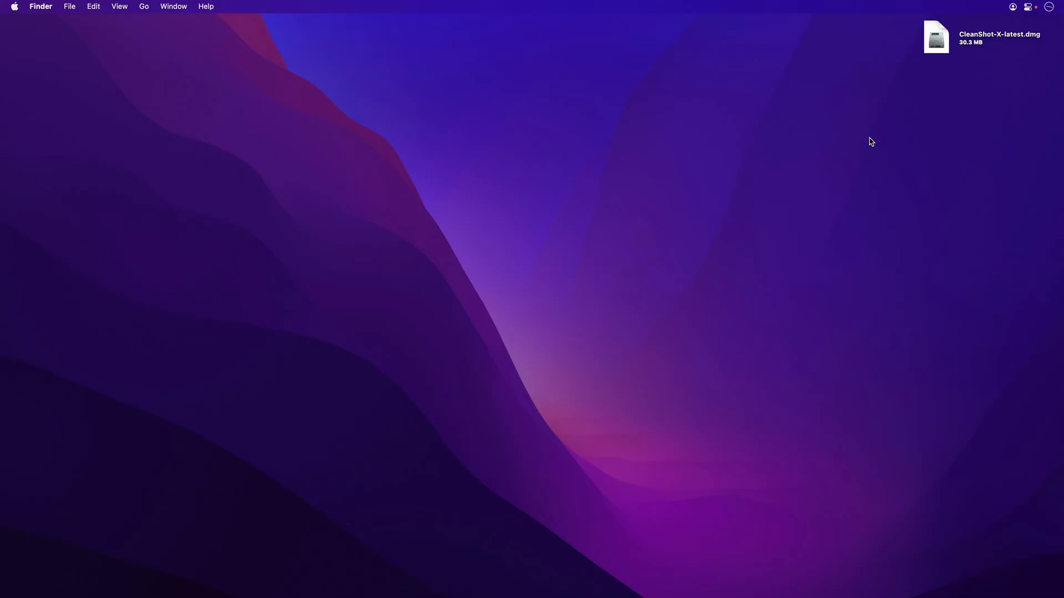
# Step: Open the CleanShot-X-latest.dmg disk image, then eject the CleanShot X volume
pyautogui.doubleClick(935, 37)
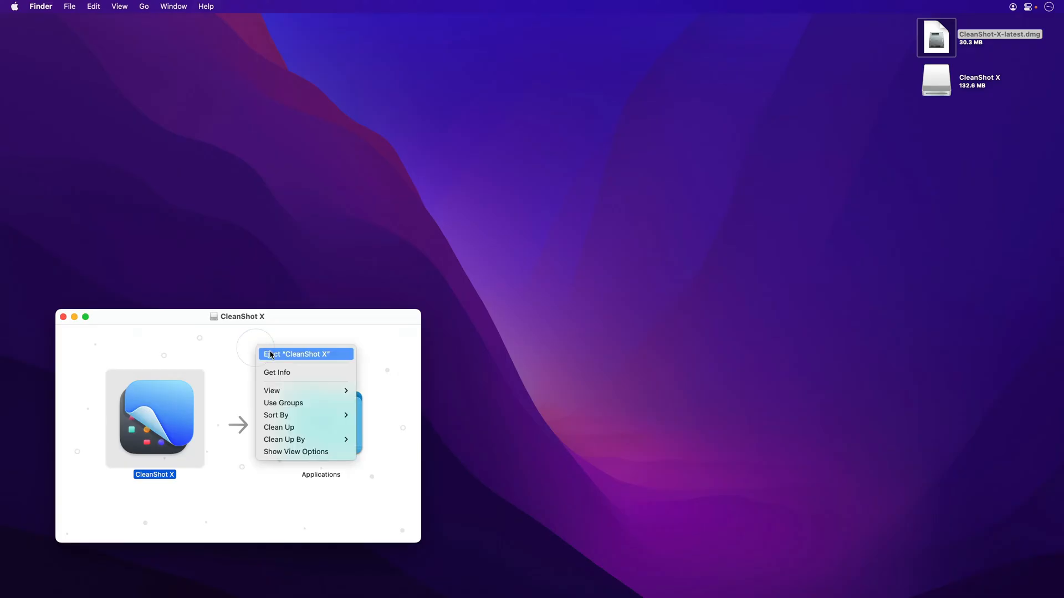
pyautogui.rightClick(936, 38)
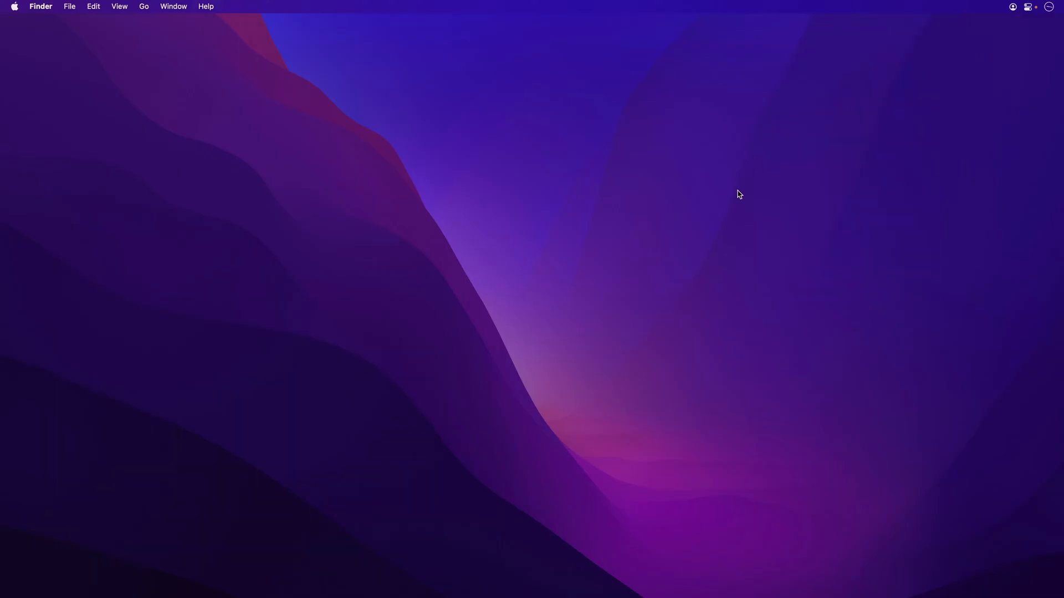
# Step: Launch CleanShot X from Spotlight and approve the downloaded-app security warning
pyautogui.press('cmd+space')
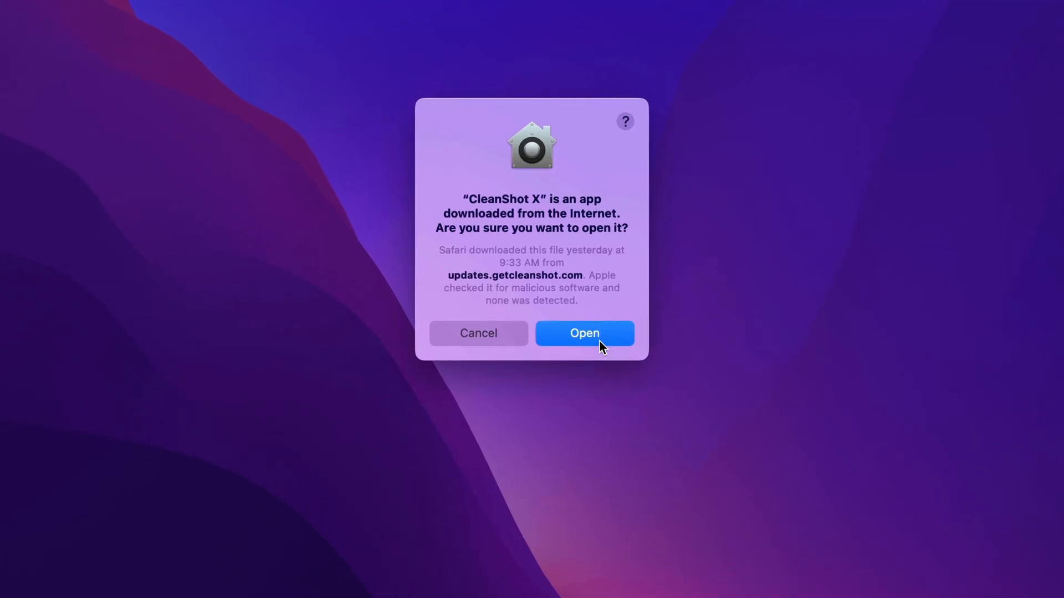
pyautogui.click(584, 333)
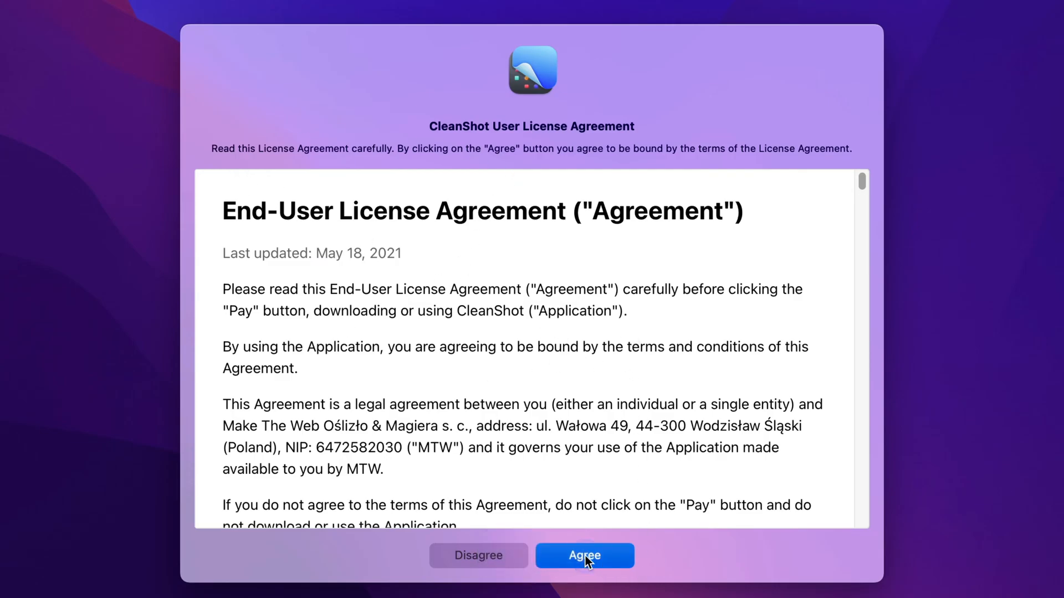
# Step: Accept the license agreement and activate CleanShot X with the pasted license key
pyautogui.click(584, 556)
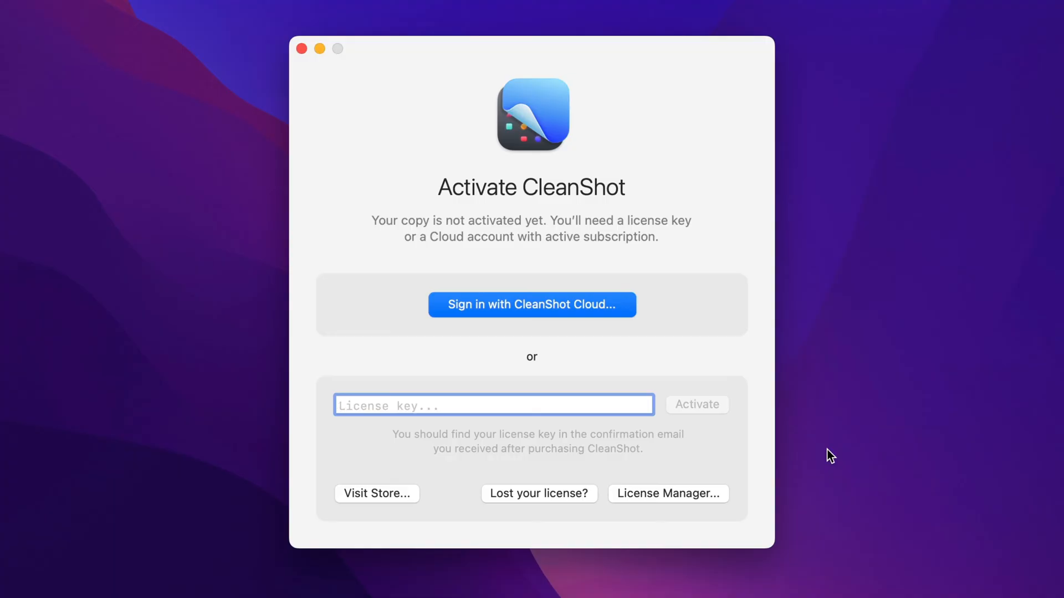
pyautogui.moveTo(599, 319)
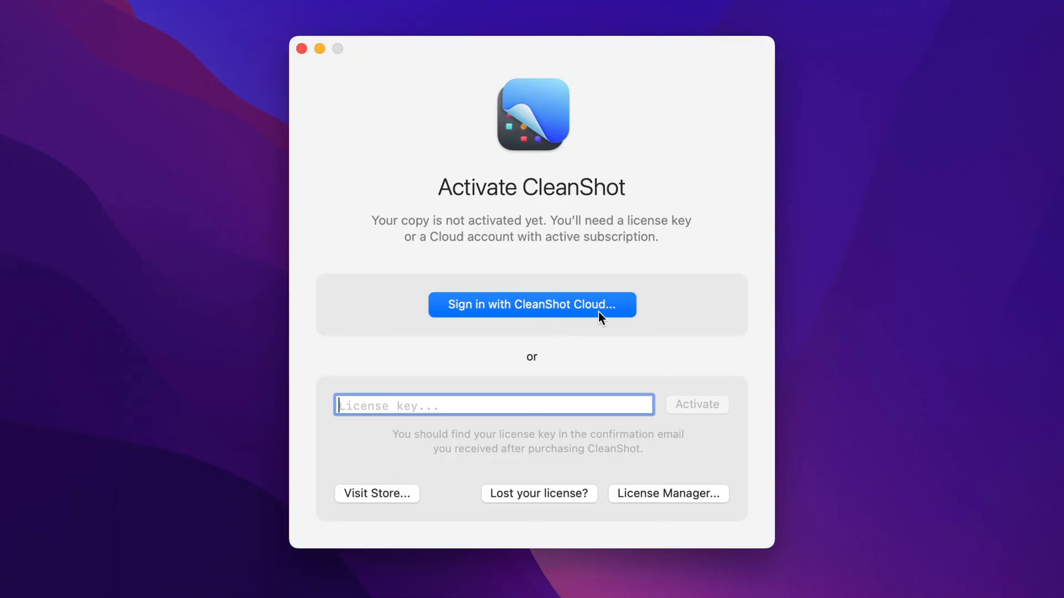
pyautogui.moveTo(435, 402)
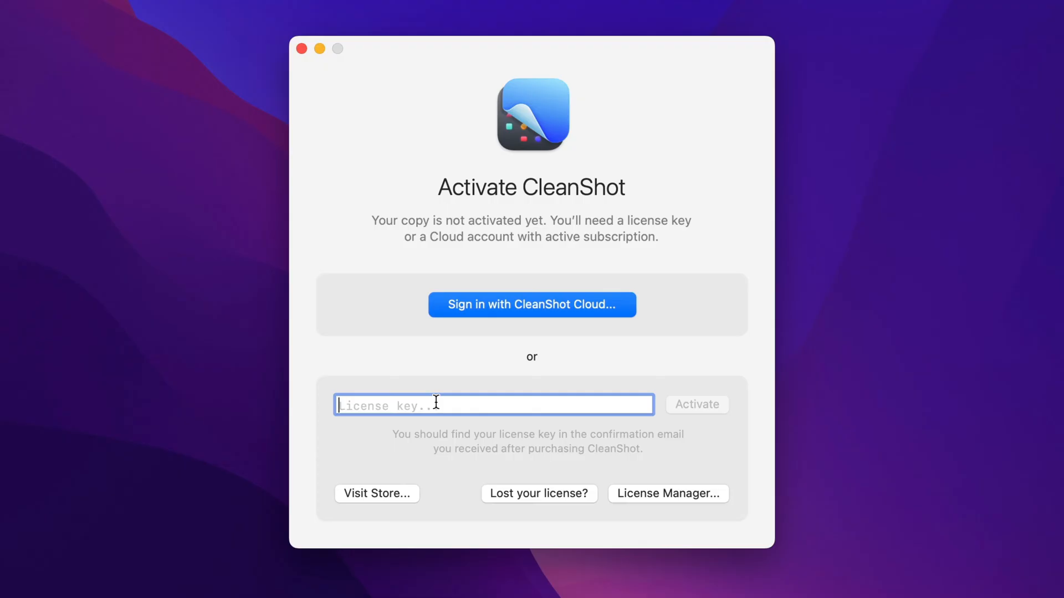
pyautogui.press('cmd+v')
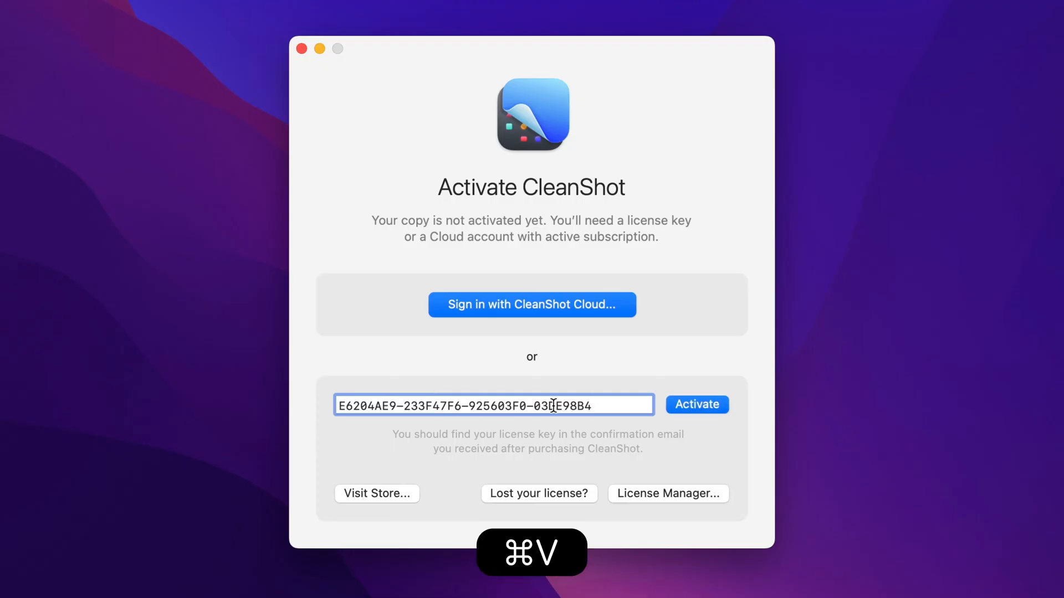
pyautogui.click(696, 405)
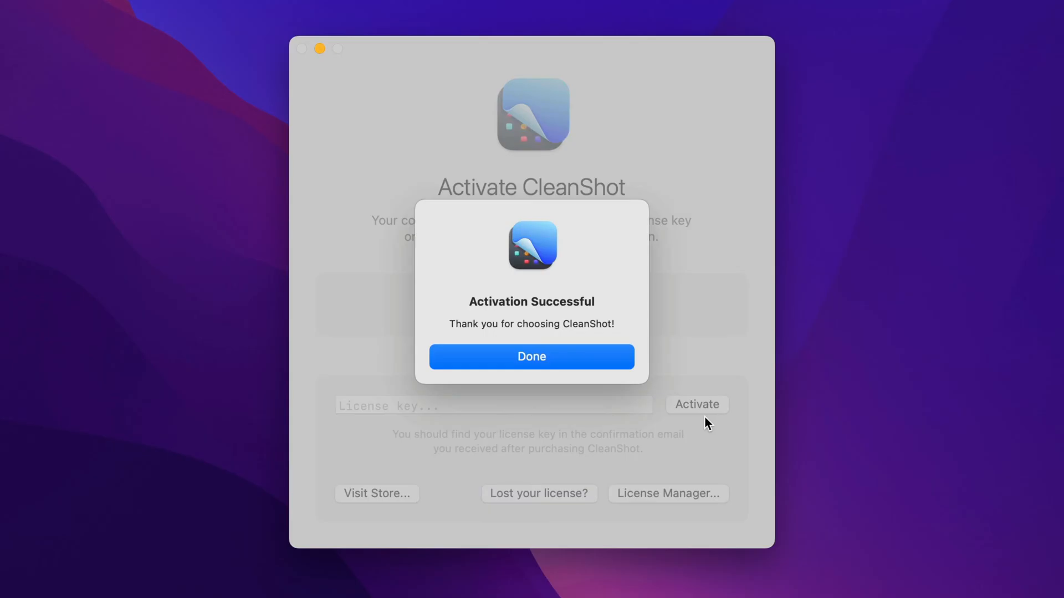
pyautogui.click(531, 357)
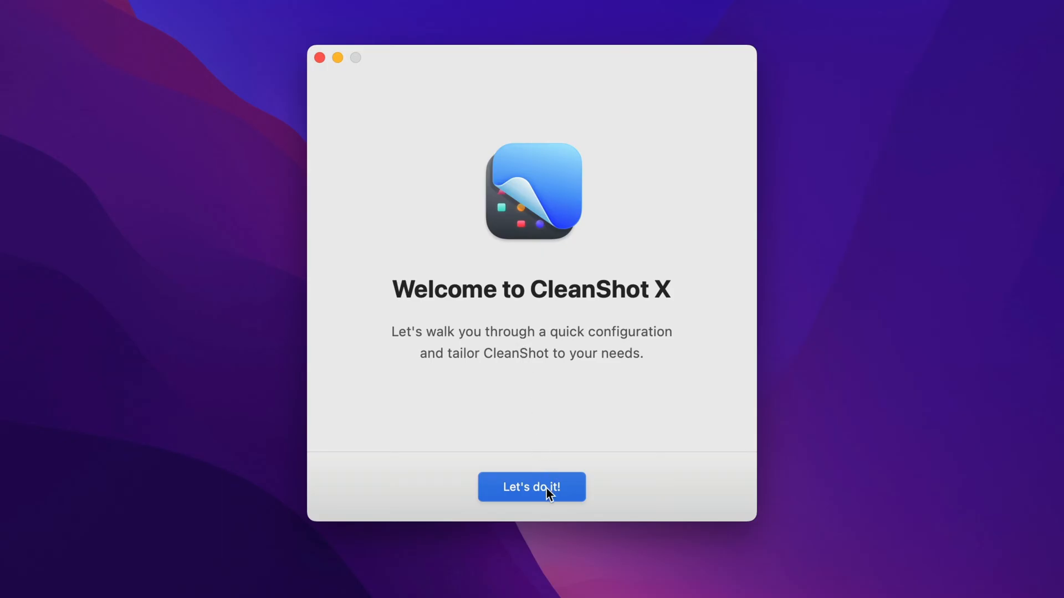
# Step: Start the guided setup and make CleanShot X the default screenshot tool
pyautogui.click(532, 487)
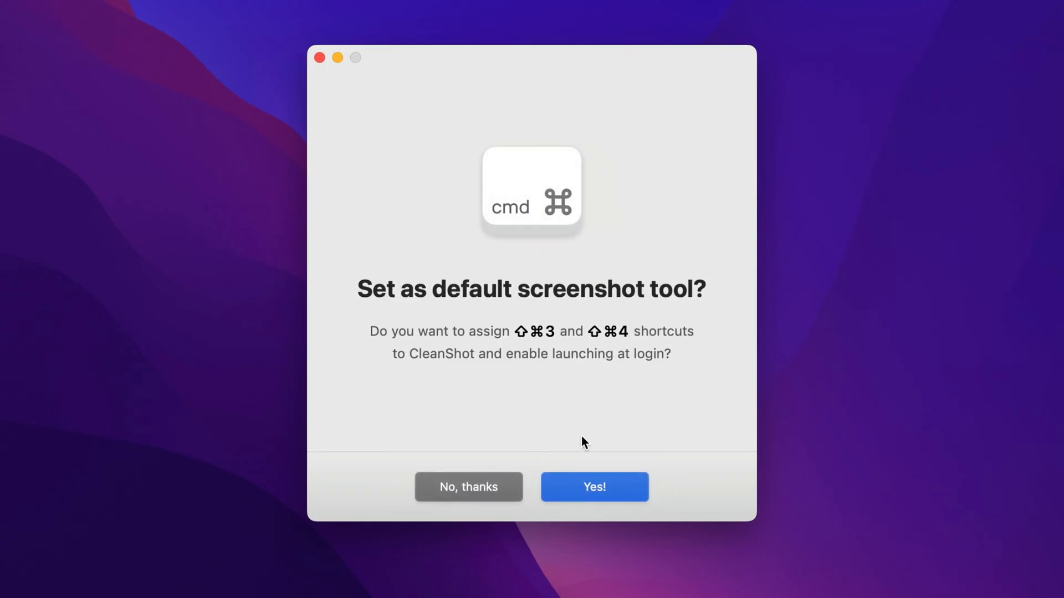
pyautogui.moveTo(580, 354)
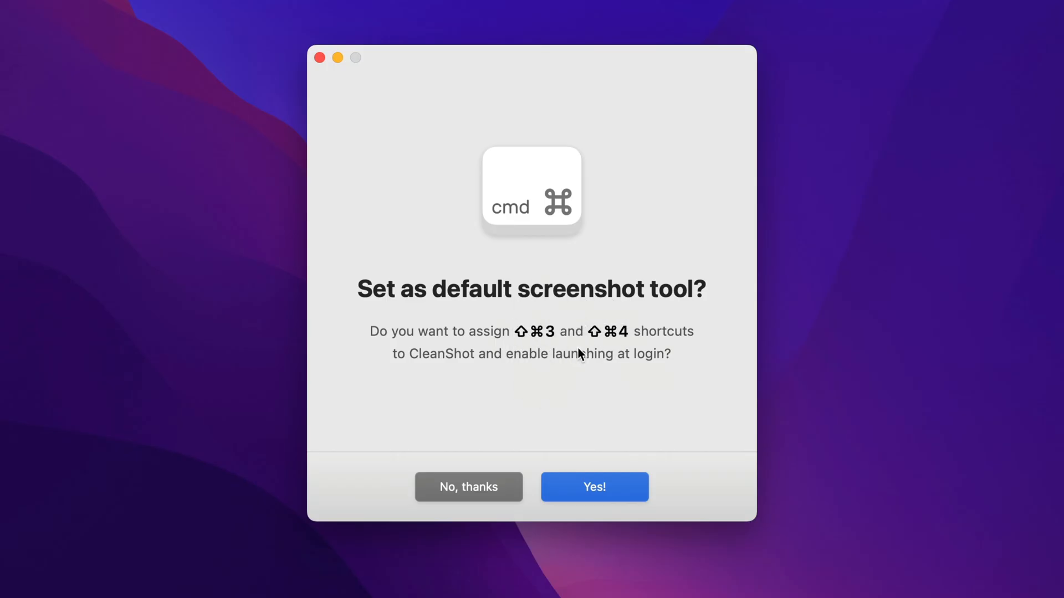
pyautogui.moveTo(612, 339)
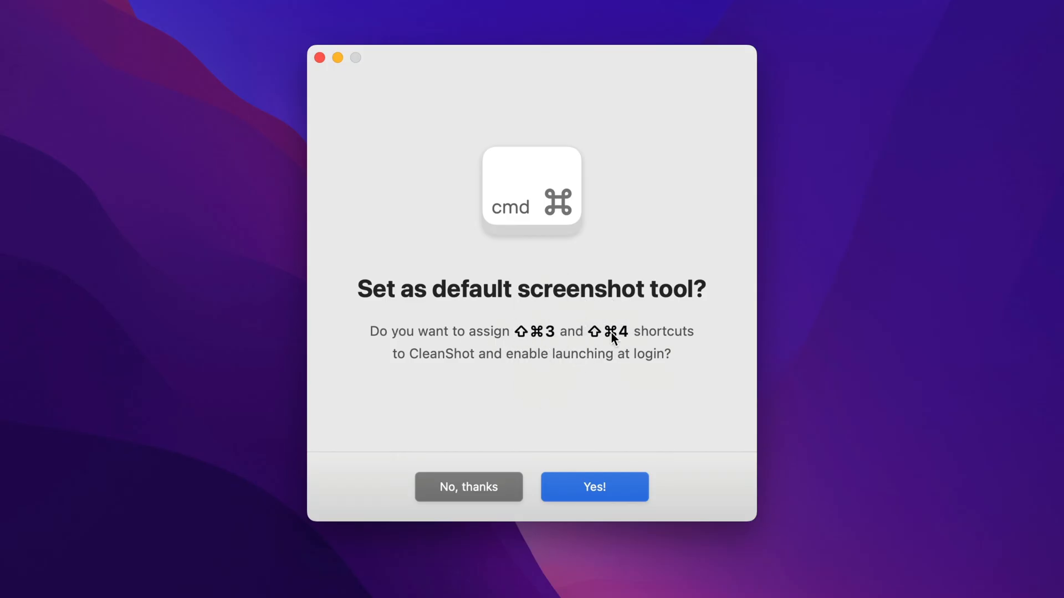
pyautogui.moveTo(568, 361)
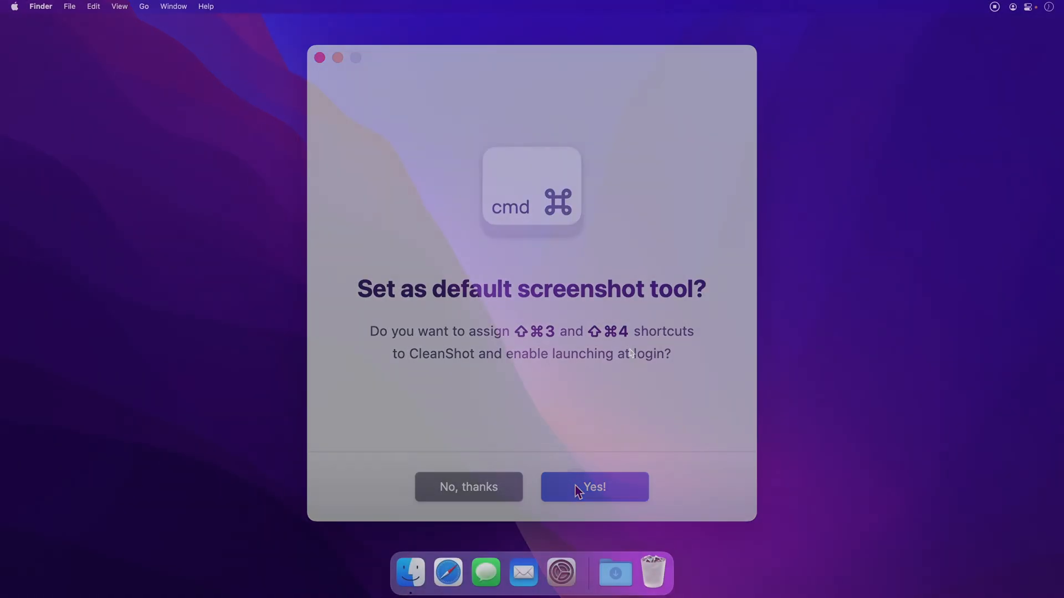
pyautogui.click(593, 487)
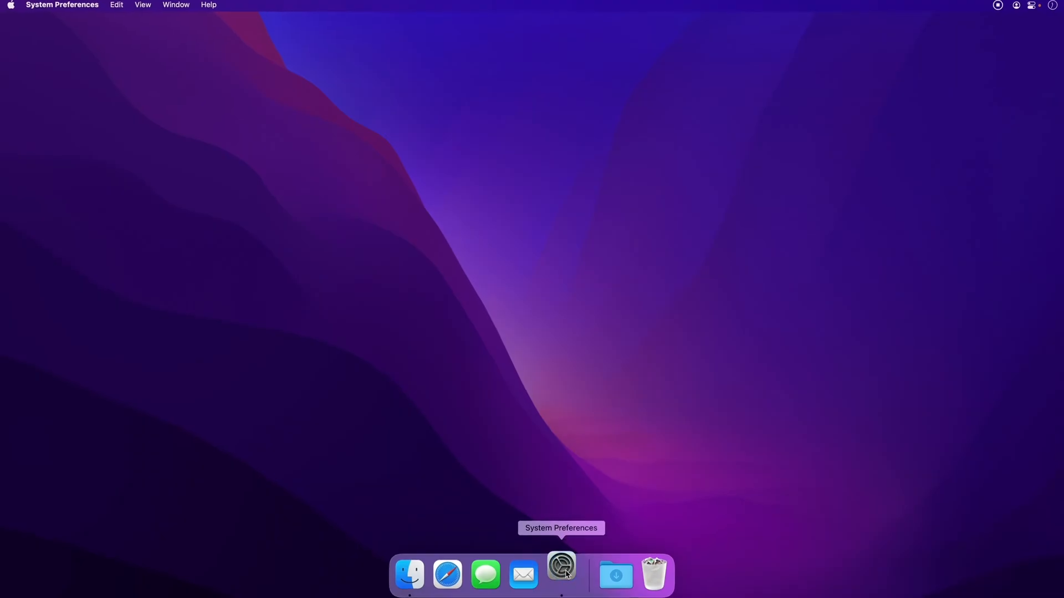
# Step: Disable the built-in macOS save/copy screenshot shortcuts in Keyboard preferences
pyautogui.click(561, 574)
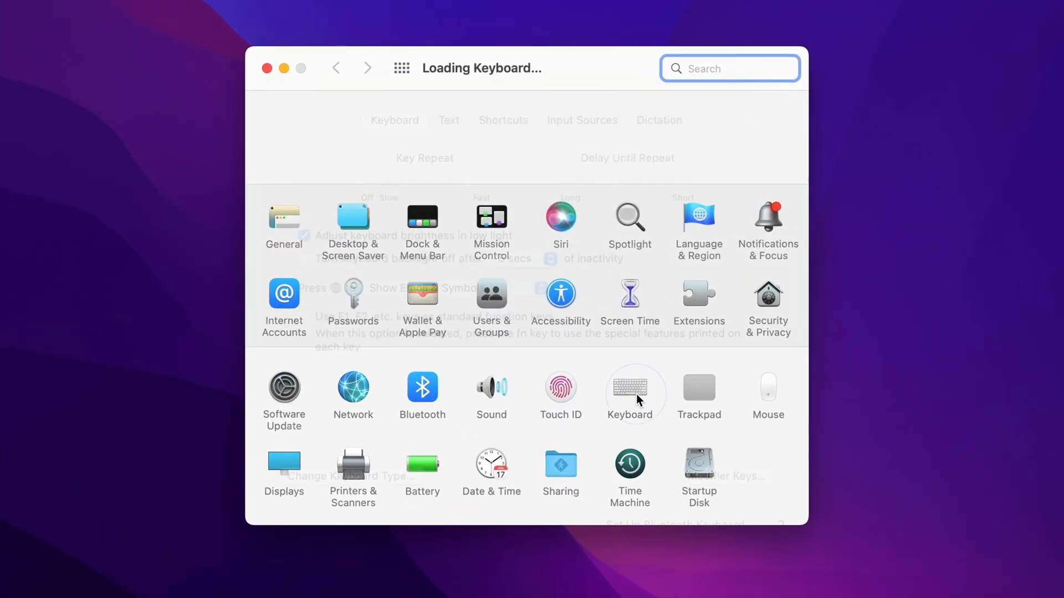
pyautogui.click(633, 392)
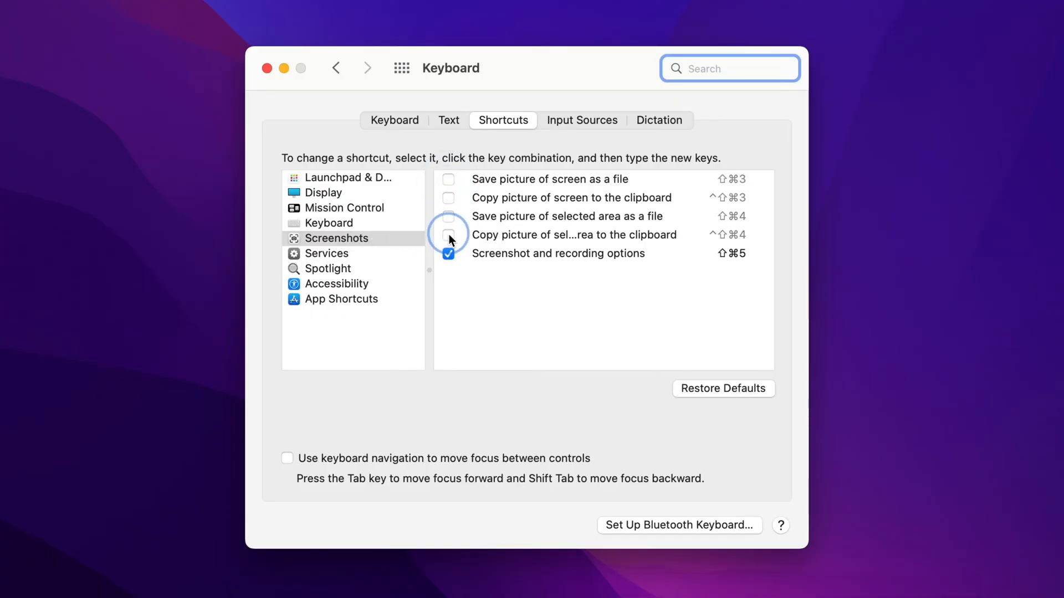
pyautogui.click(448, 254)
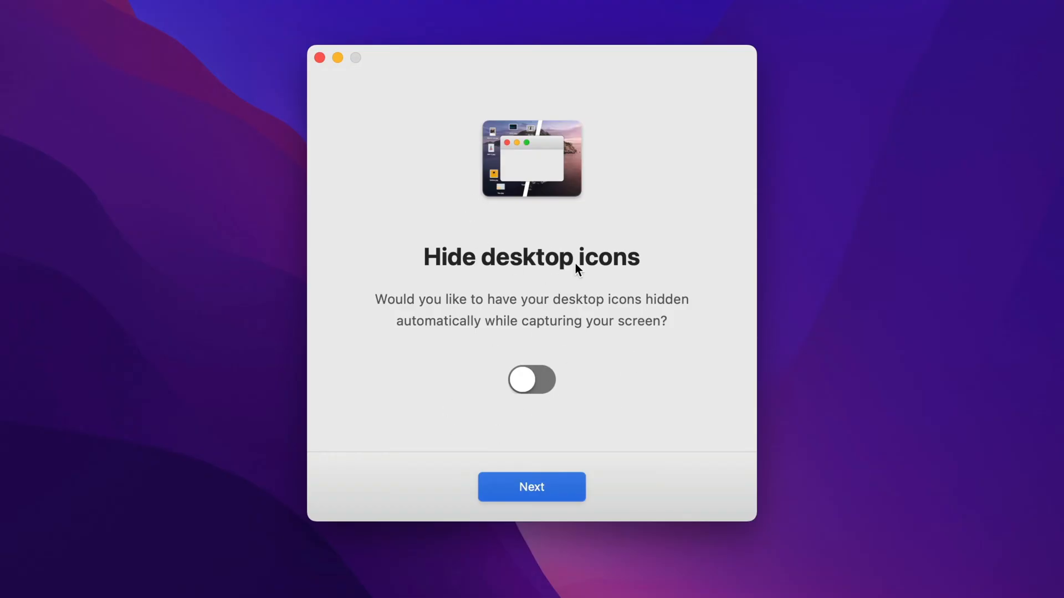
# Step: Turn on Hide desktop icons during capture and advance to the Cloud step
pyautogui.click(532, 379)
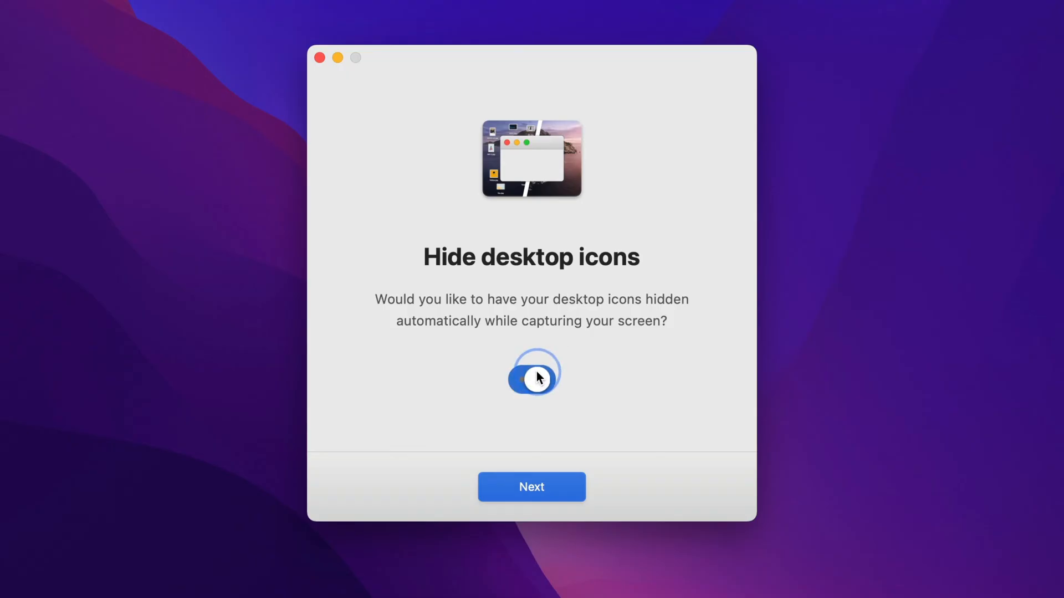
pyautogui.click(532, 379)
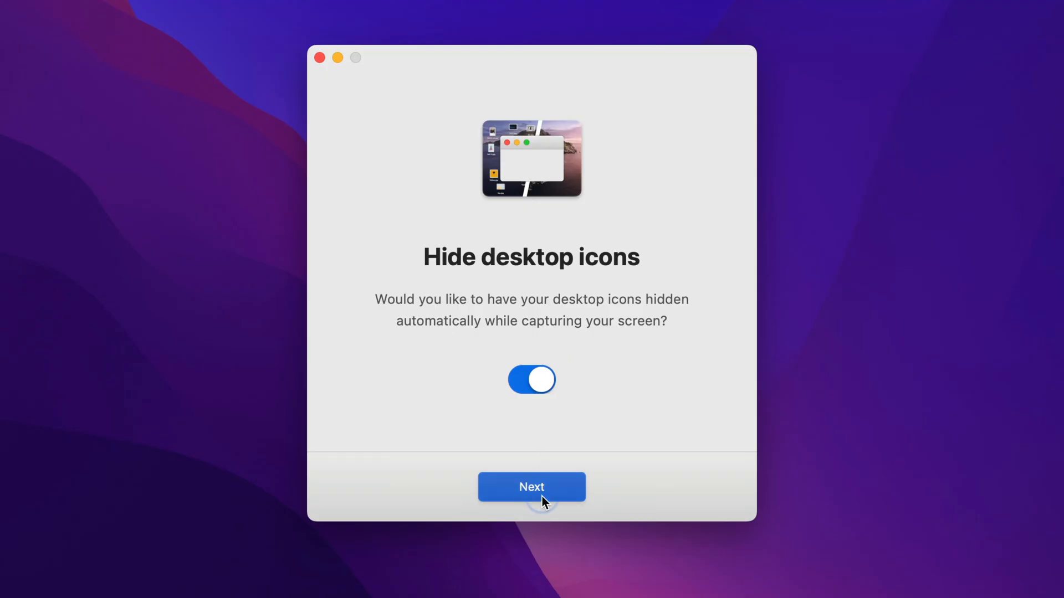
pyautogui.click(532, 487)
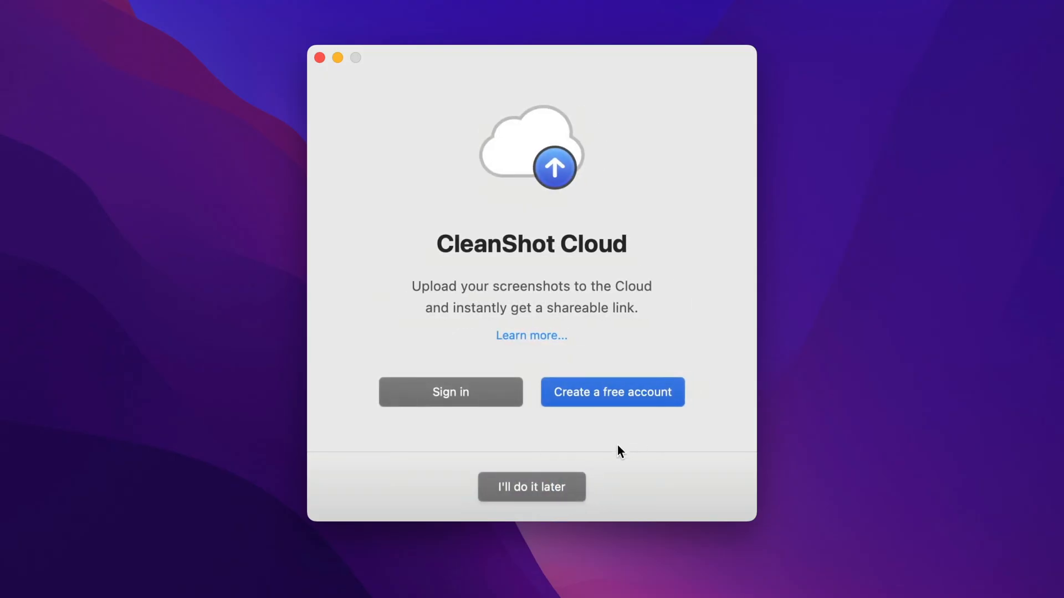
pyautogui.moveTo(477, 333)
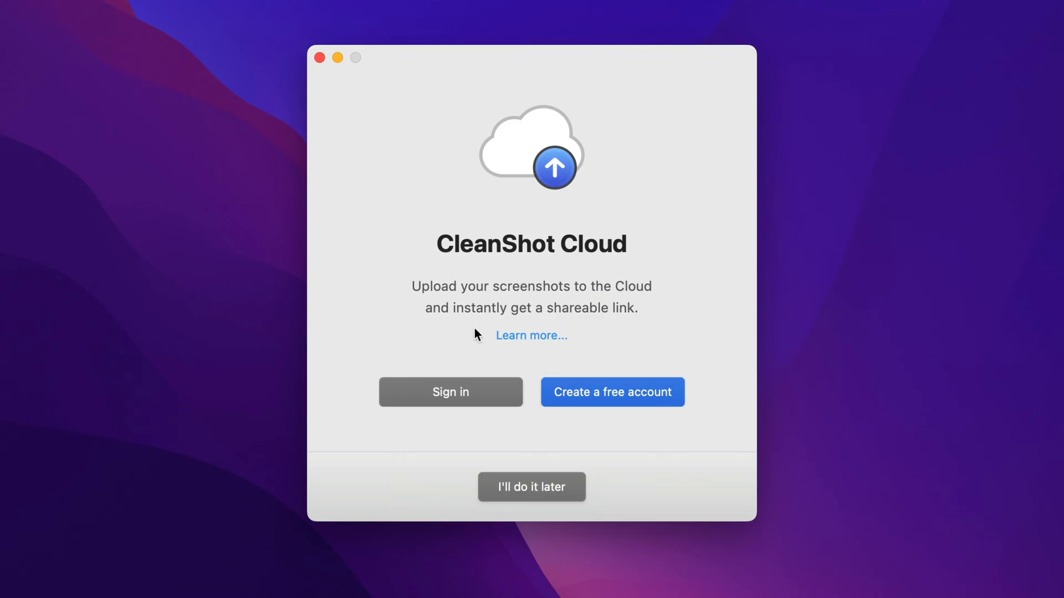
pyautogui.moveTo(616, 395)
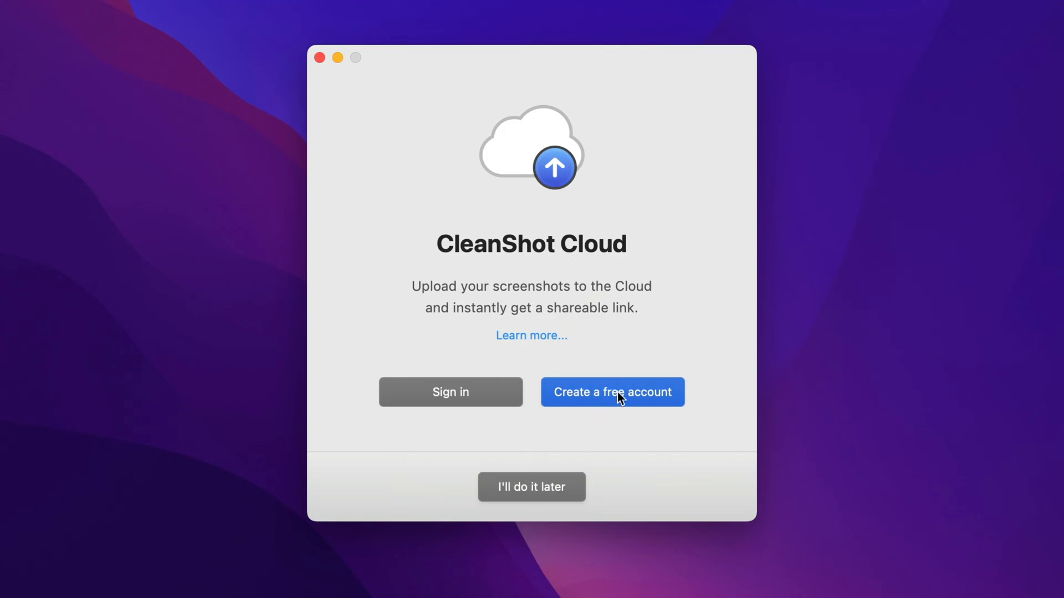
pyautogui.moveTo(450, 406)
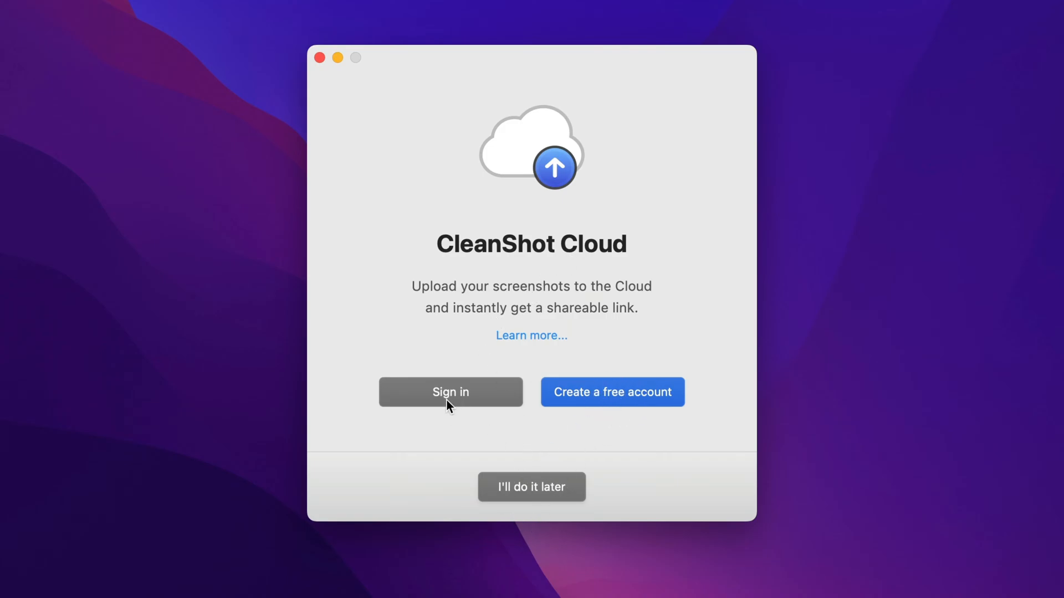
# Step: Sign in to CleanShot Cloud, connect the app, and allow Safari to open CleanShot X
pyautogui.click(449, 393)
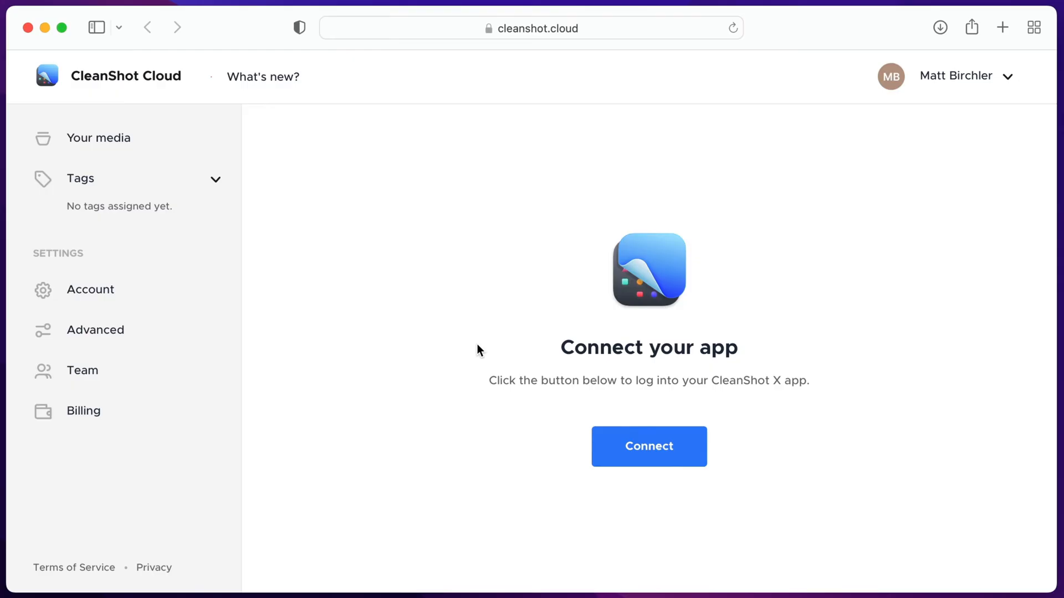
pyautogui.moveTo(620, 484)
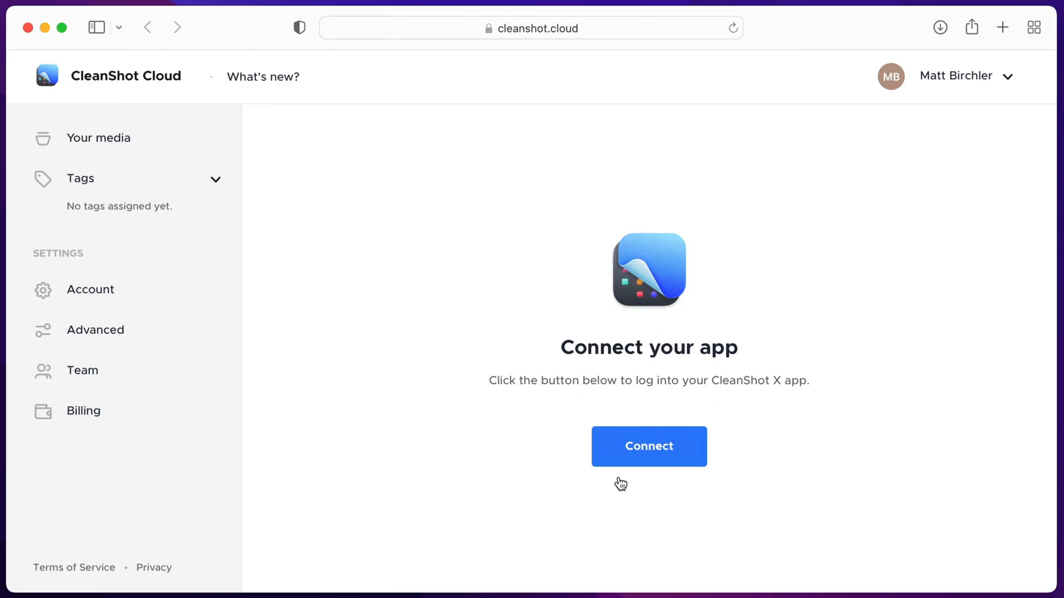
pyautogui.click(648, 446)
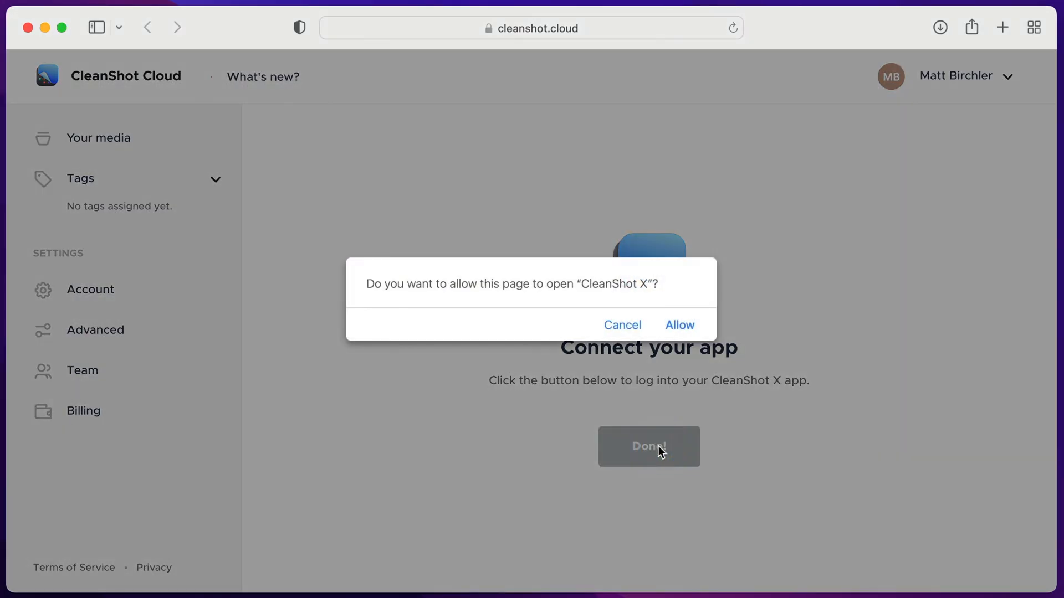
pyautogui.click(679, 326)
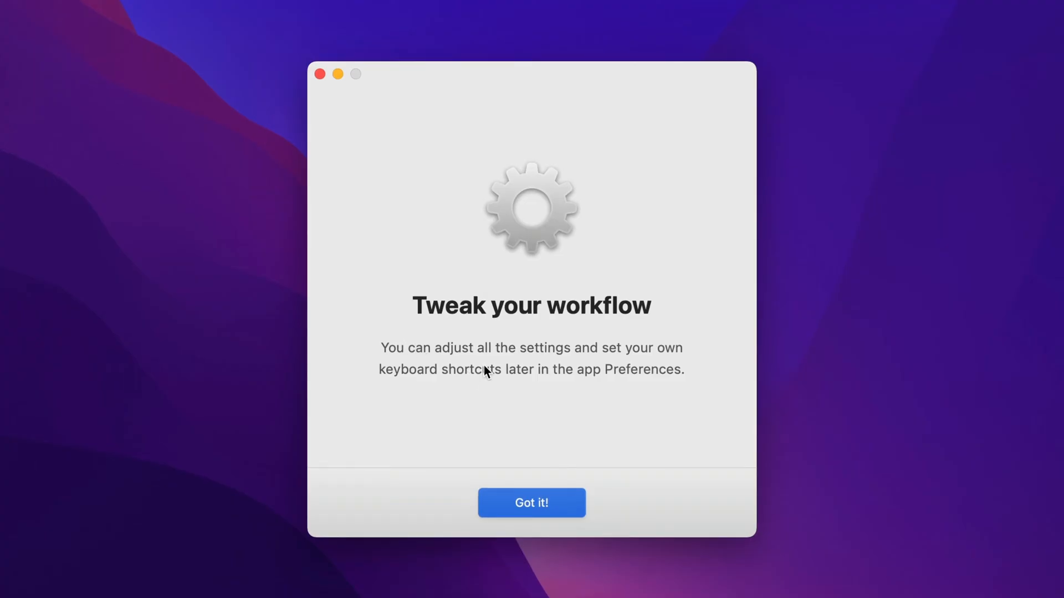
pyautogui.moveTo(669, 372)
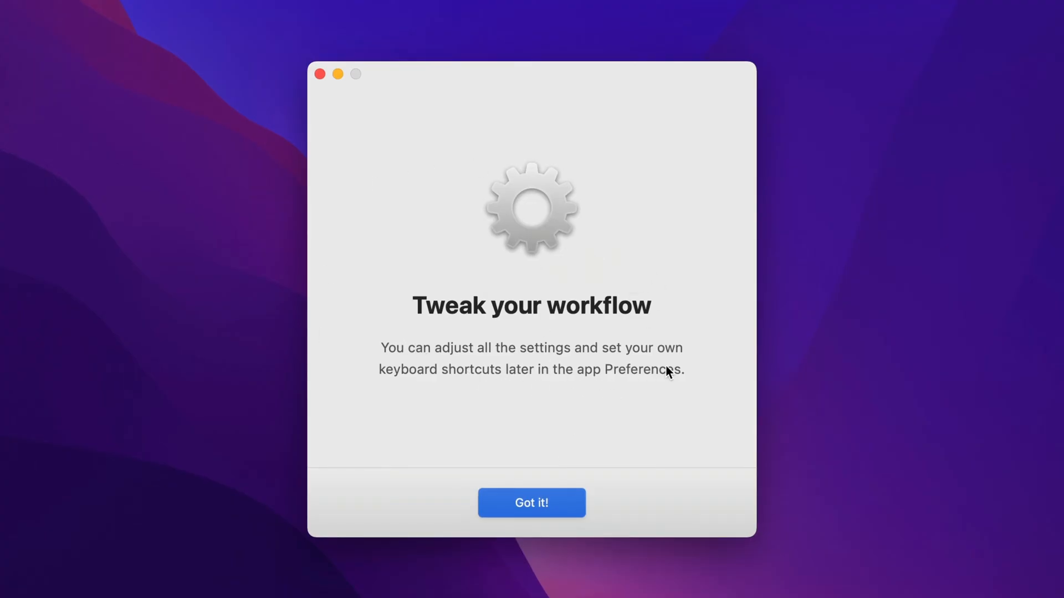
pyautogui.moveTo(556, 510)
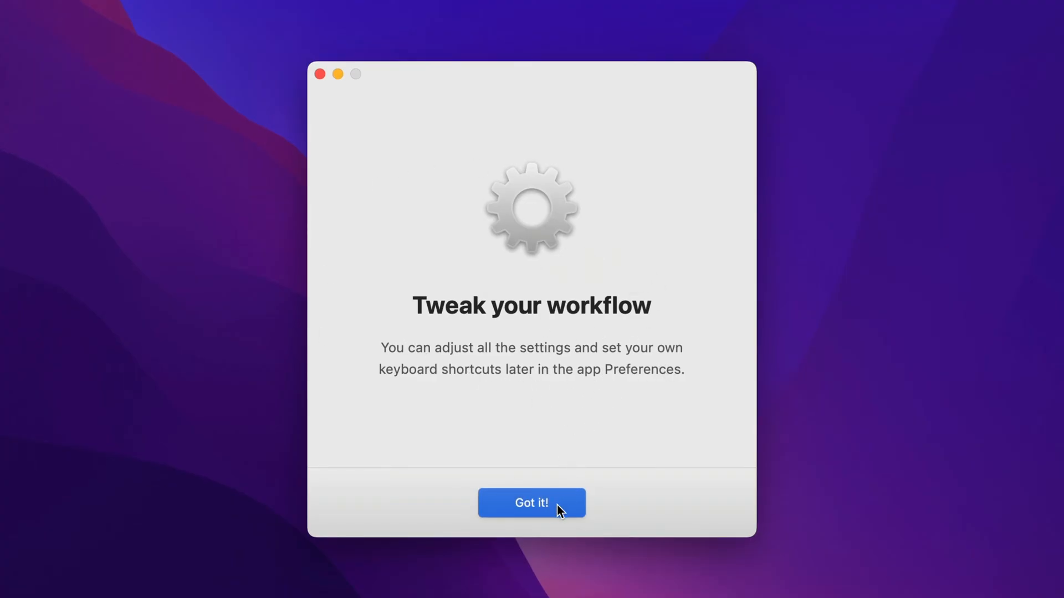
# Step: Dismiss the workflow tips, opt in to usage statistics, and close the Ready to go screen
pyautogui.click(531, 503)
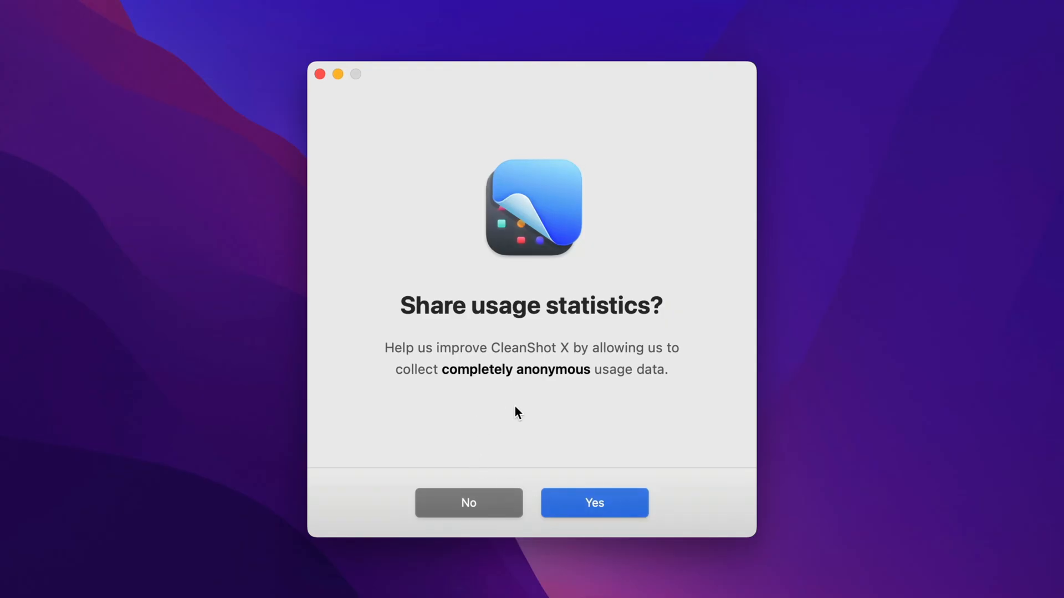
pyautogui.moveTo(546, 505)
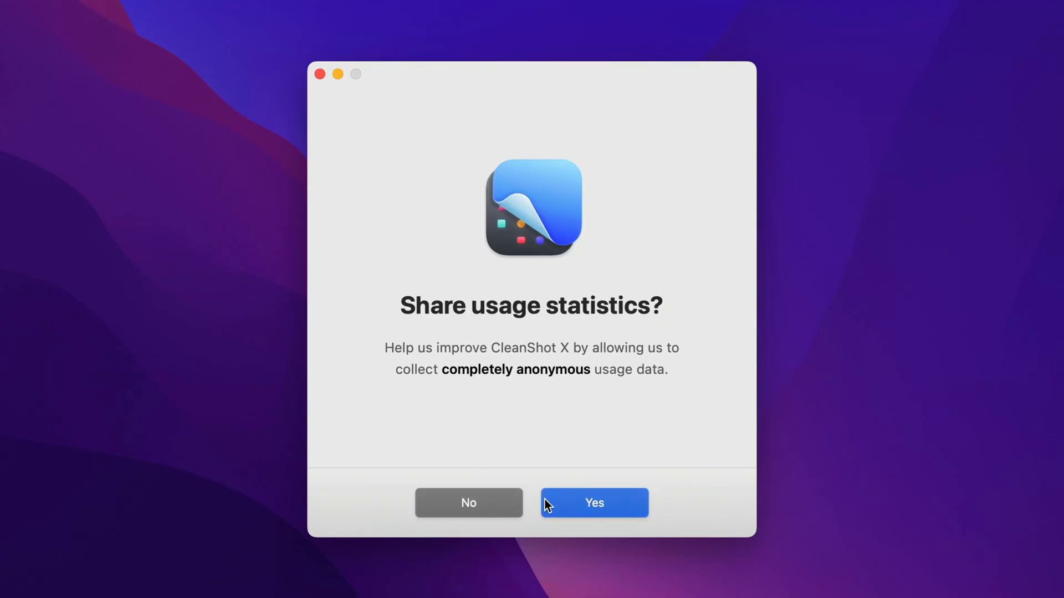
pyautogui.click(593, 503)
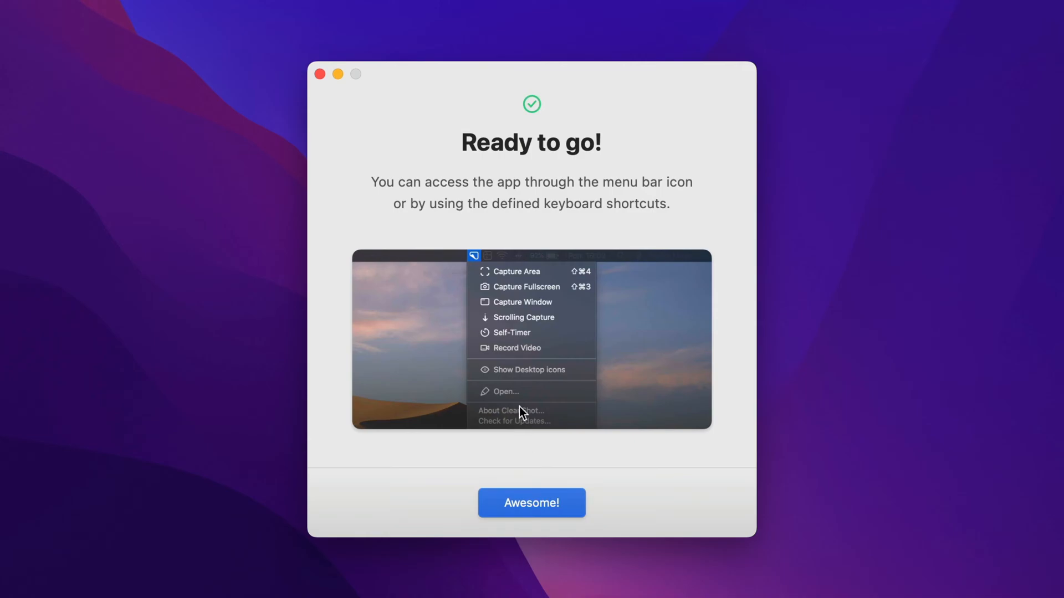
pyautogui.moveTo(531, 503)
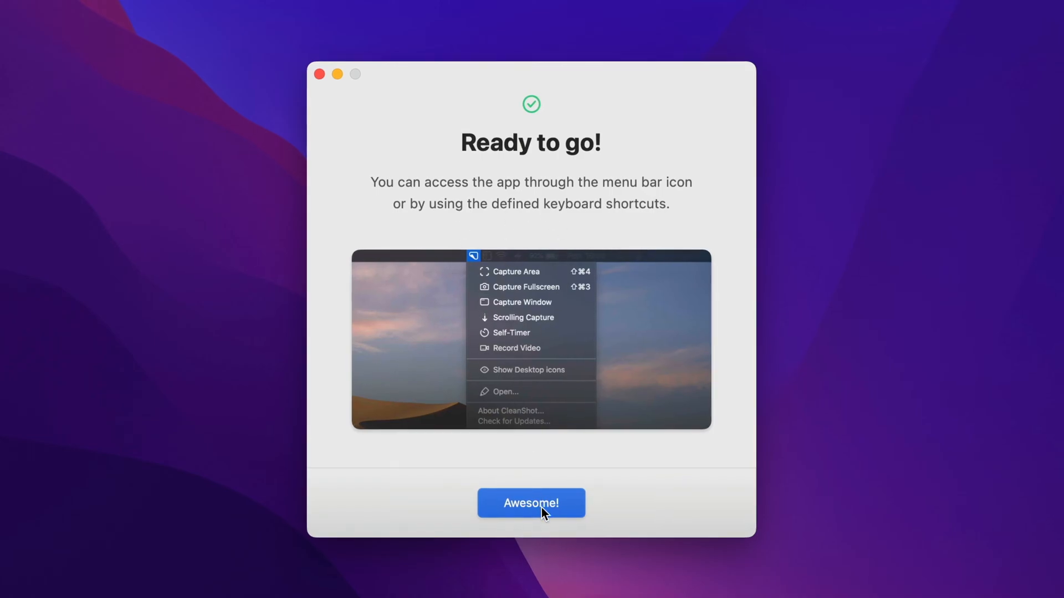
pyautogui.click(531, 502)
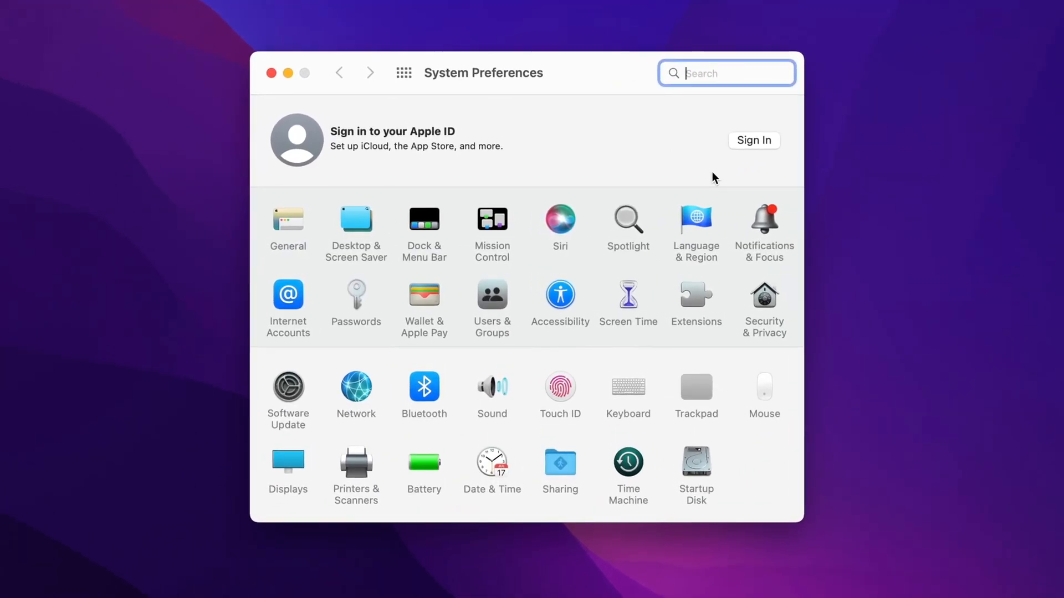
# Step: Open Security & Privacy's Screen Recording list to confirm CleanShot X is allowed
pyautogui.click(763, 302)
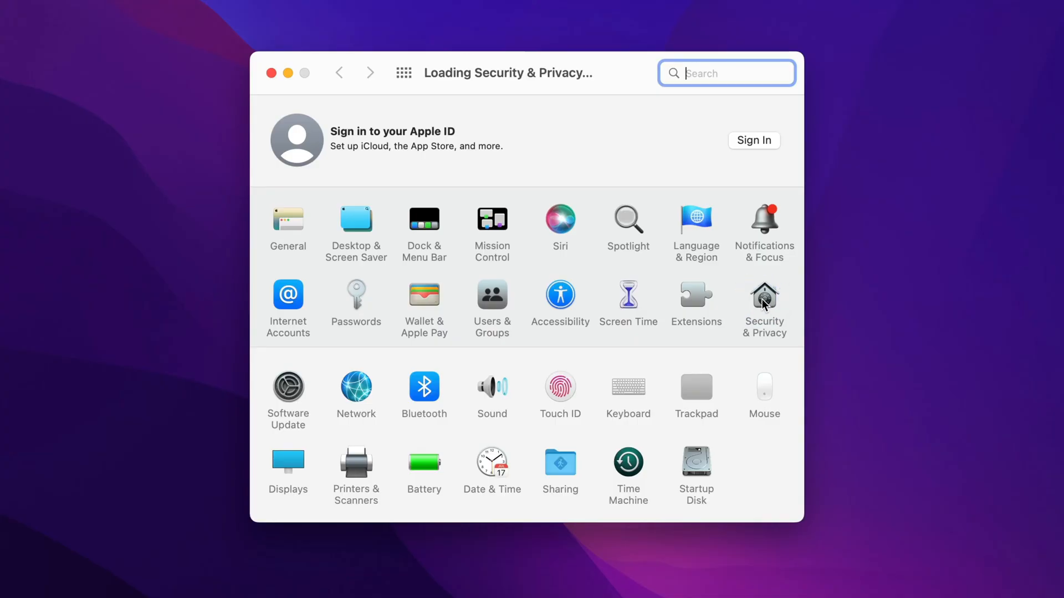
pyautogui.click(762, 299)
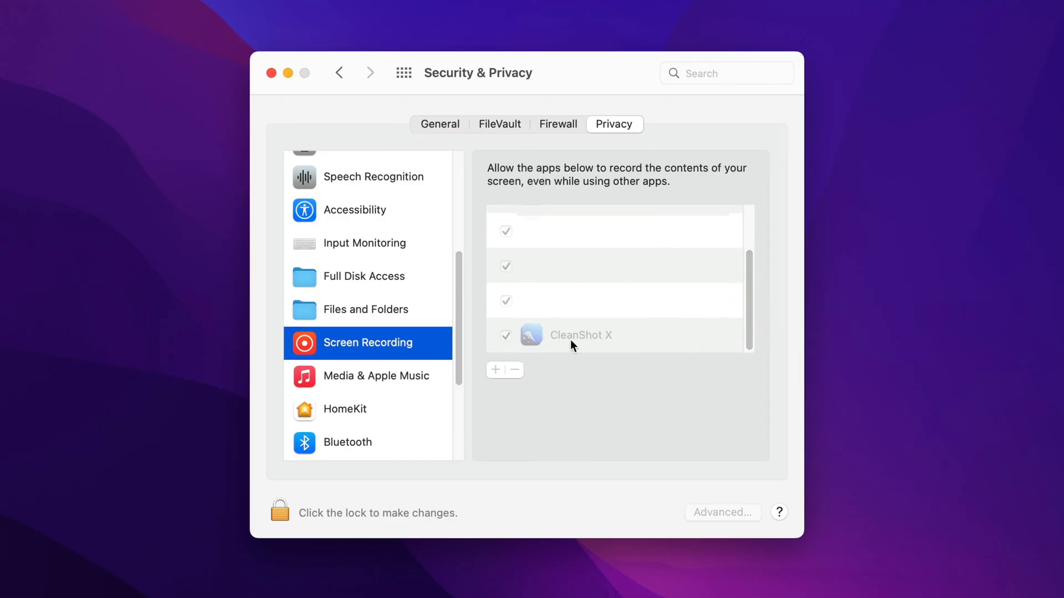
pyautogui.moveTo(407, 424)
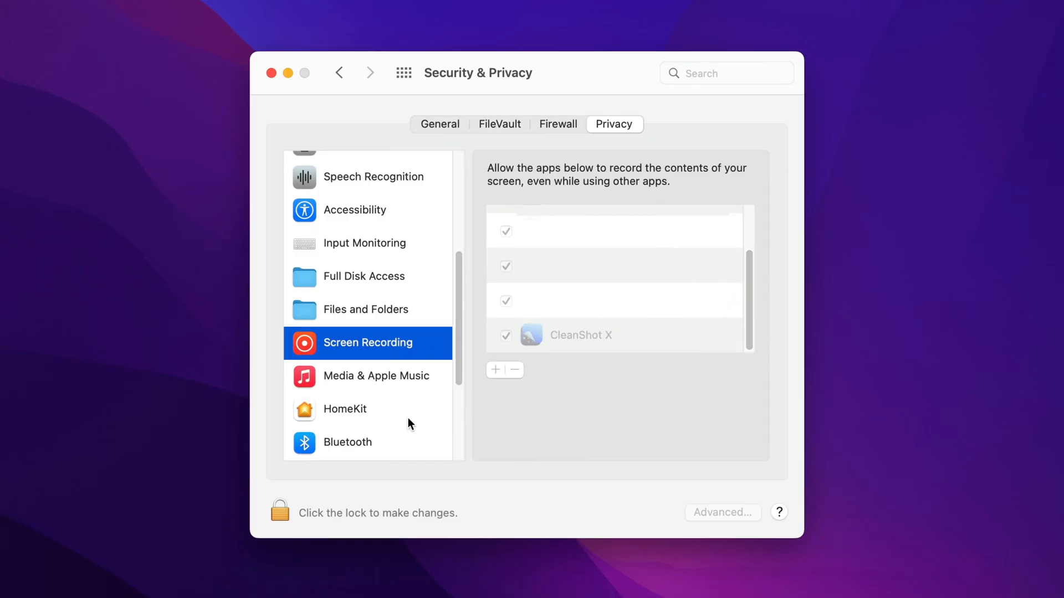
pyautogui.moveTo(497, 377)
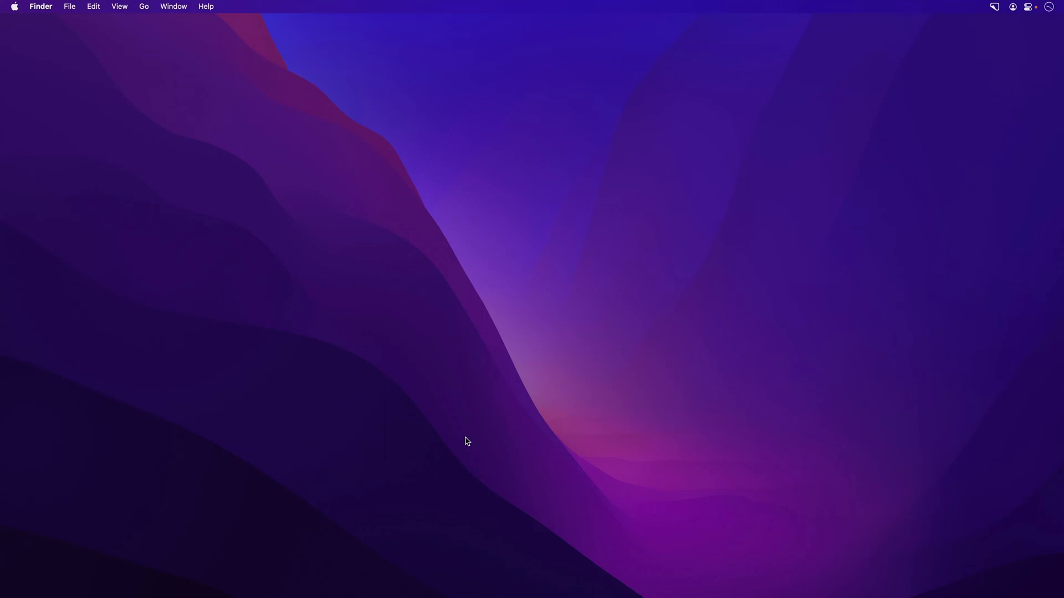
# Step: Capture the full screen with Shift-Cmd-3 and open it in the annotate editor
pyautogui.press('shift+cmd+3')
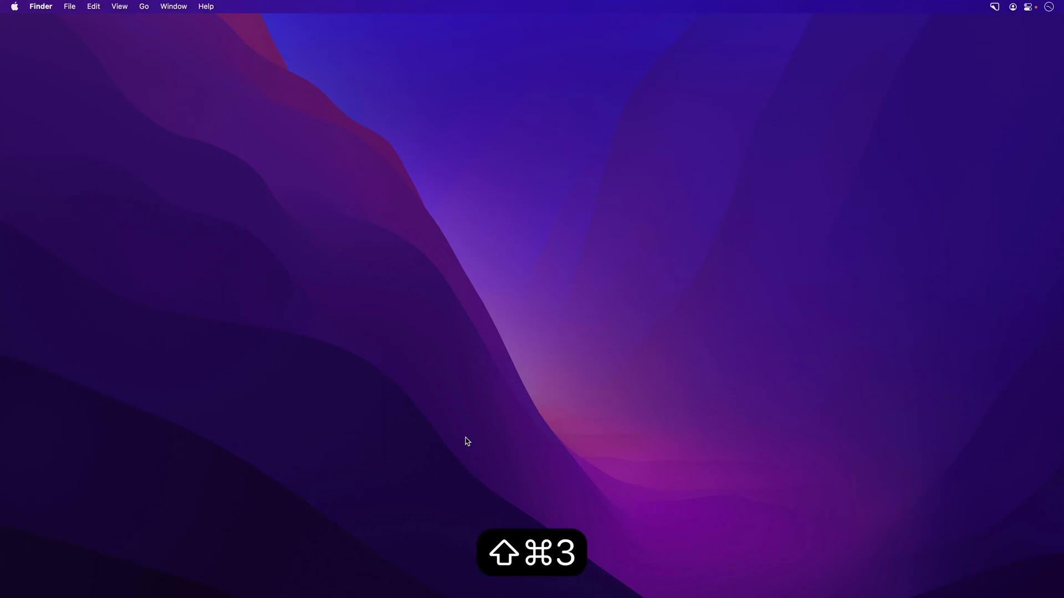
pyautogui.press('shift+cmd+3')
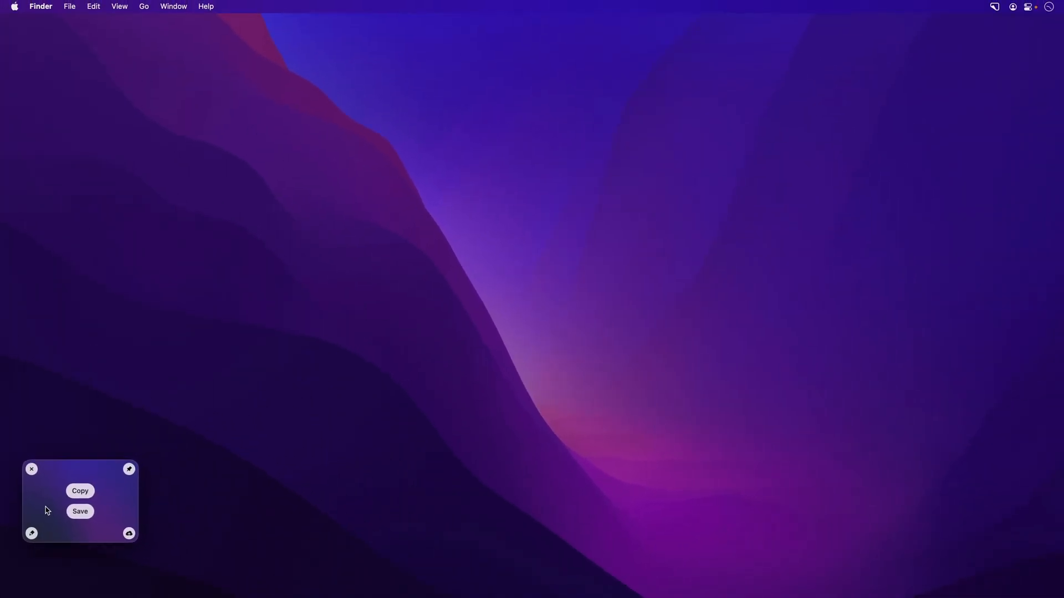
pyautogui.press('cmd+e')
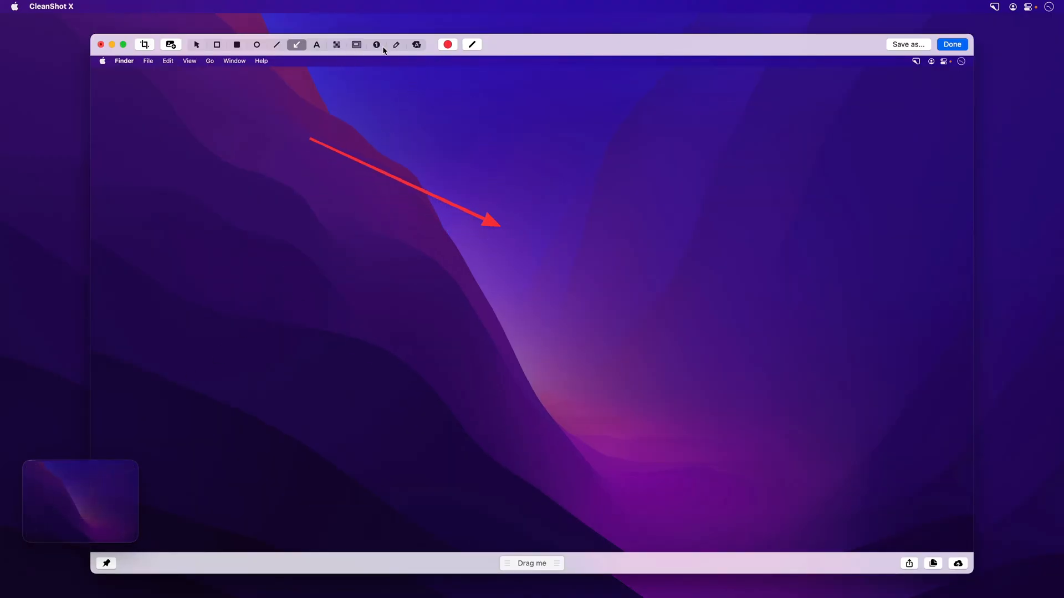
# Step: Mark up the capture with a red arrow and filled rectangle, then save it to the desktop
pyautogui.click(236, 44)
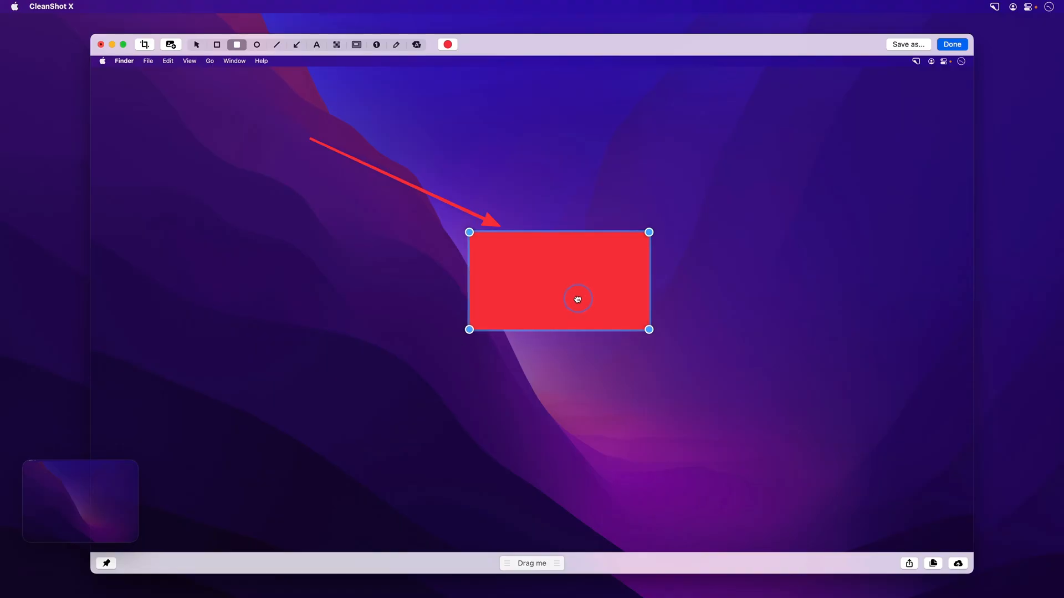
pyautogui.moveTo(312, 423)
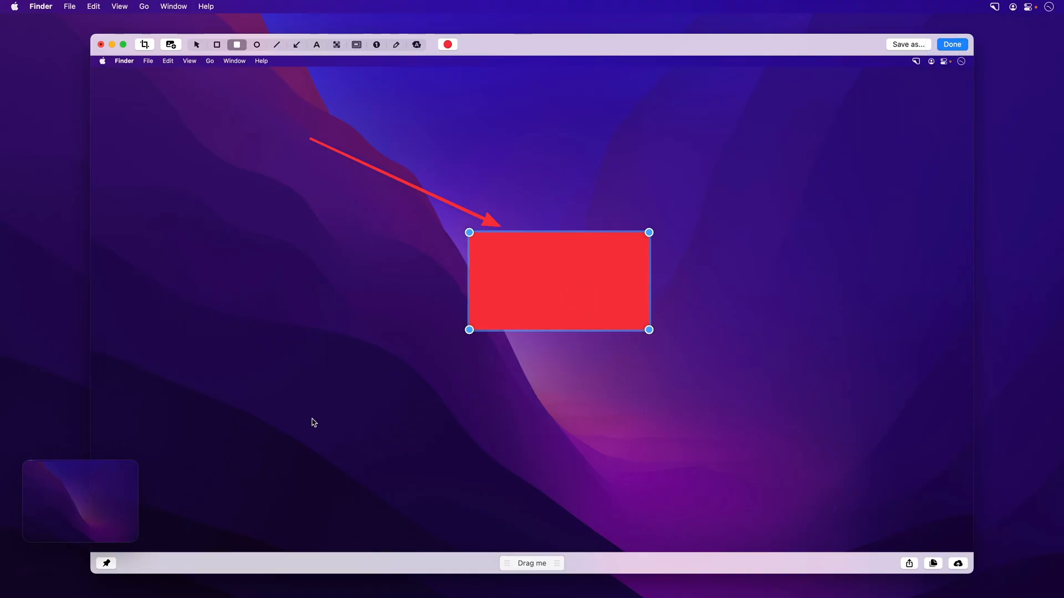
pyautogui.click(950, 44)
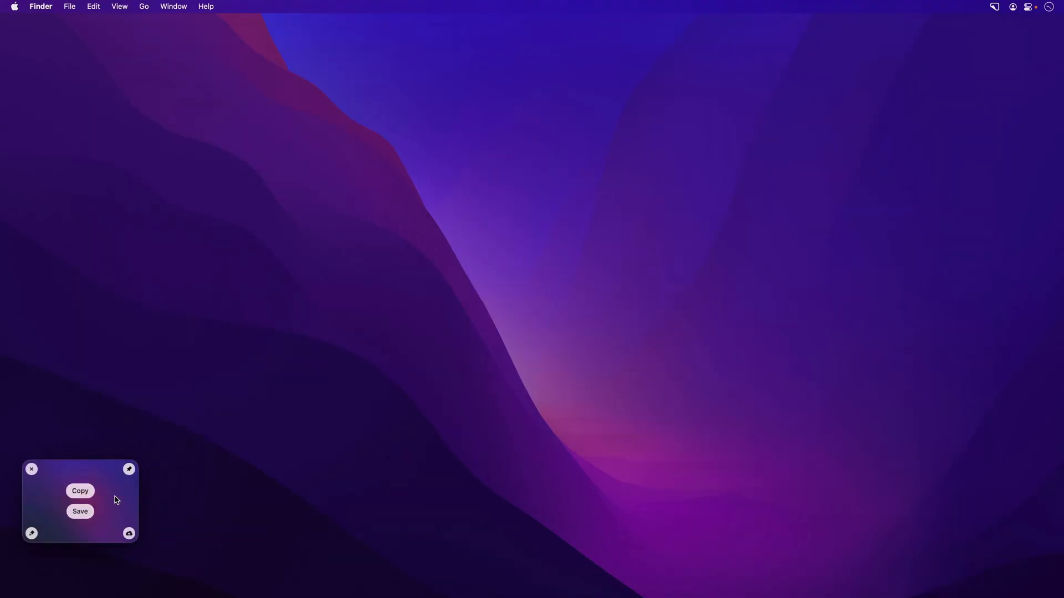
pyautogui.moveTo(114, 506)
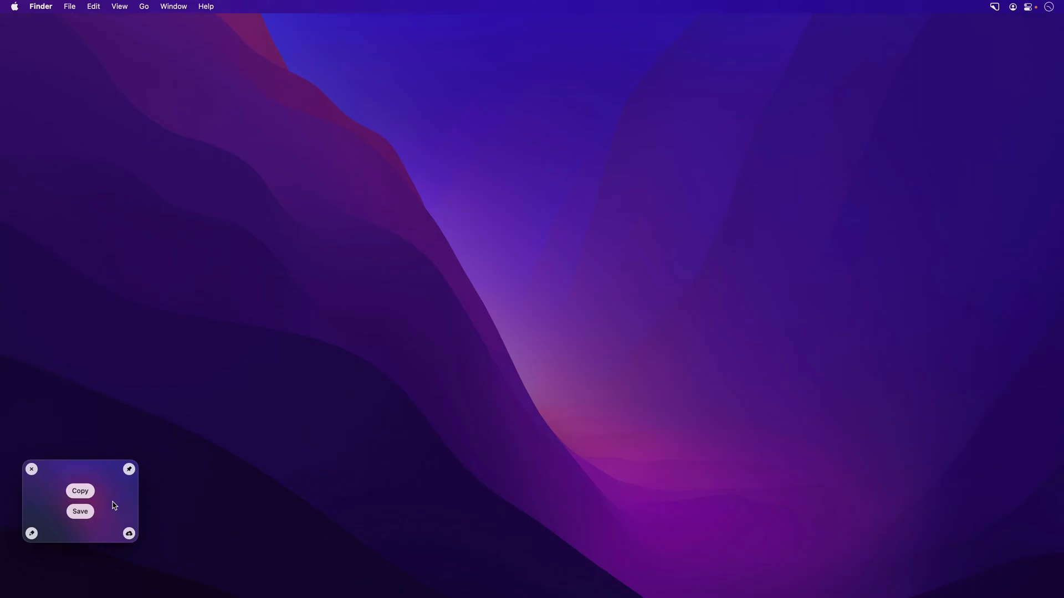
pyautogui.click(79, 511)
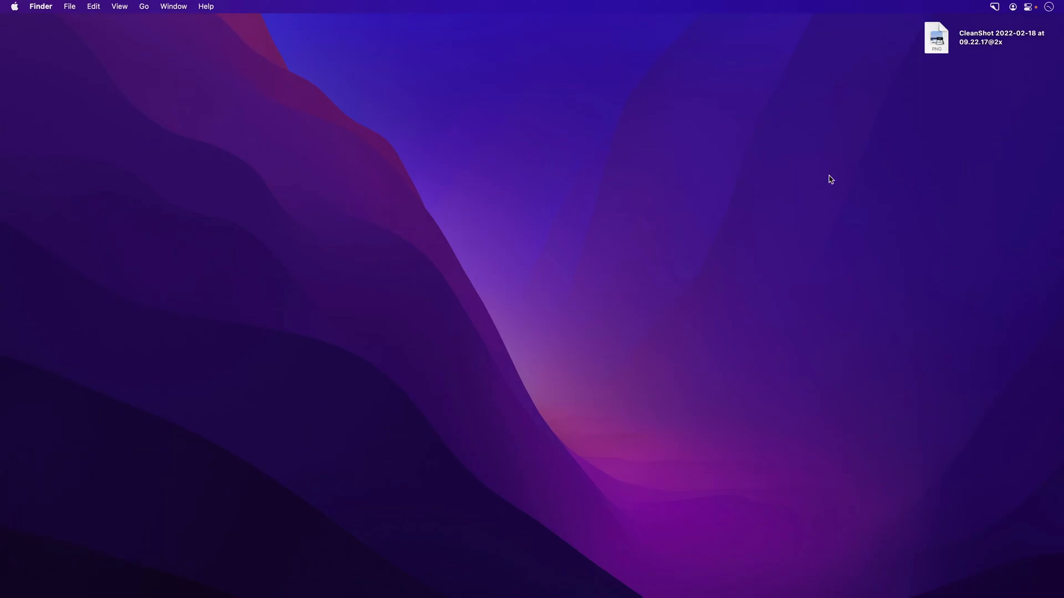
pyautogui.moveTo(592, 366)
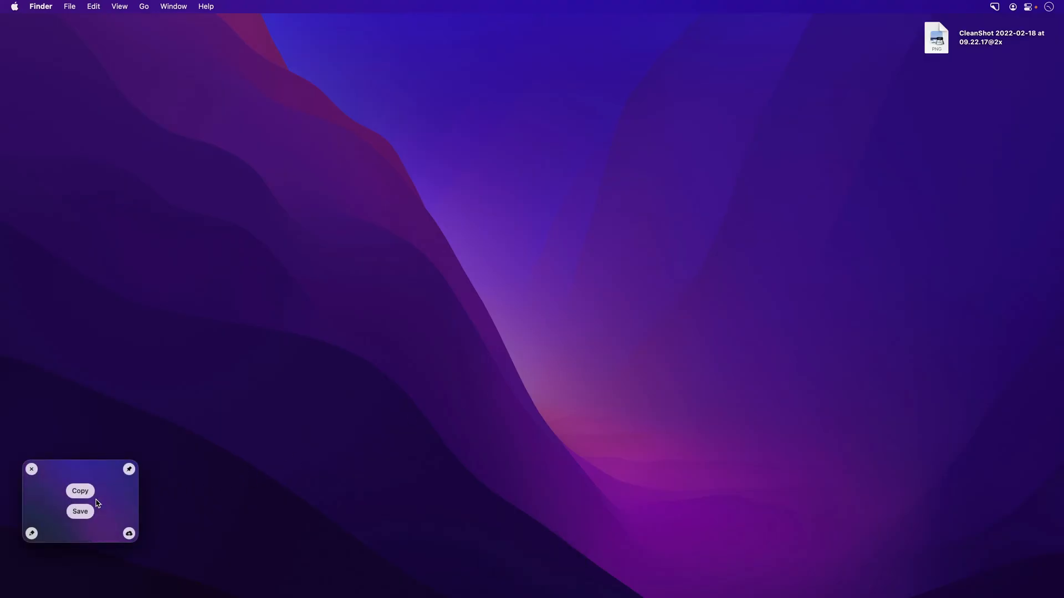
# Step: Annotate the new full-screen screenshot with a red square and an arrow, then finish editing
pyautogui.press('cmd+e')
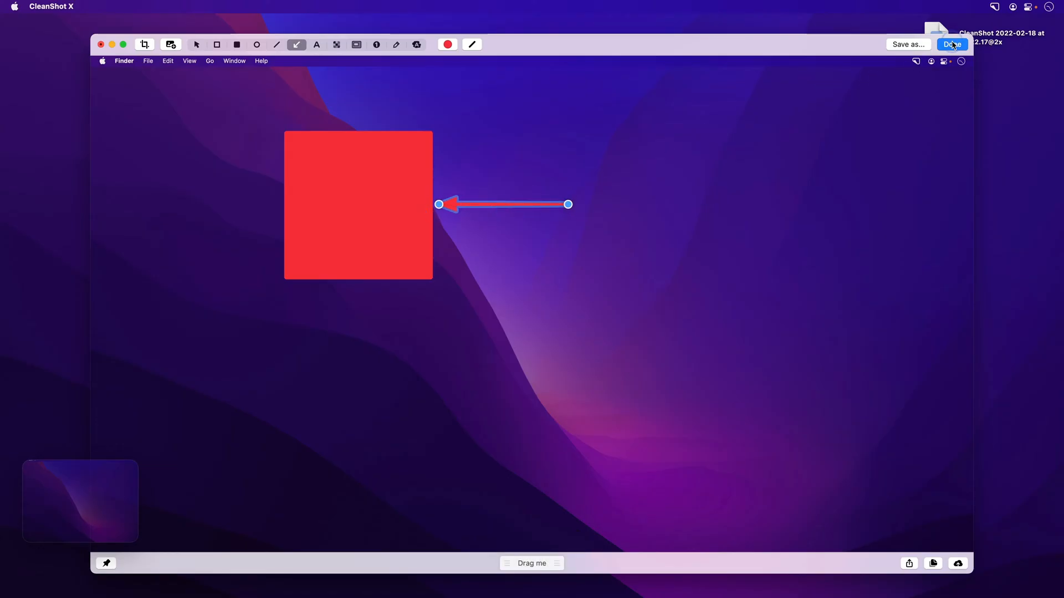
pyautogui.click(952, 45)
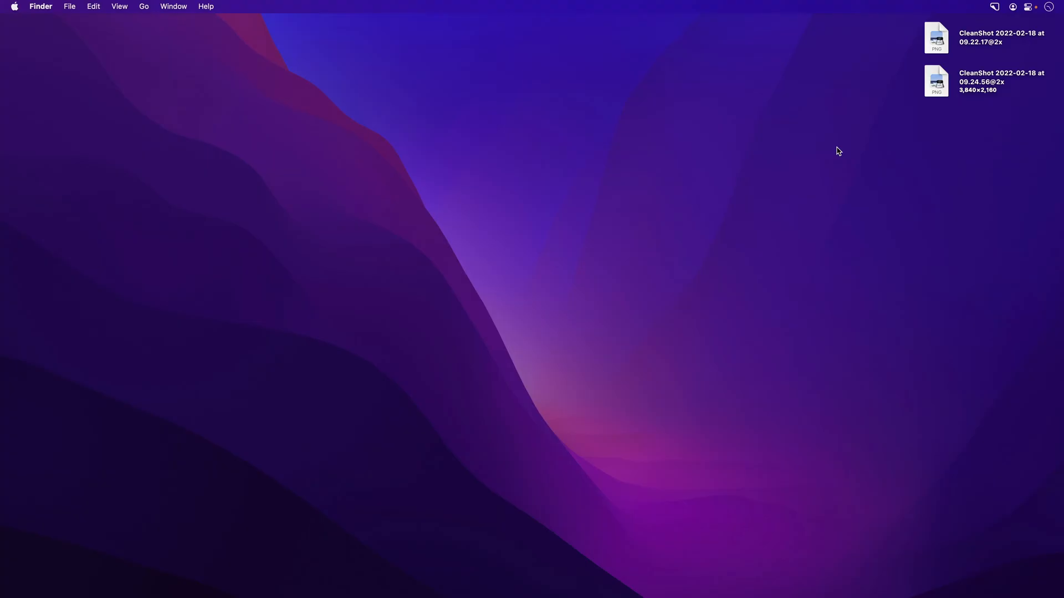
# Step: Capture the whole screen with Shift-Cmd-3 and paste its CleanShot Cloud link into Safari
pyautogui.press('shift+cmd+3')
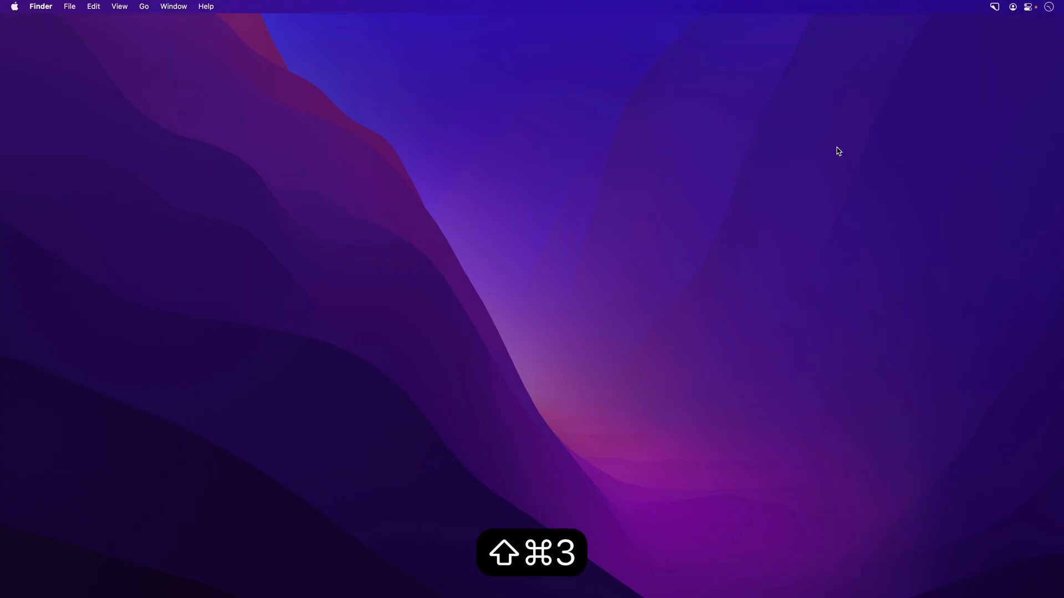
pyautogui.press('shift+cmd+3')
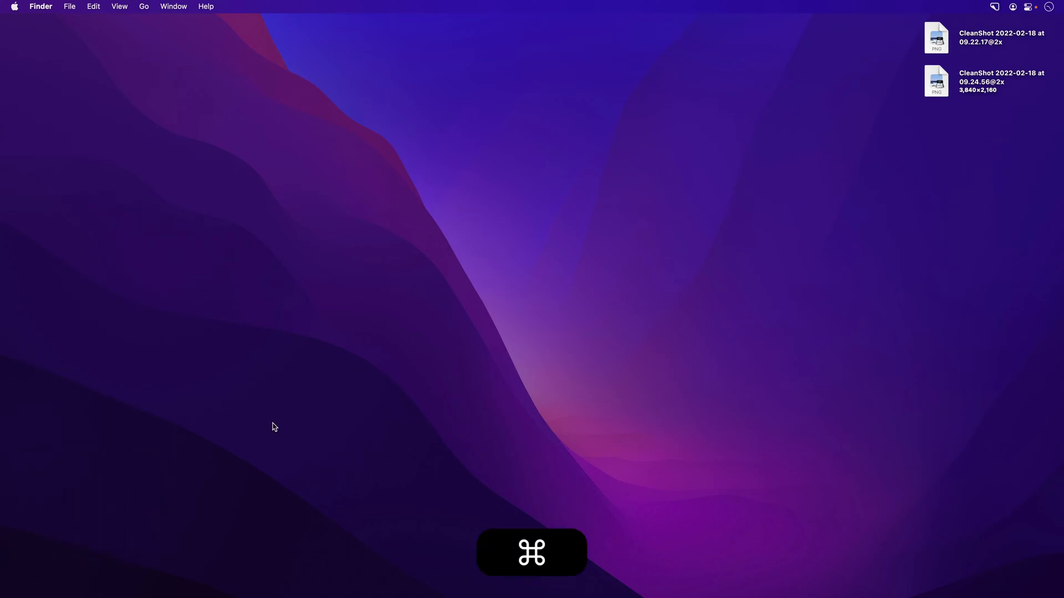
pyautogui.press('cmd+v')
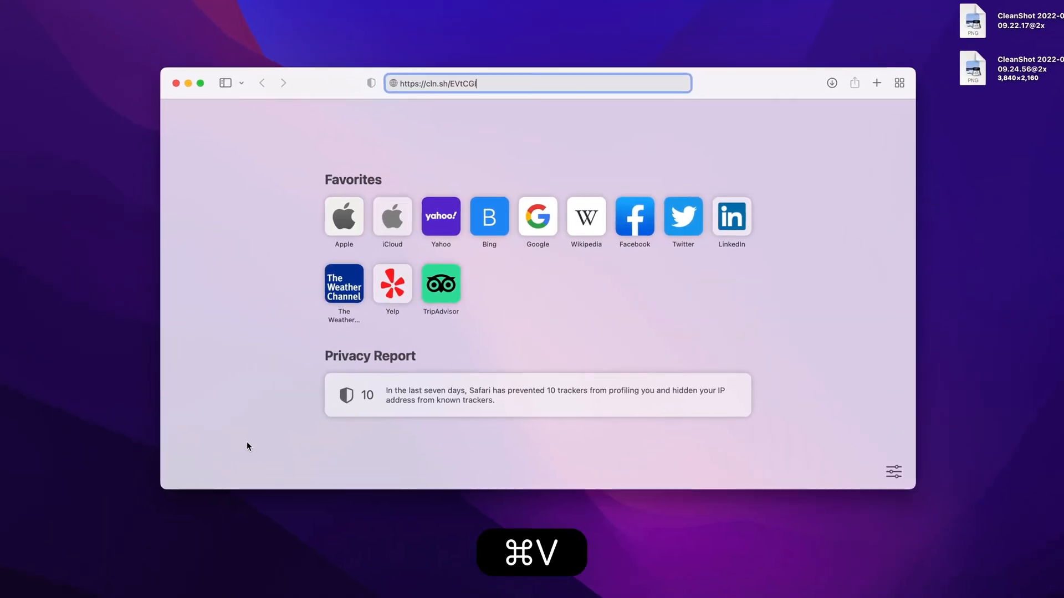
# Step: Load the pasted CleanShot Cloud share page in Safari, then close the page
pyautogui.press('Return')
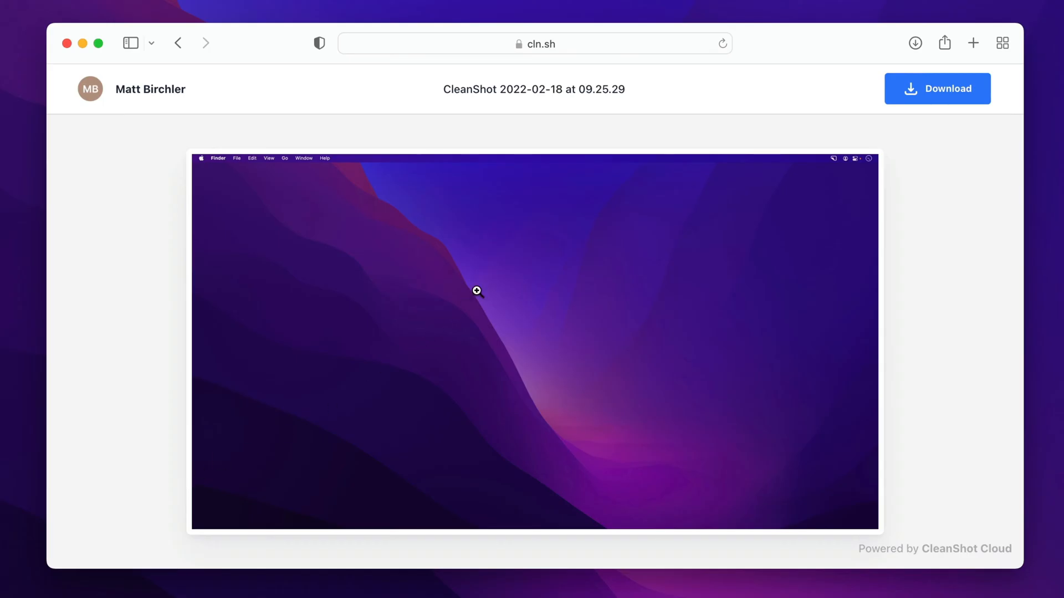
pyautogui.moveTo(554, 271)
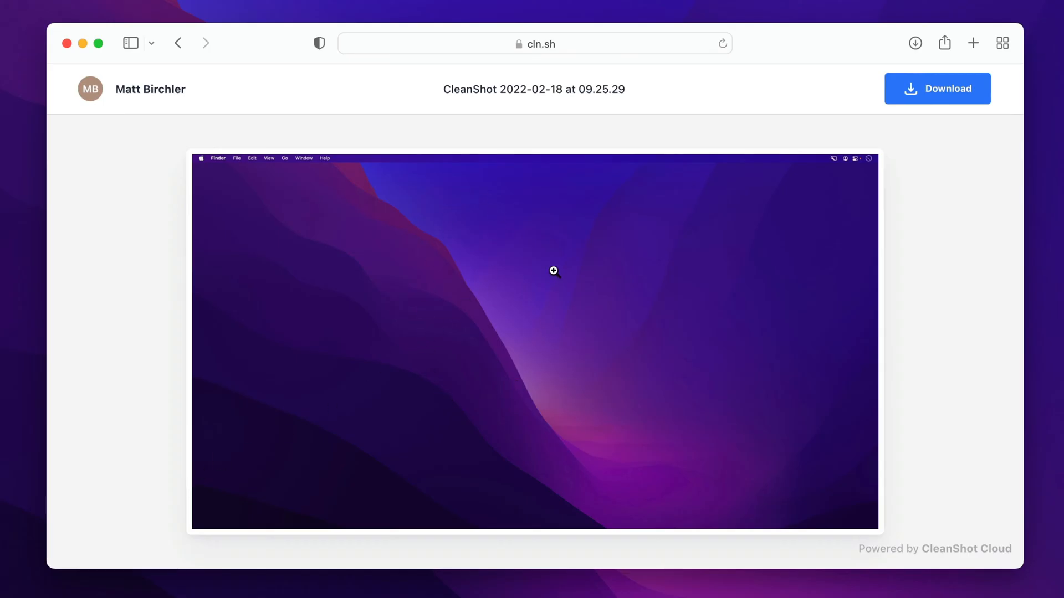
pyautogui.moveTo(853, 142)
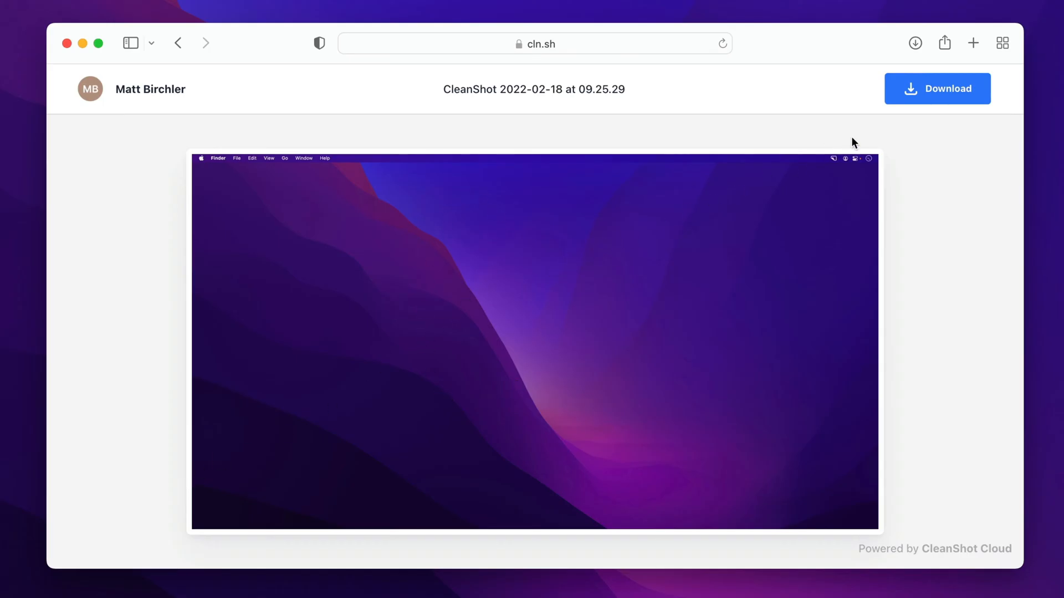
pyautogui.moveTo(937, 94)
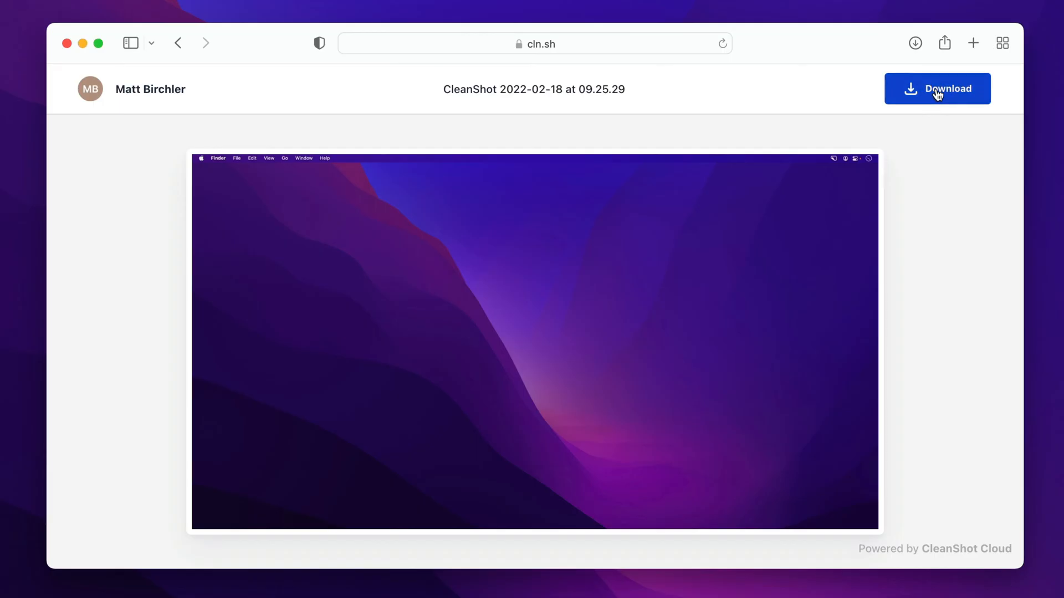
pyautogui.moveTo(787, 127)
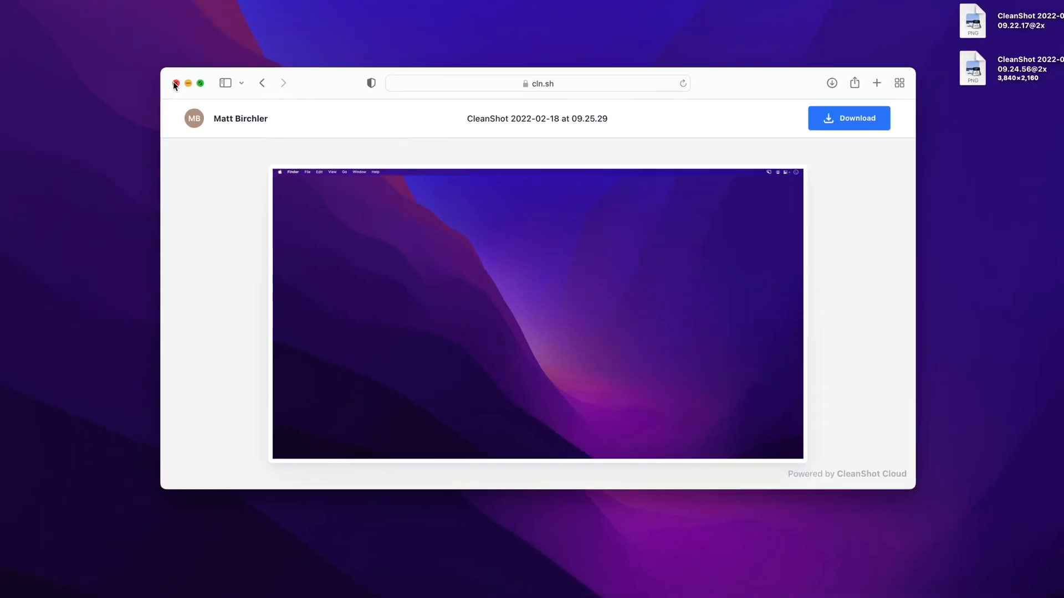
pyautogui.click(175, 82)
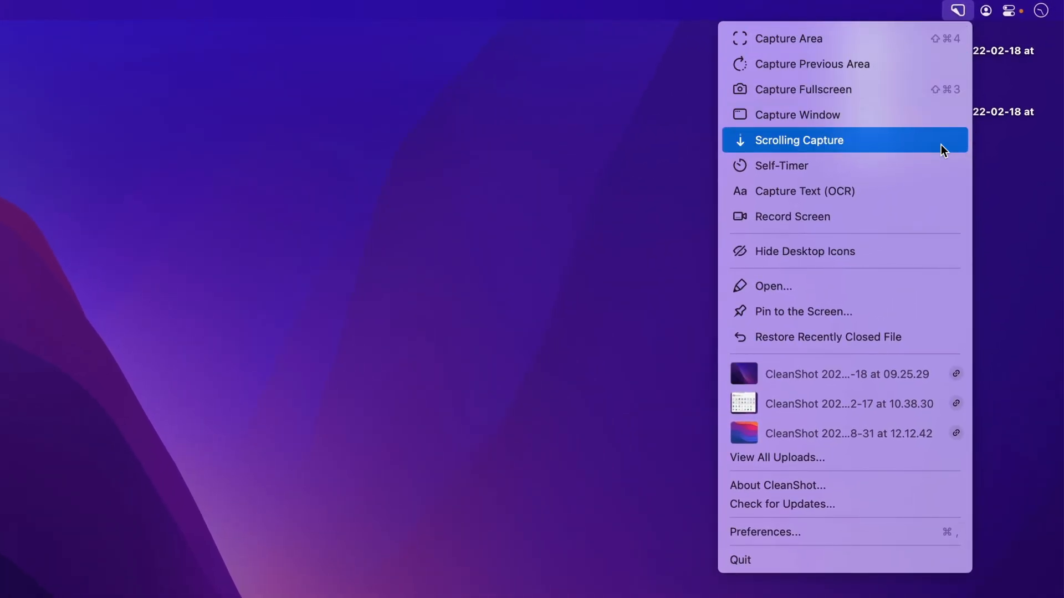
pyautogui.moveTo(909, 190)
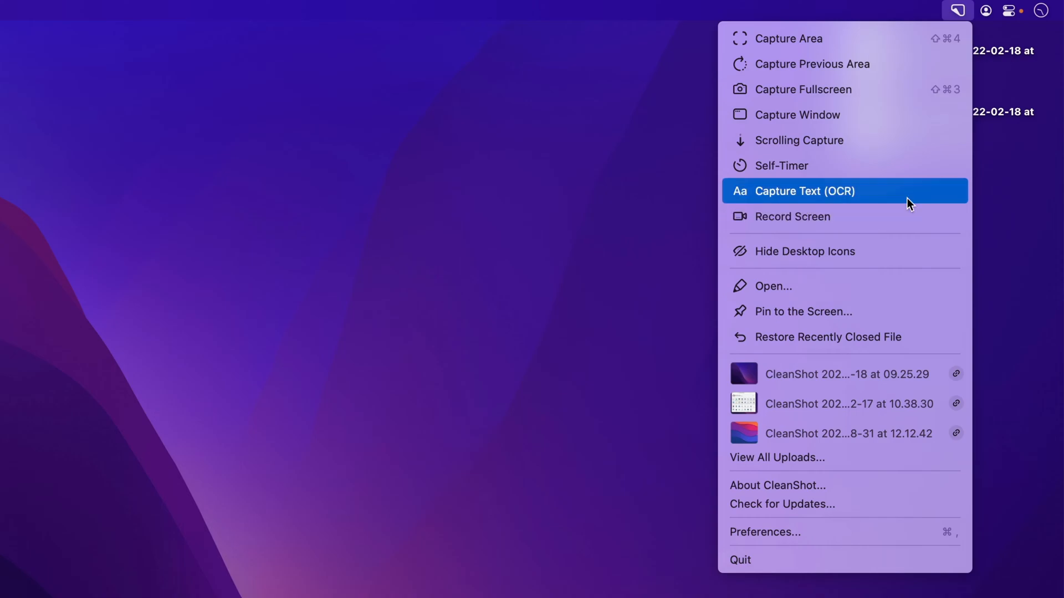
pyautogui.moveTo(906, 217)
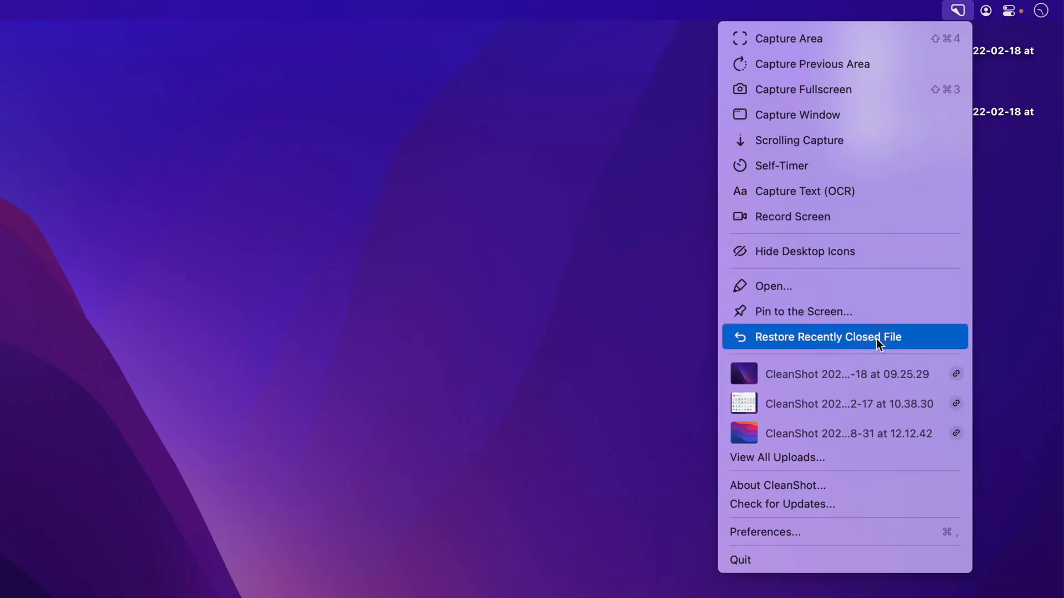
# Step: Choose Preferences… from the CleanShot X menu bar menu
pyautogui.click(827, 337)
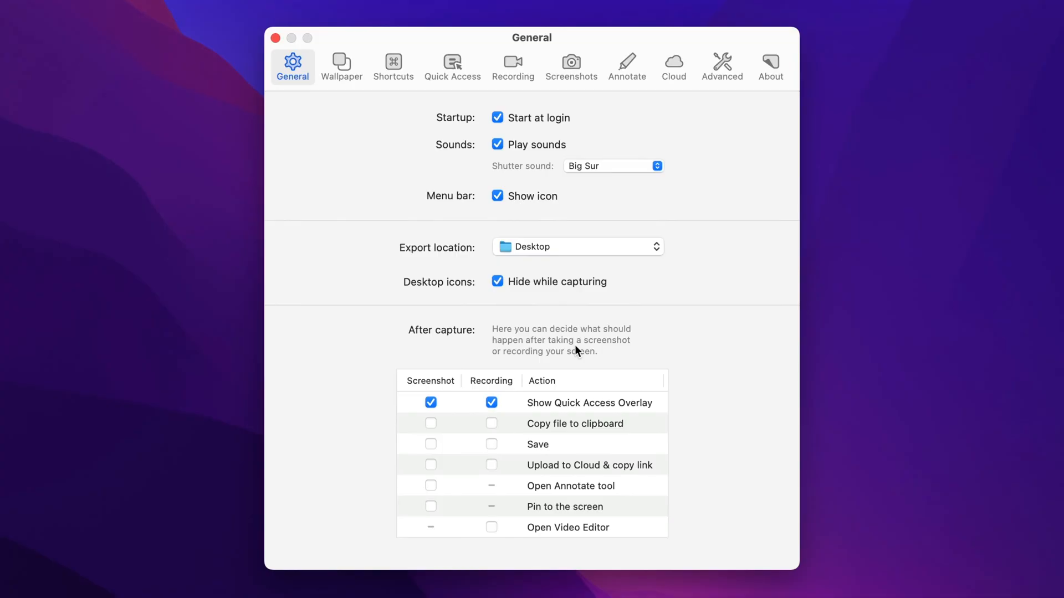
pyautogui.moveTo(387, 311)
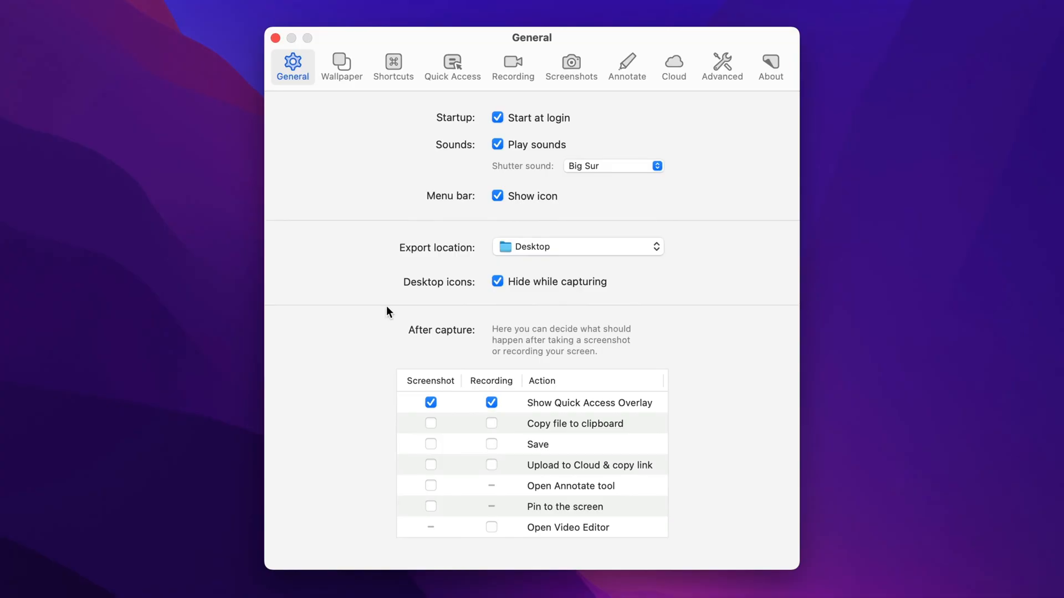
pyautogui.moveTo(472, 282)
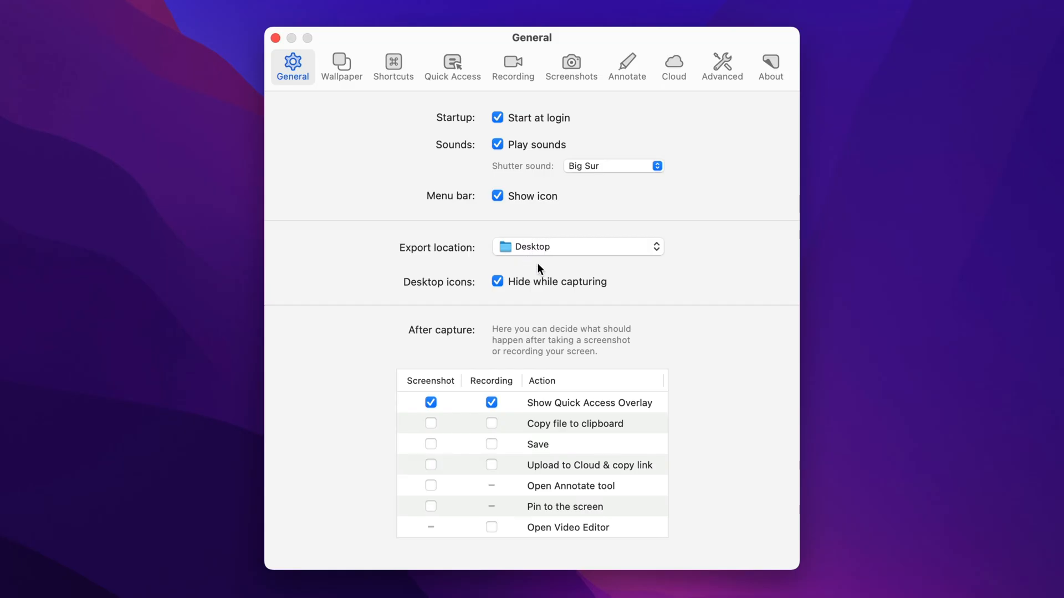
pyautogui.moveTo(541, 246)
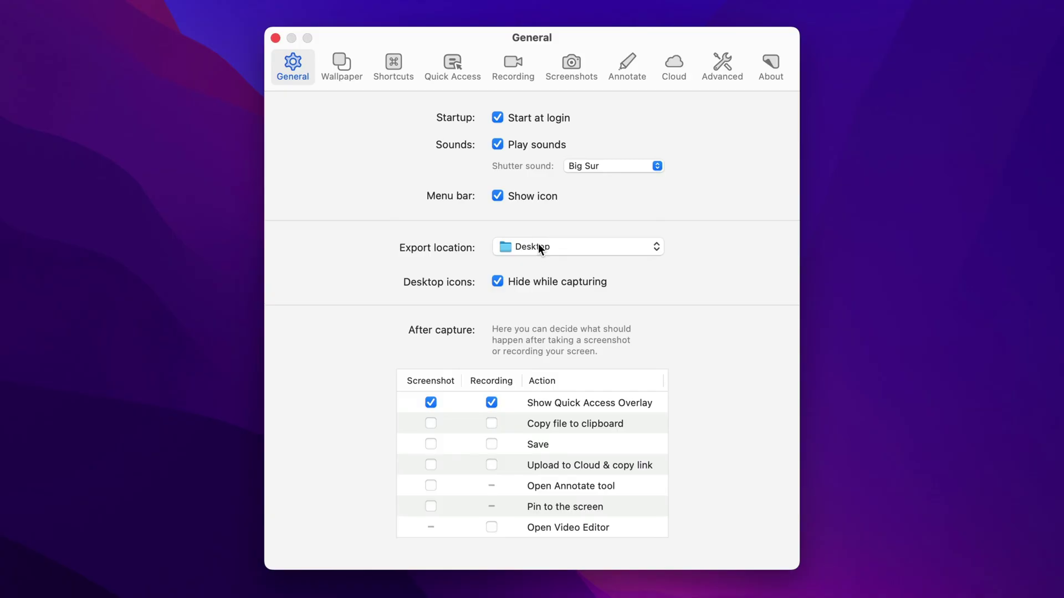
pyautogui.moveTo(532, 314)
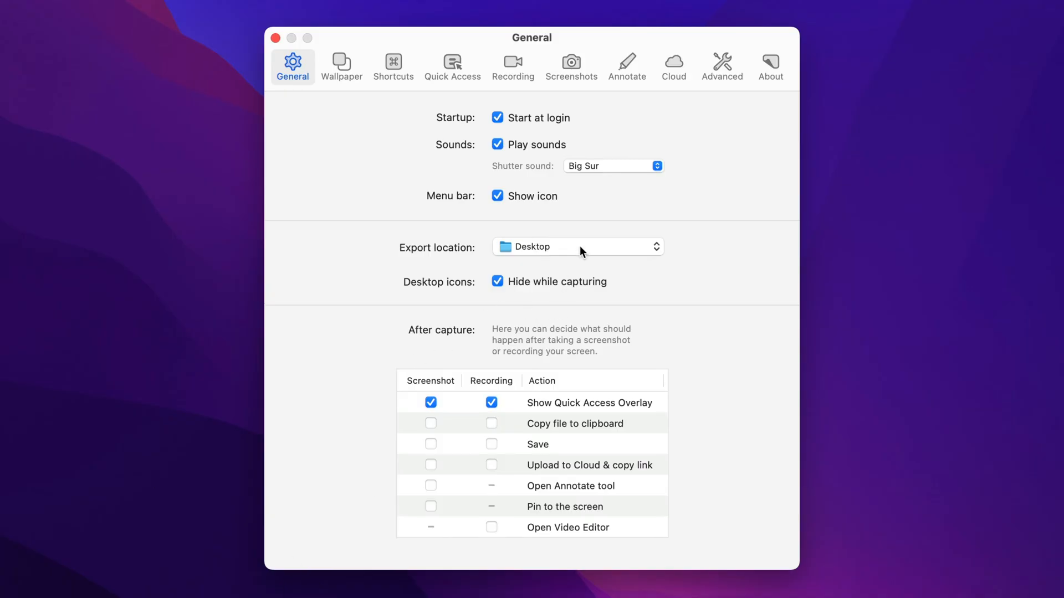
pyautogui.moveTo(444, 345)
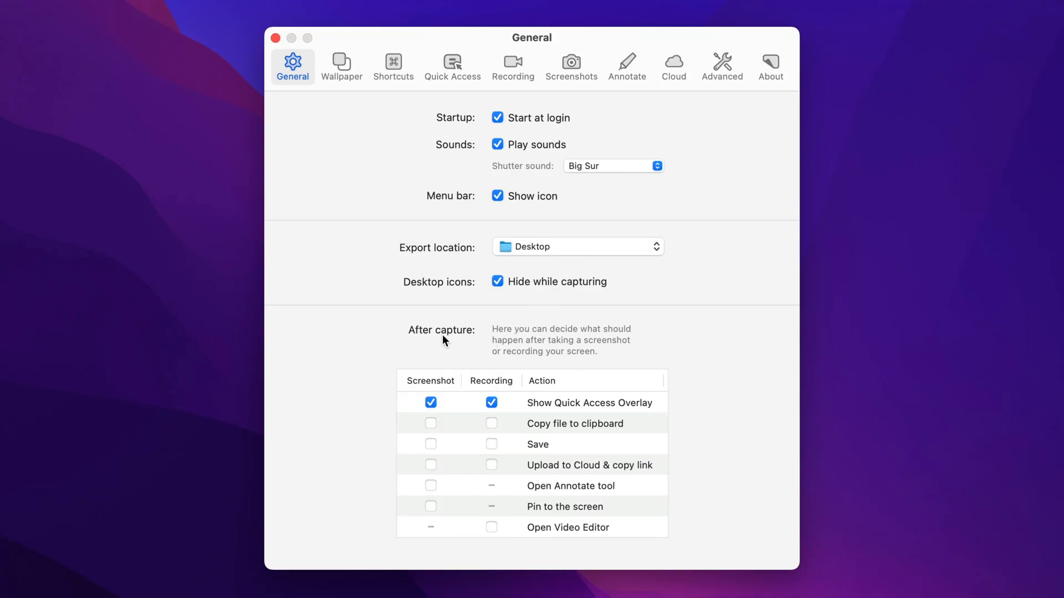
pyautogui.moveTo(442, 348)
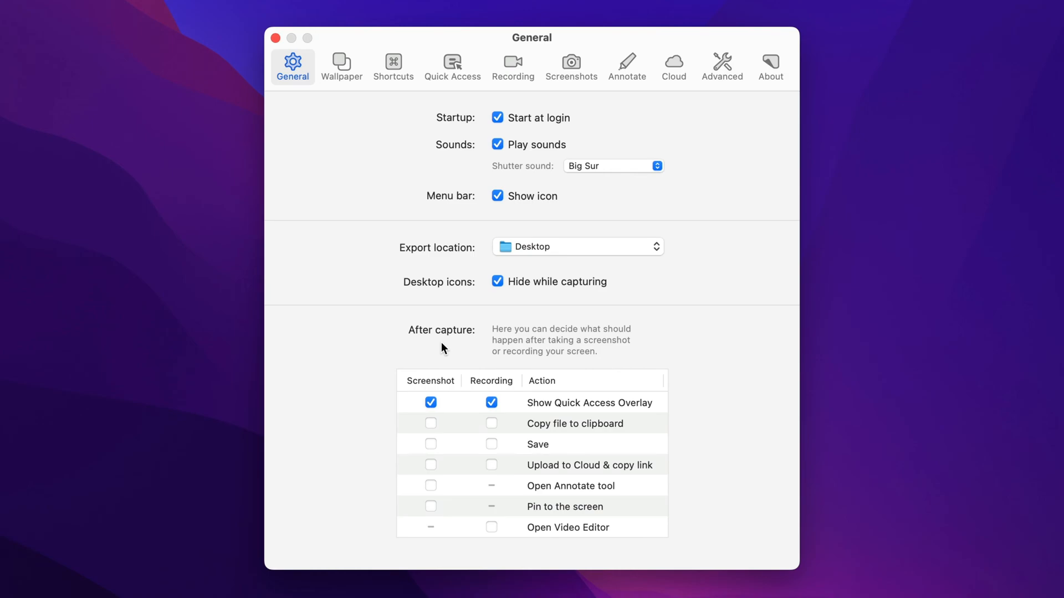
pyautogui.moveTo(433, 386)
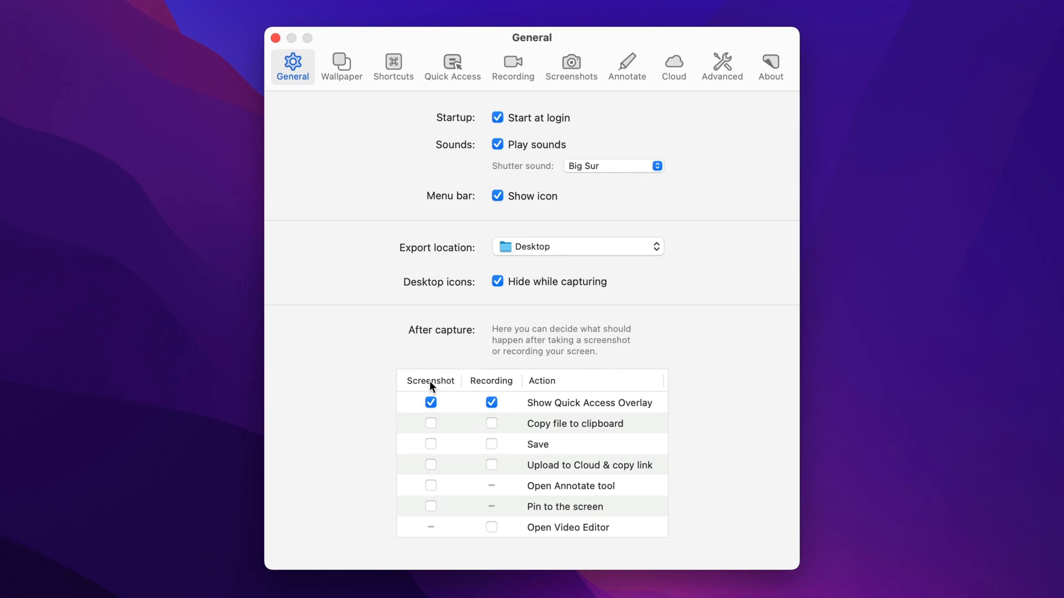
pyautogui.moveTo(560, 411)
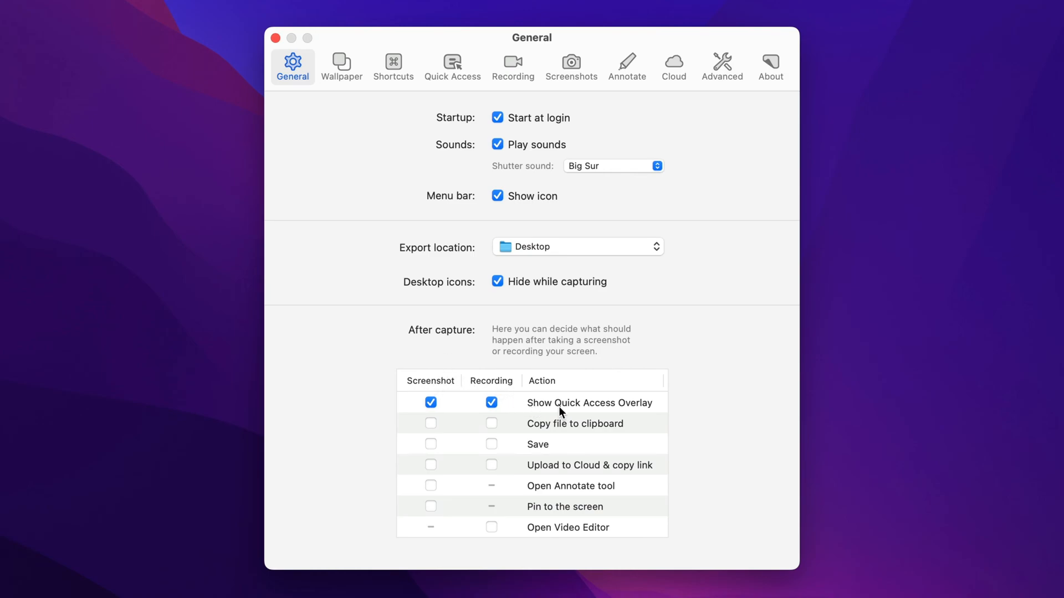
pyautogui.moveTo(649, 413)
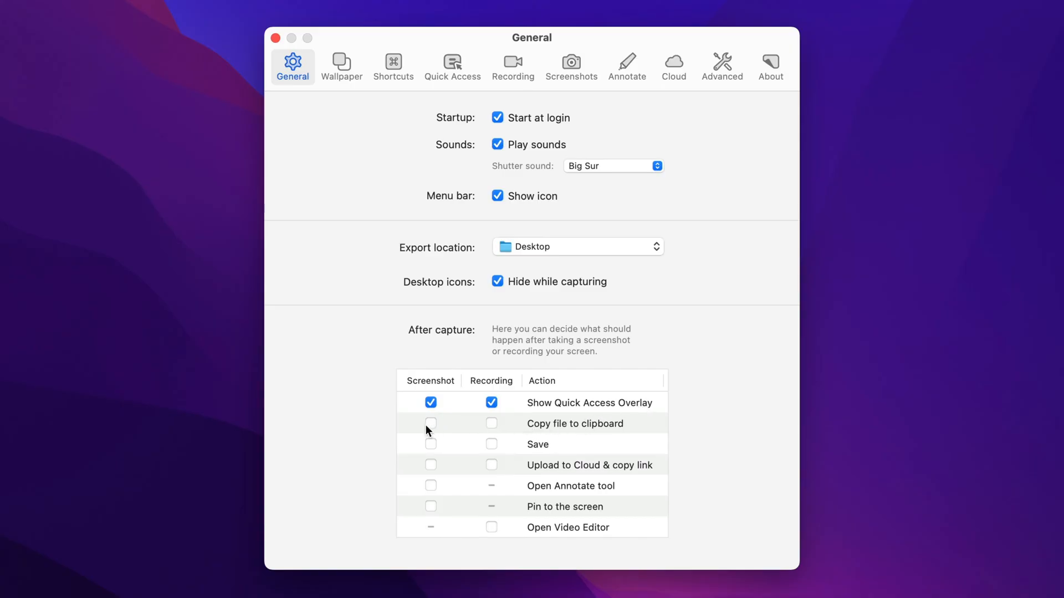
# Step: Tick 'Copy file to clipboard' and 'Open Video Editor', and untick 'Show Quick Access Overlay'
pyautogui.click(431, 424)
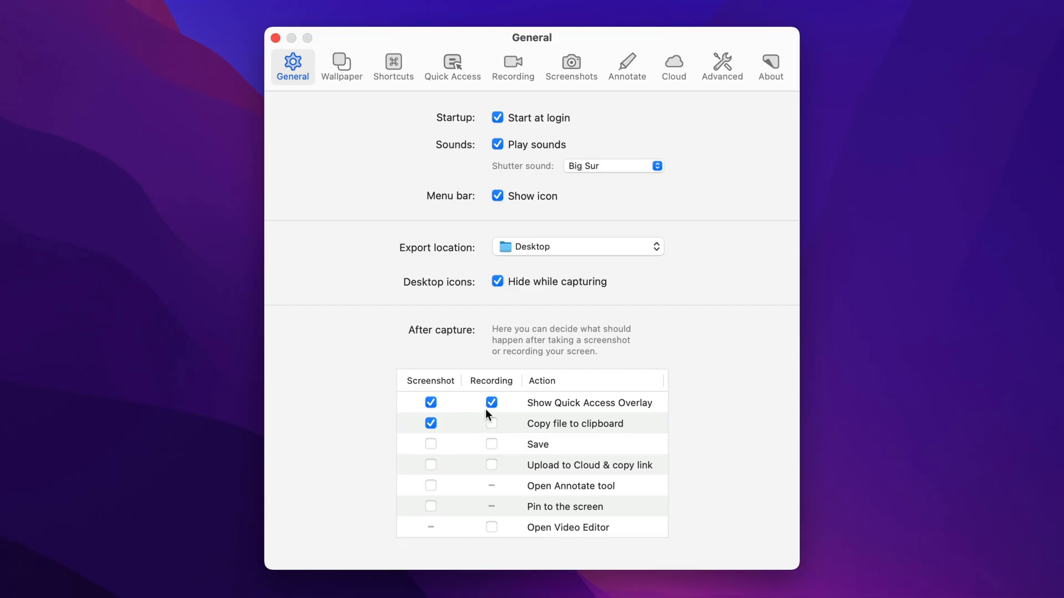
pyautogui.click(491, 424)
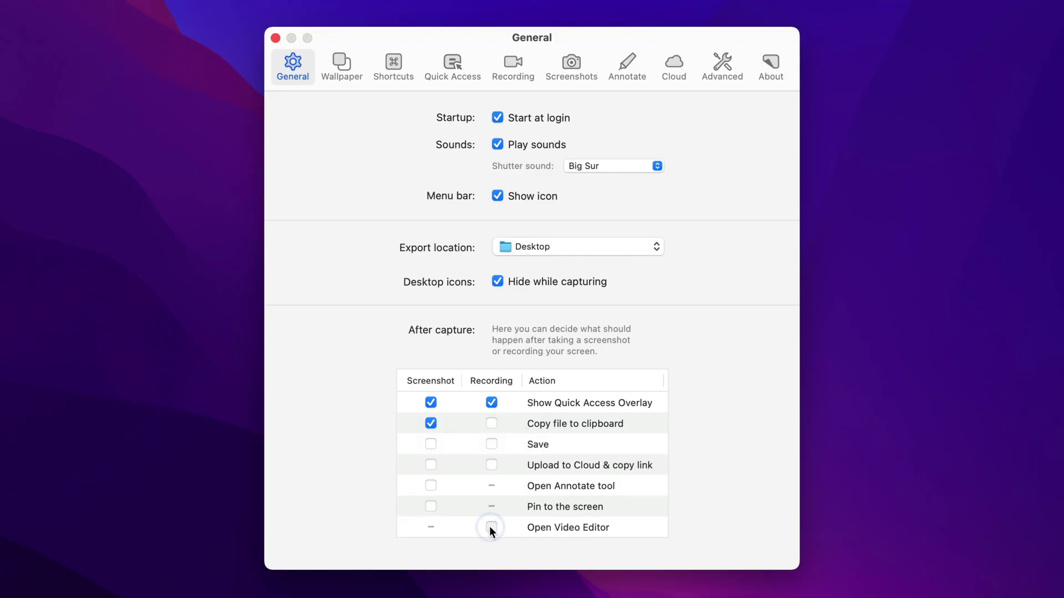
pyautogui.click(491, 527)
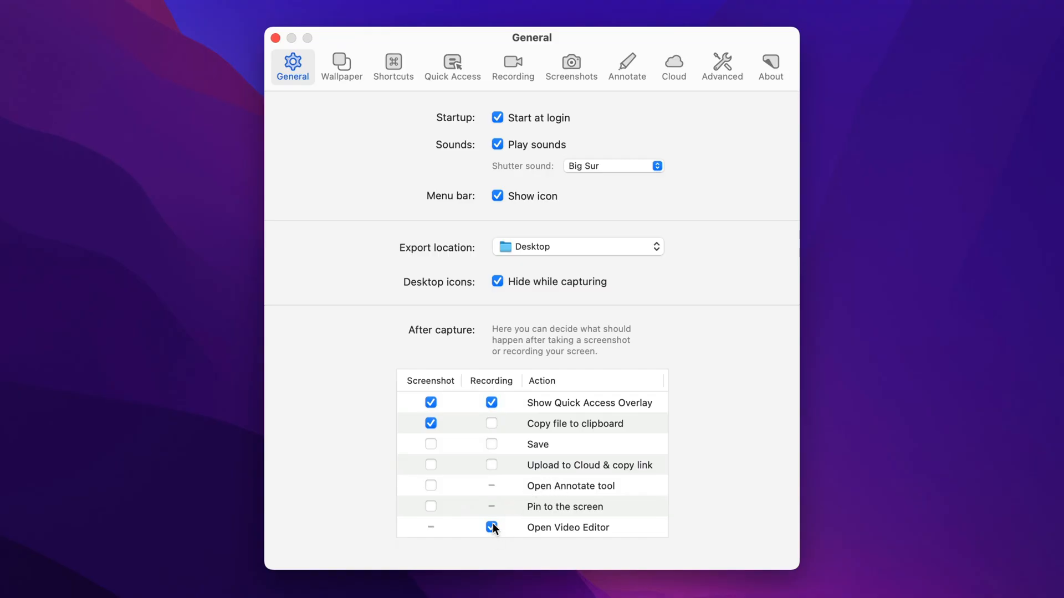
pyautogui.click(491, 402)
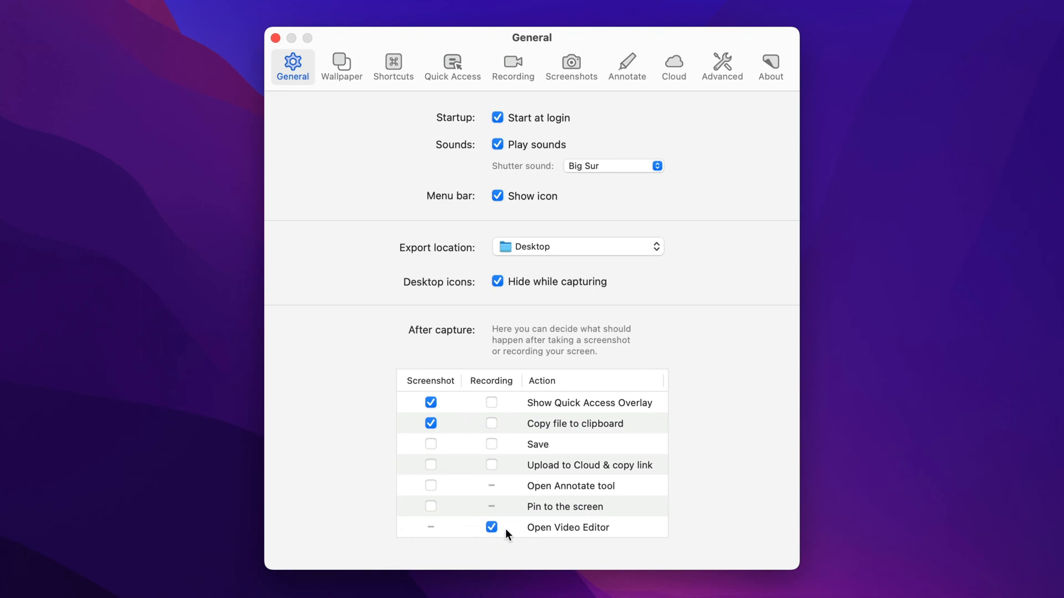
pyautogui.moveTo(505, 455)
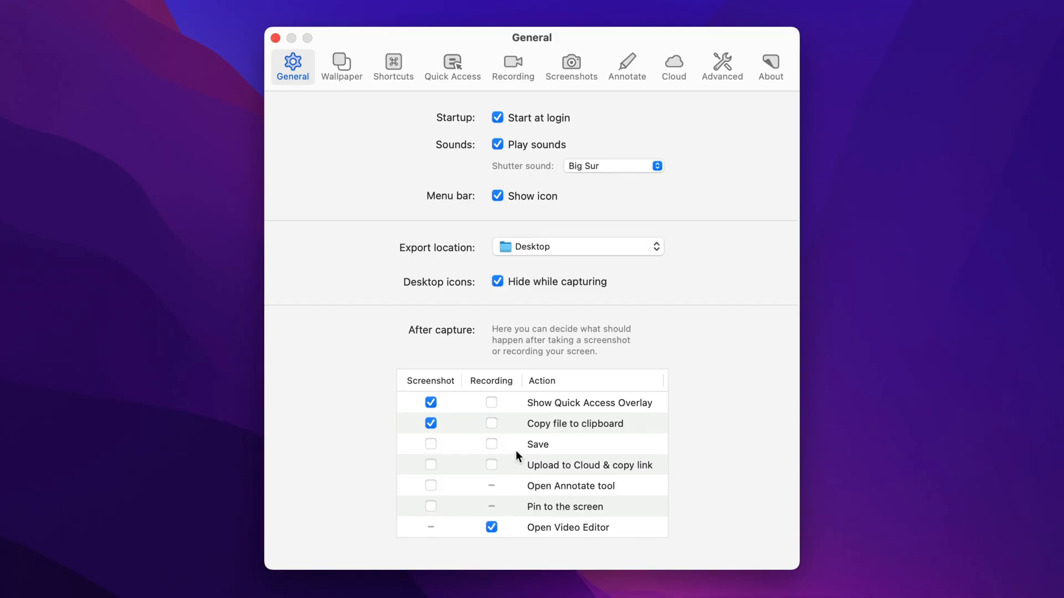
pyautogui.moveTo(598, 375)
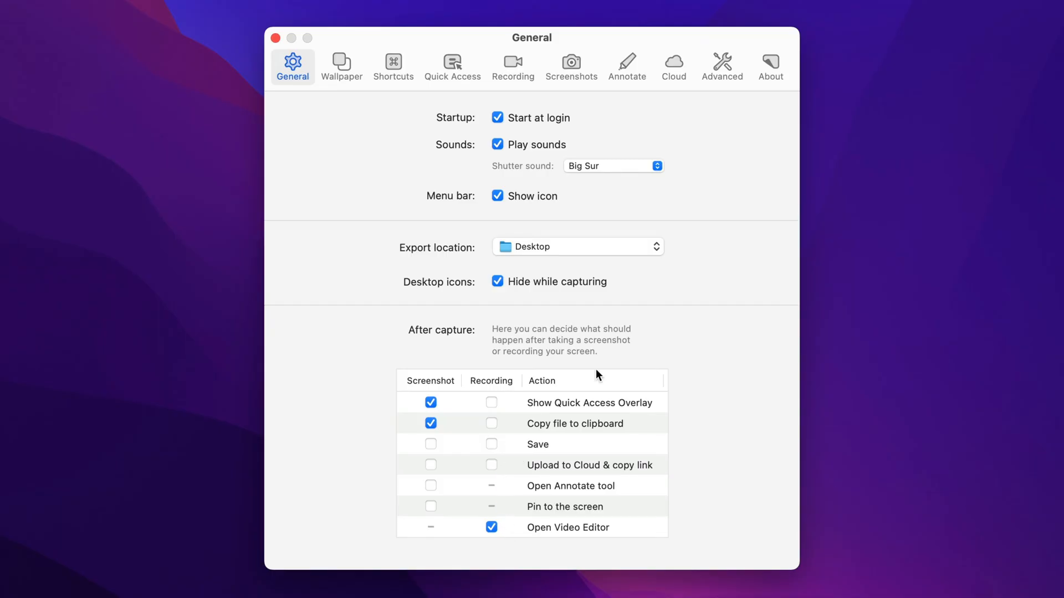
pyautogui.click(392, 66)
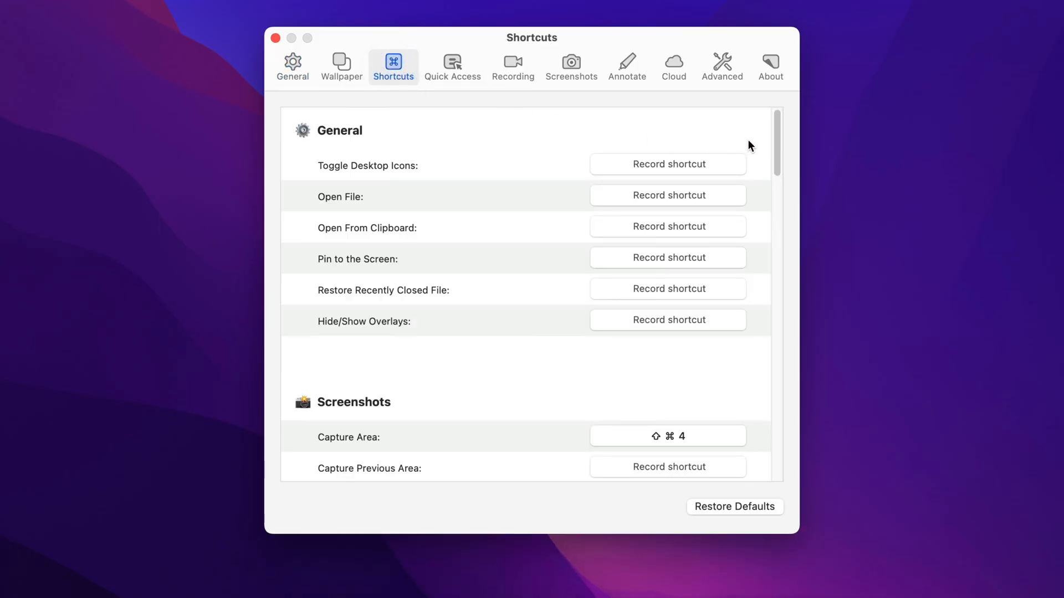
# Step: Scroll through the shortcut settings, then return to the General preferences
pyautogui.scroll(-3)
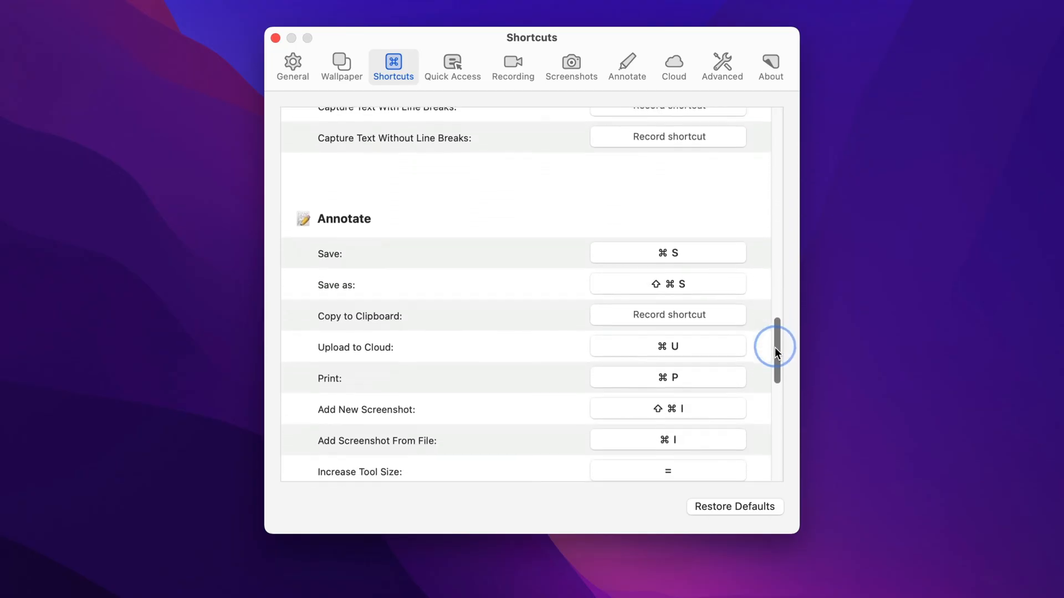
pyautogui.scroll(-3)
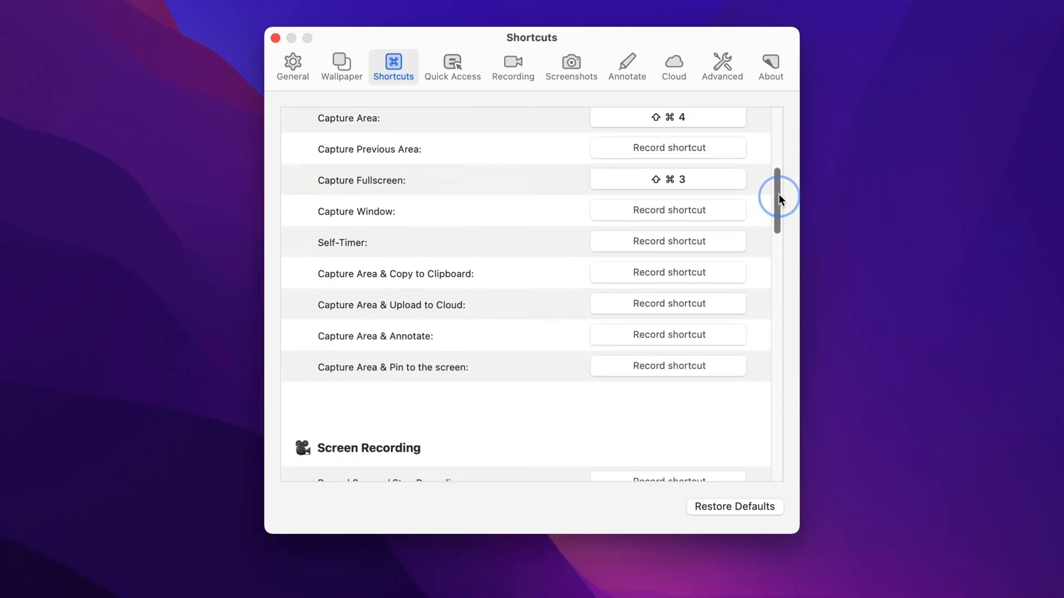
pyautogui.scroll(3)
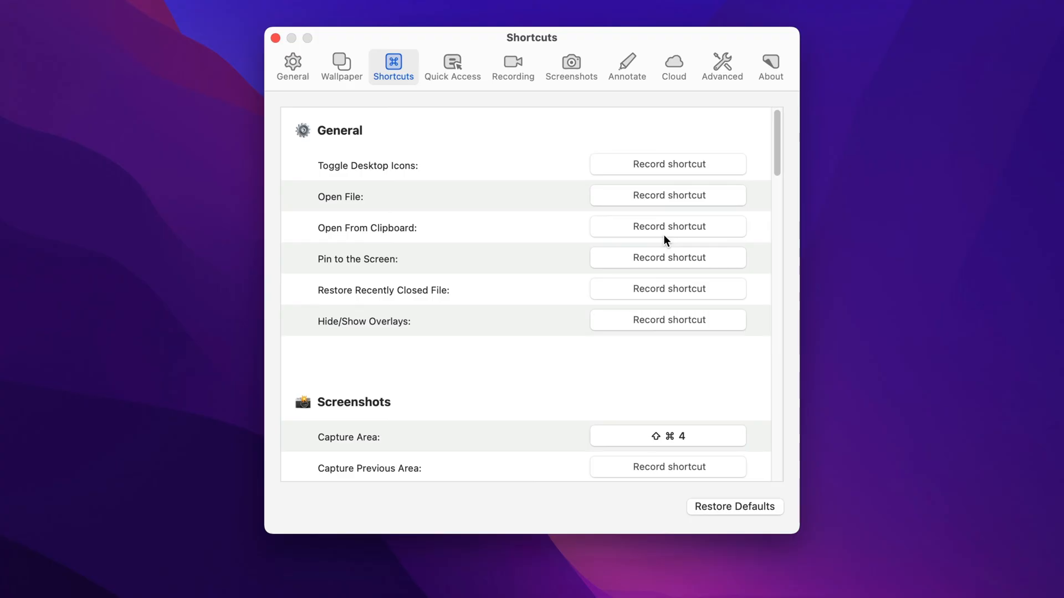
pyautogui.moveTo(683, 165)
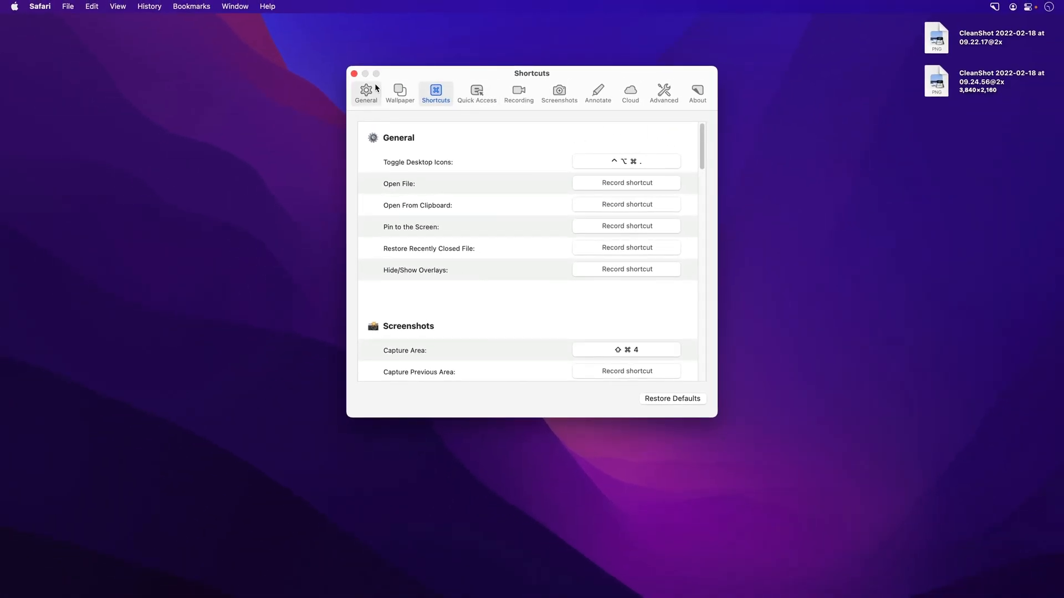
pyautogui.click(353, 74)
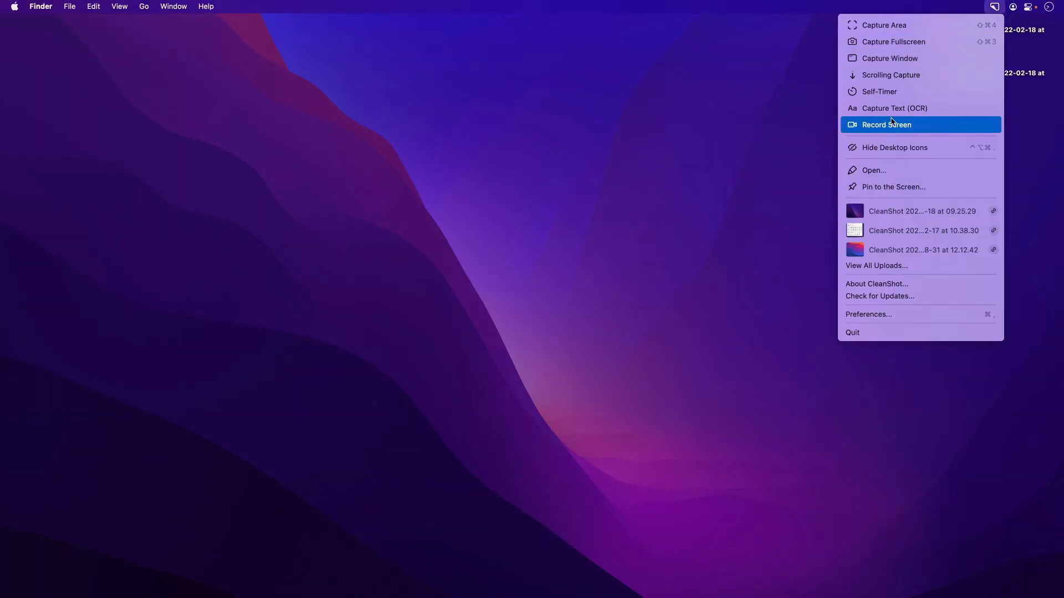
# Step: Start a region screen recording locked to a 1:1 square and show its settings
pyautogui.click(885, 124)
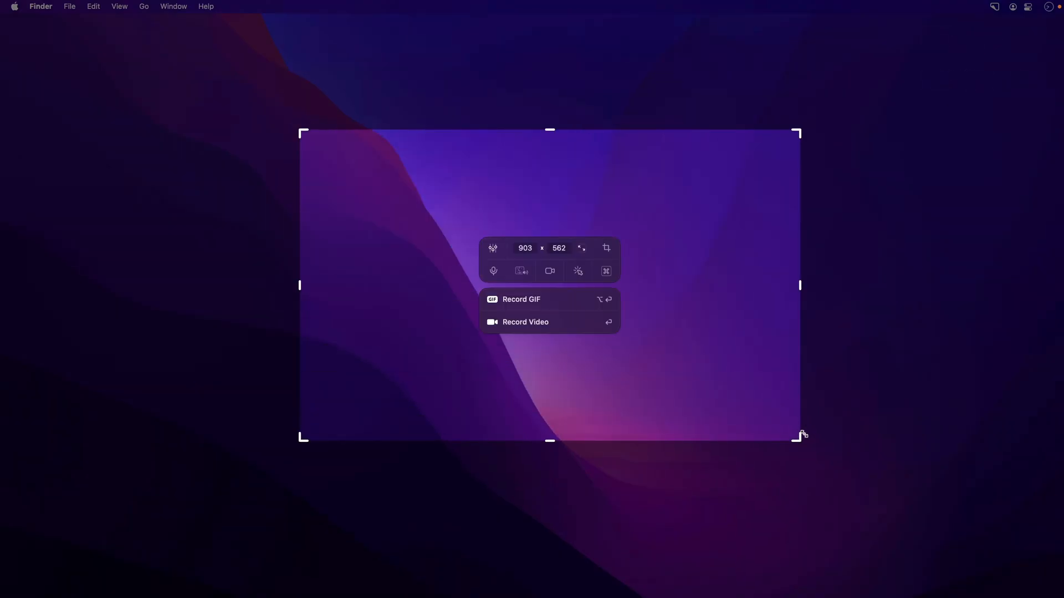
pyautogui.click(581, 256)
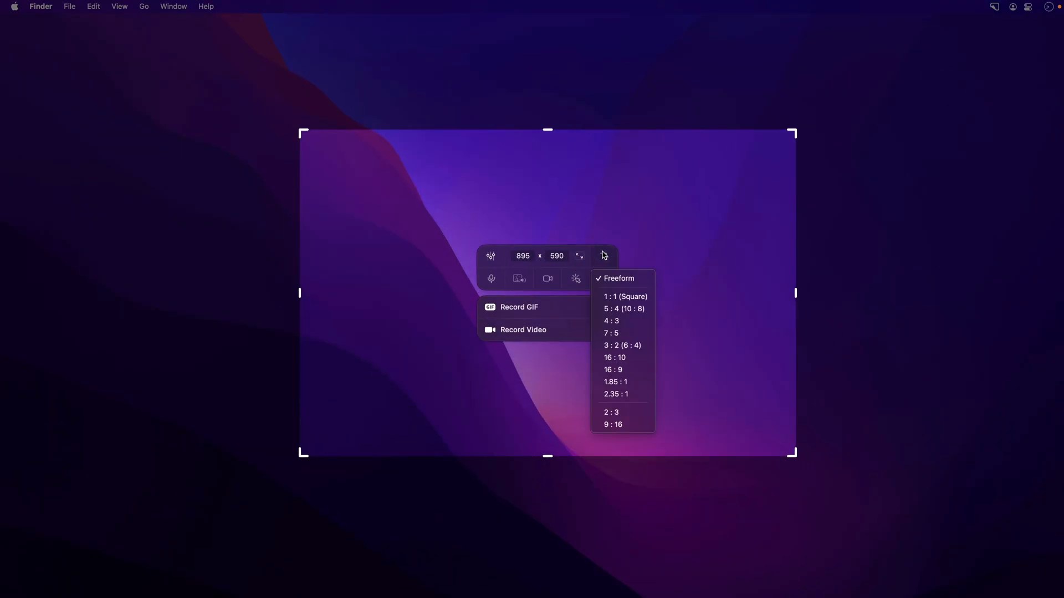
pyautogui.moveTo(623, 296)
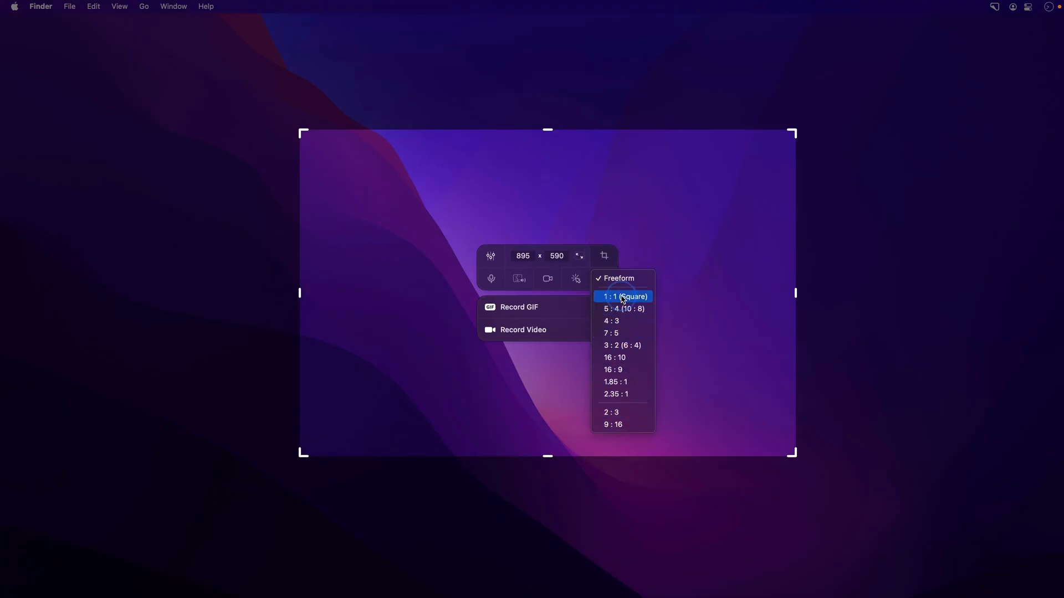
pyautogui.click(623, 296)
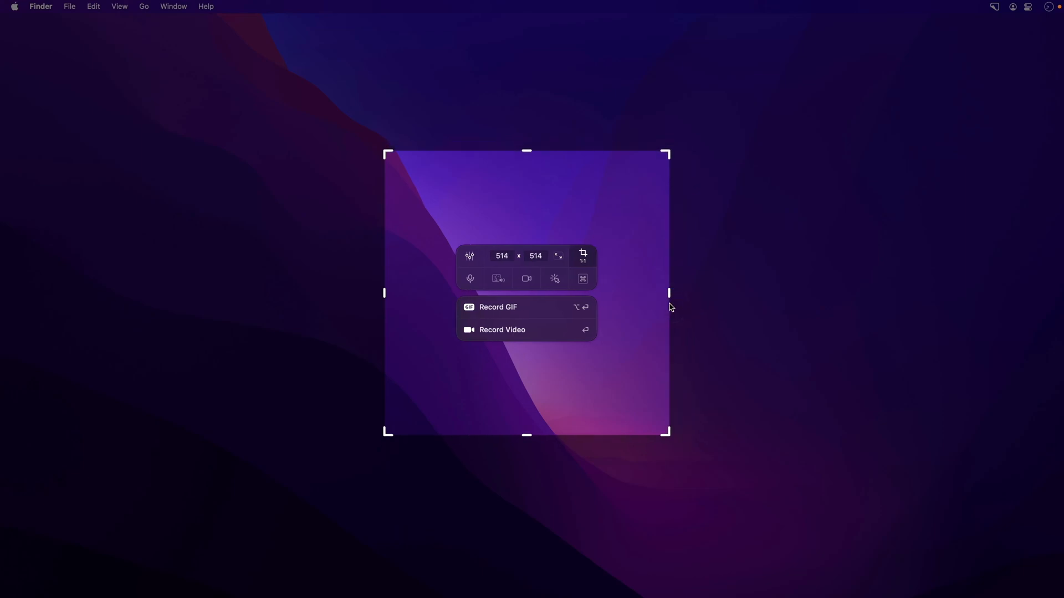
pyautogui.click(468, 256)
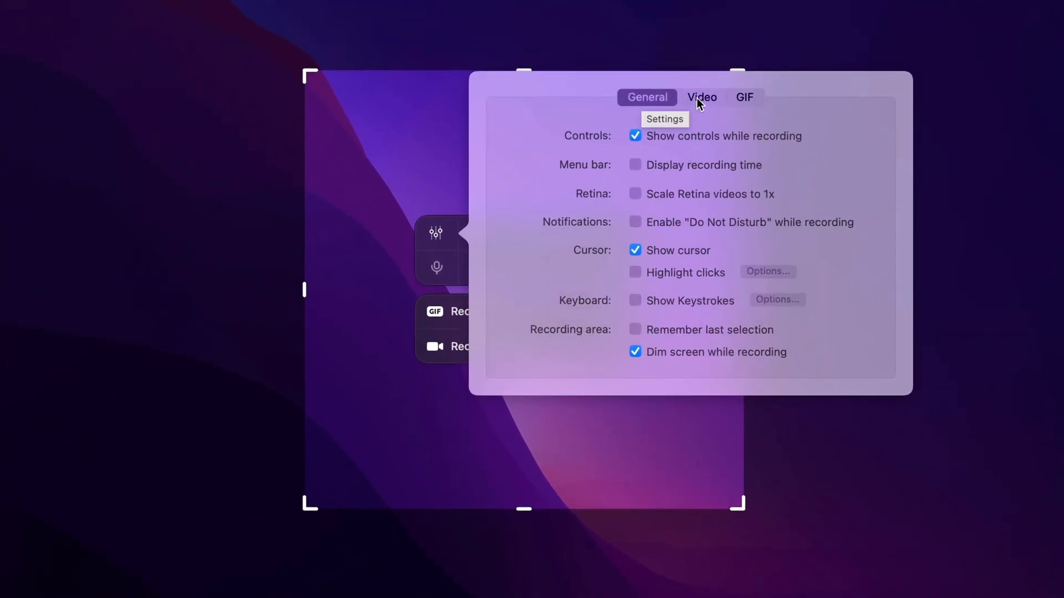
# Step: Enable the microphone and FaceTime HD Camera overlay, then record and stop a square clip
pyautogui.click(744, 97)
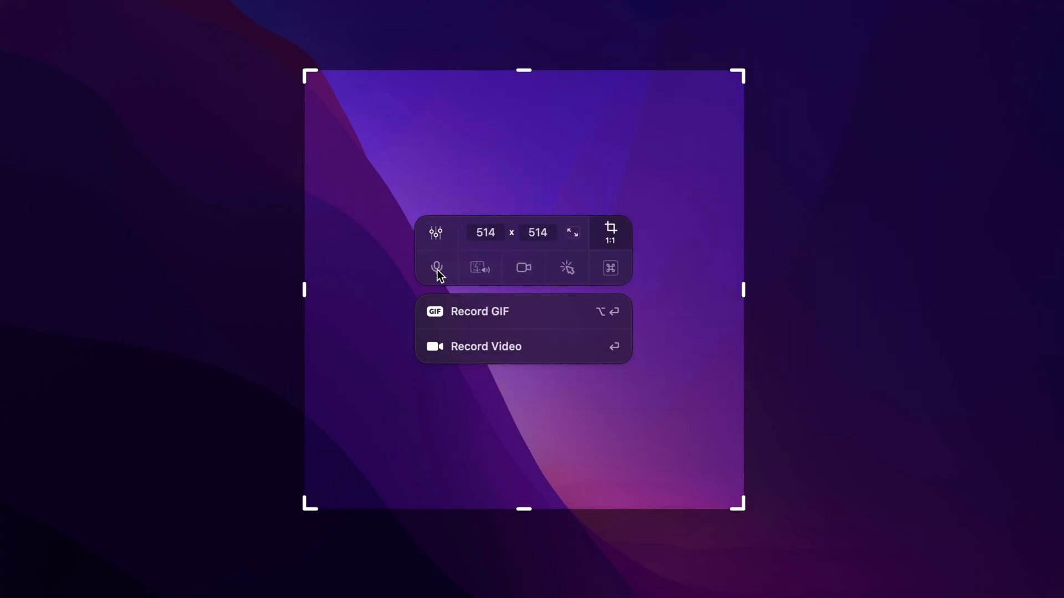
pyautogui.click(436, 267)
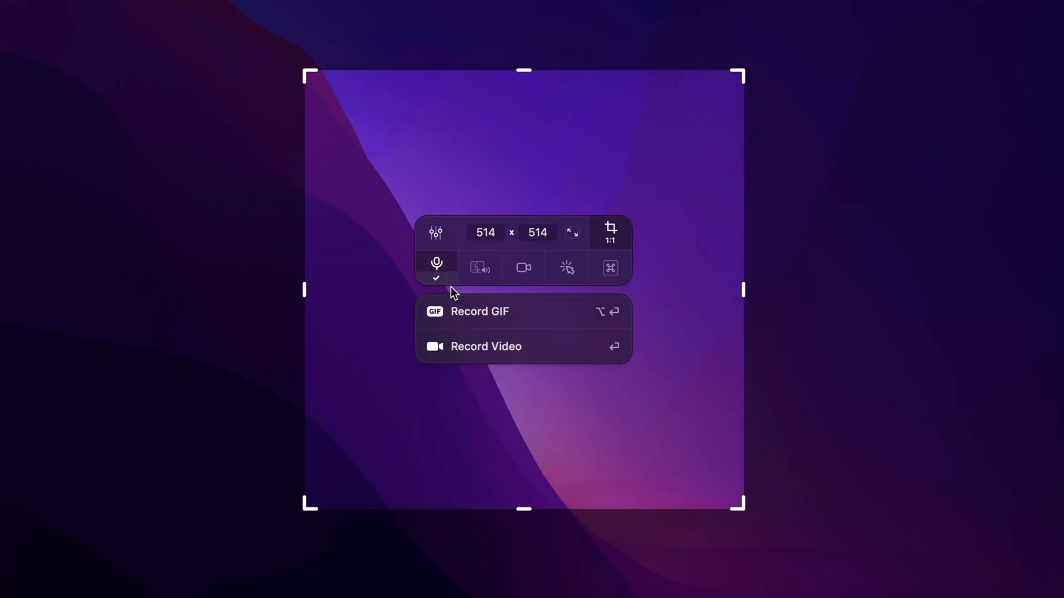
pyautogui.moveTo(481, 268)
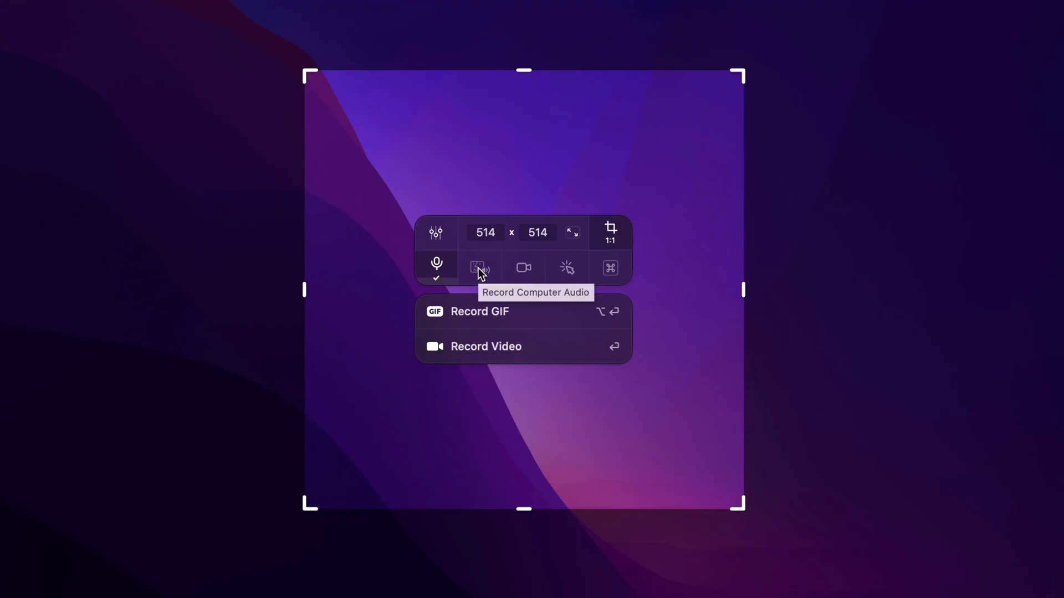
pyautogui.click(523, 267)
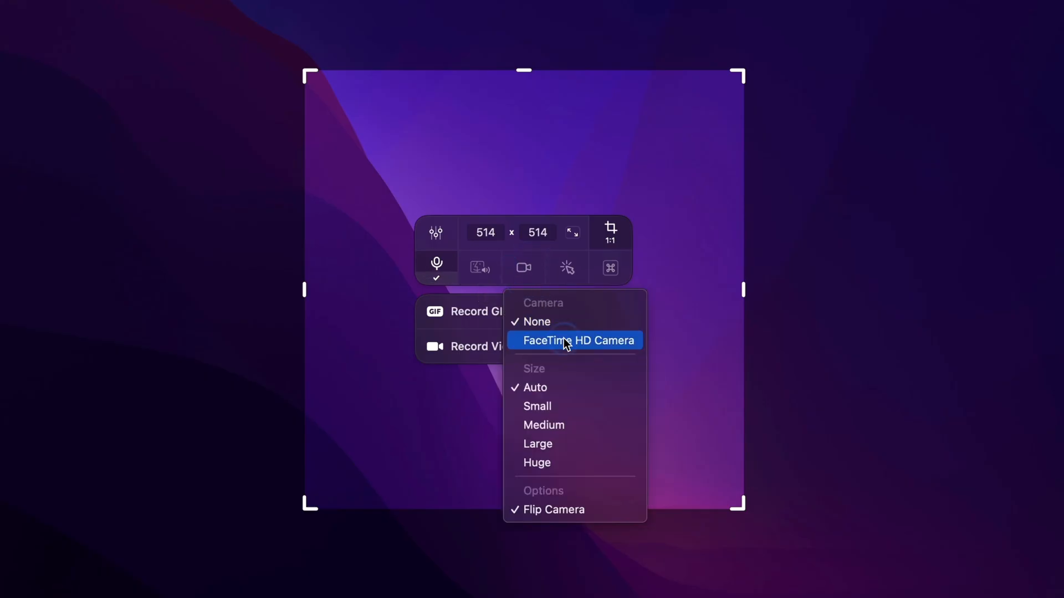
pyautogui.click(577, 340)
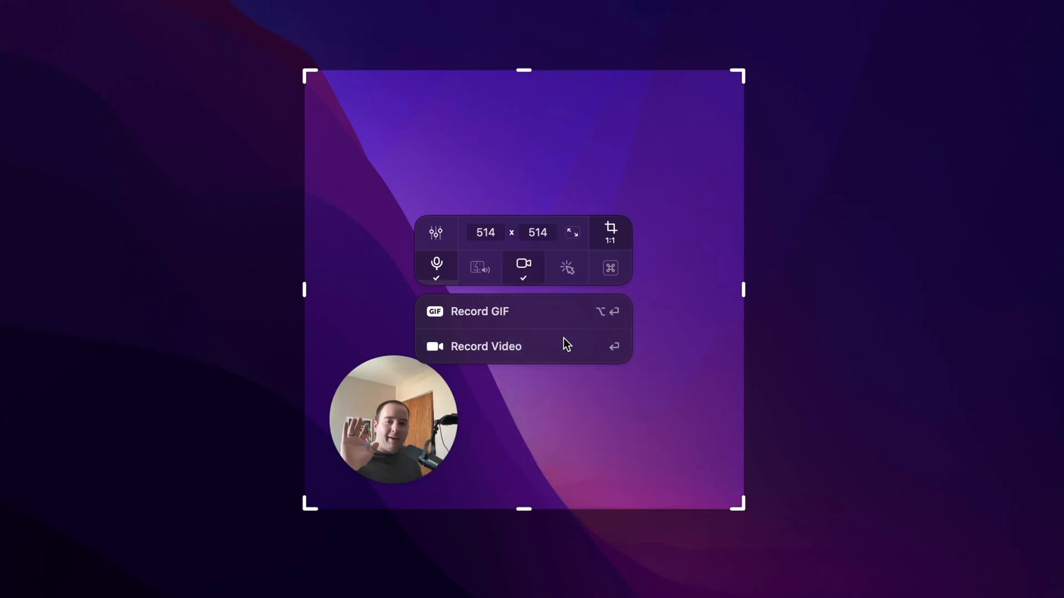
pyautogui.moveTo(437, 412)
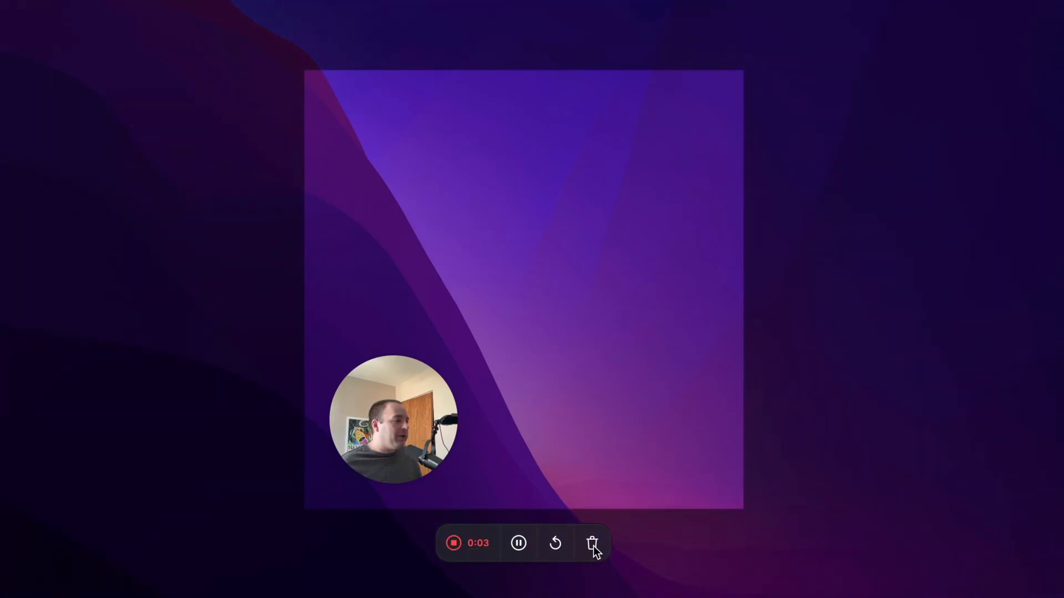
pyautogui.click(474, 181)
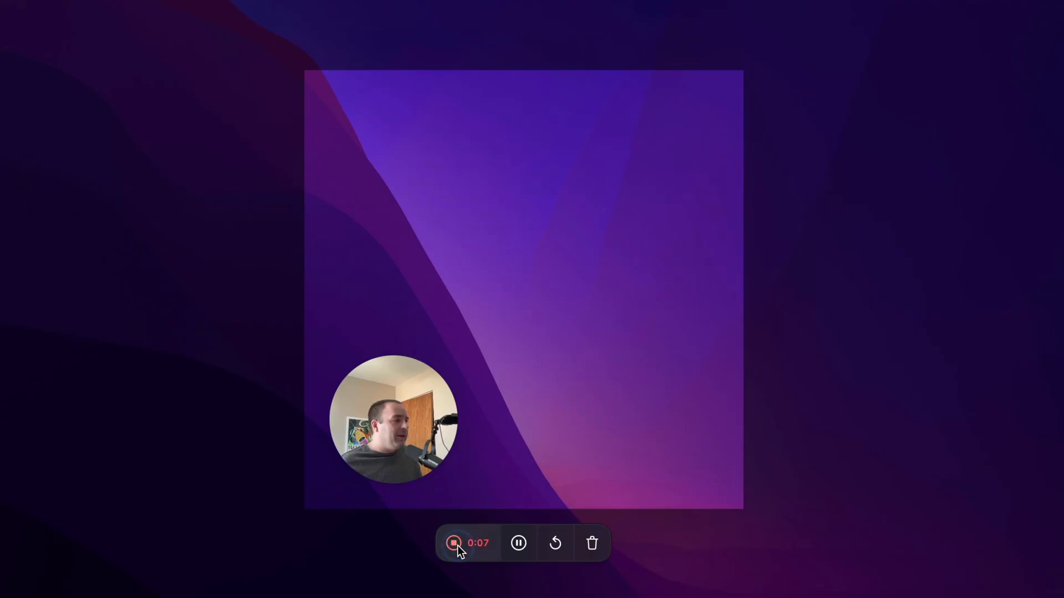
pyautogui.click(454, 543)
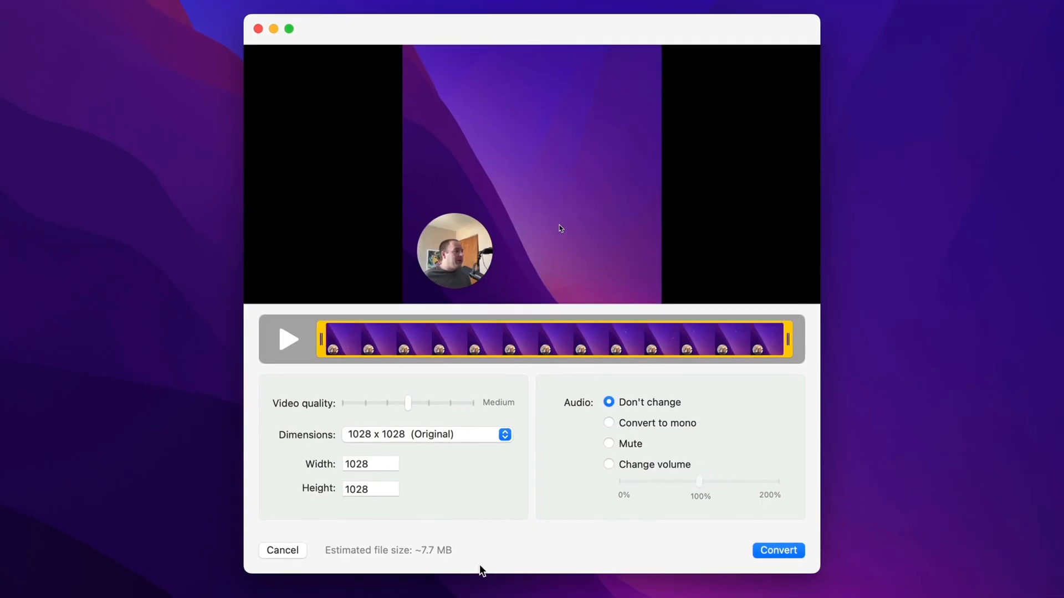
pyautogui.moveTo(447, 275)
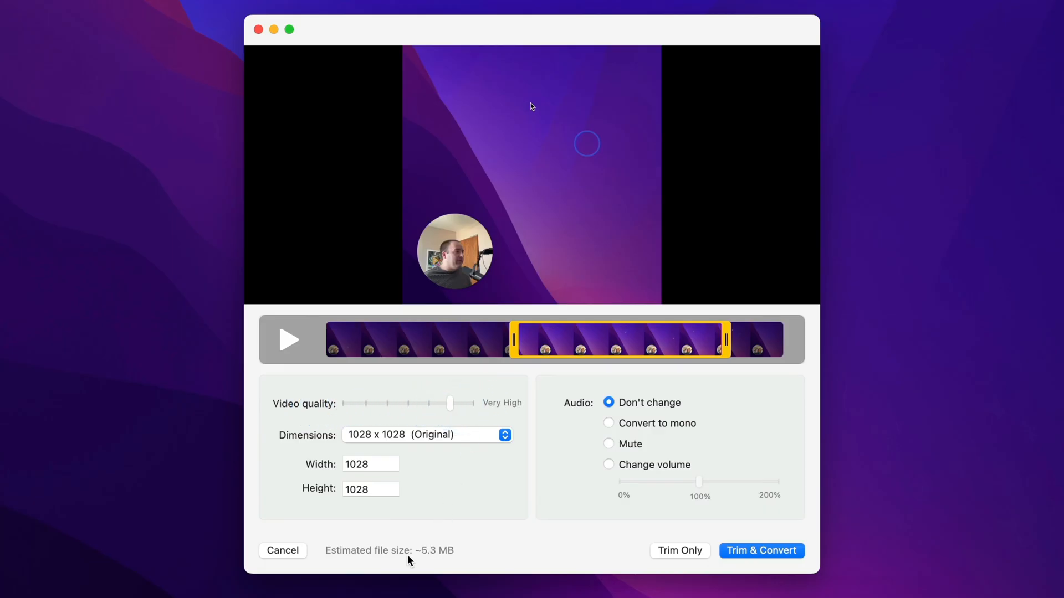
pyautogui.moveTo(419, 434)
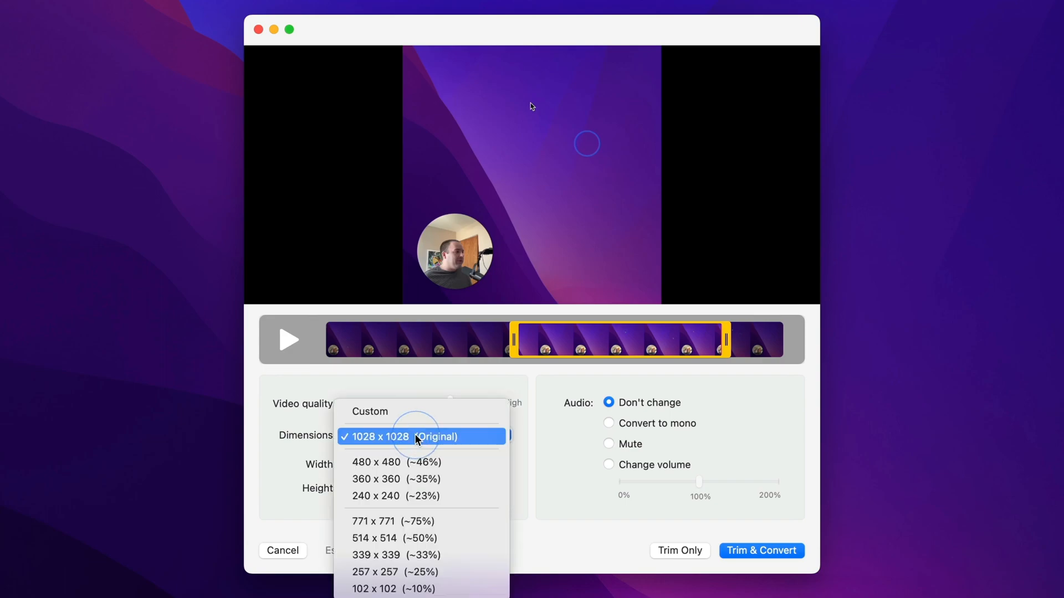
pyautogui.moveTo(420, 520)
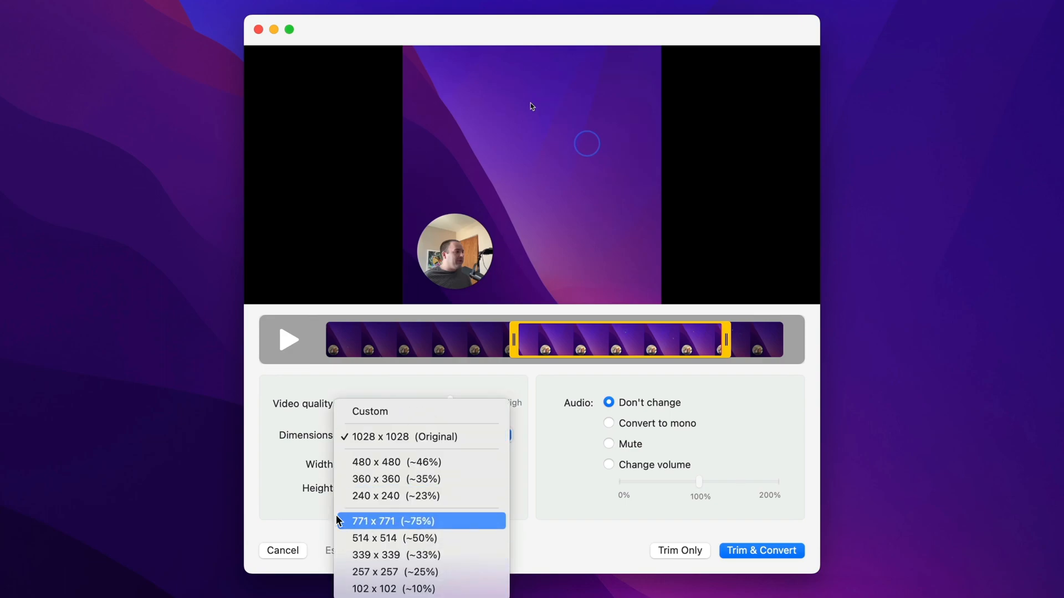
# Step: Keep the original dimensions and switch the clip's audio from mute to Change volume
pyautogui.click(402, 436)
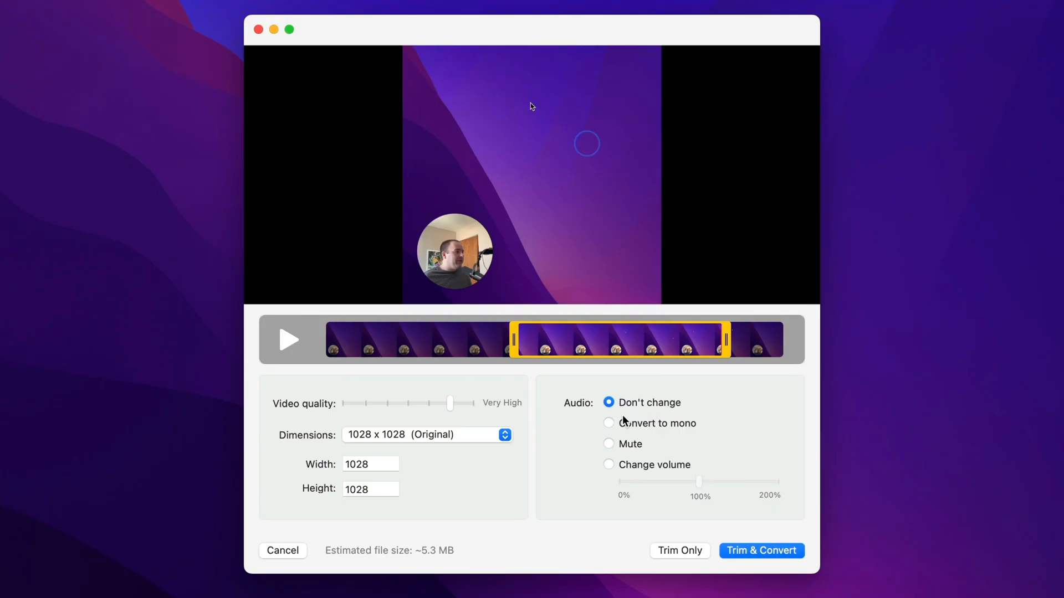
pyautogui.click(609, 444)
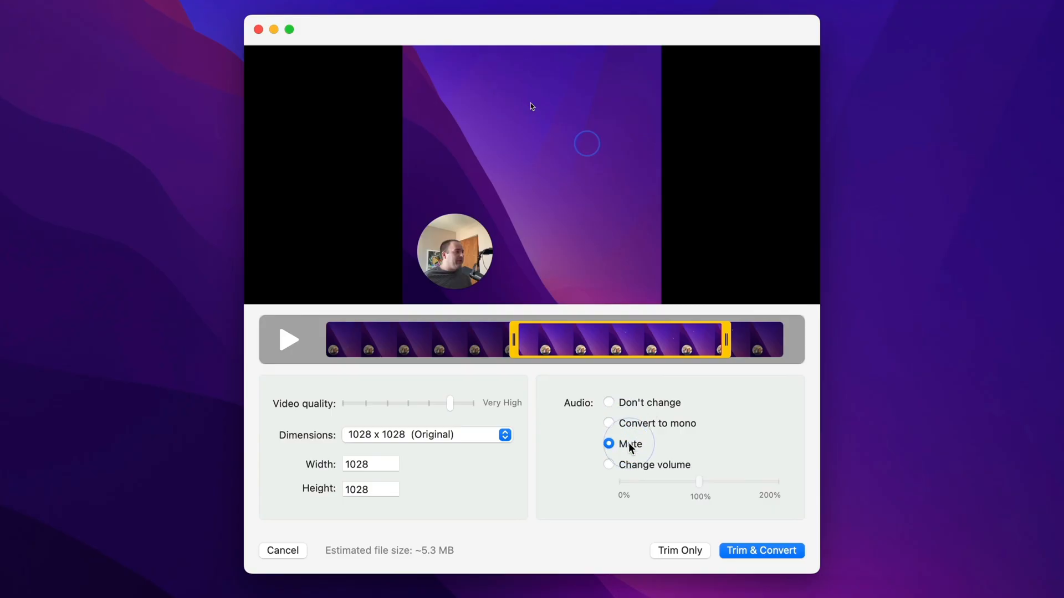
pyautogui.click(607, 465)
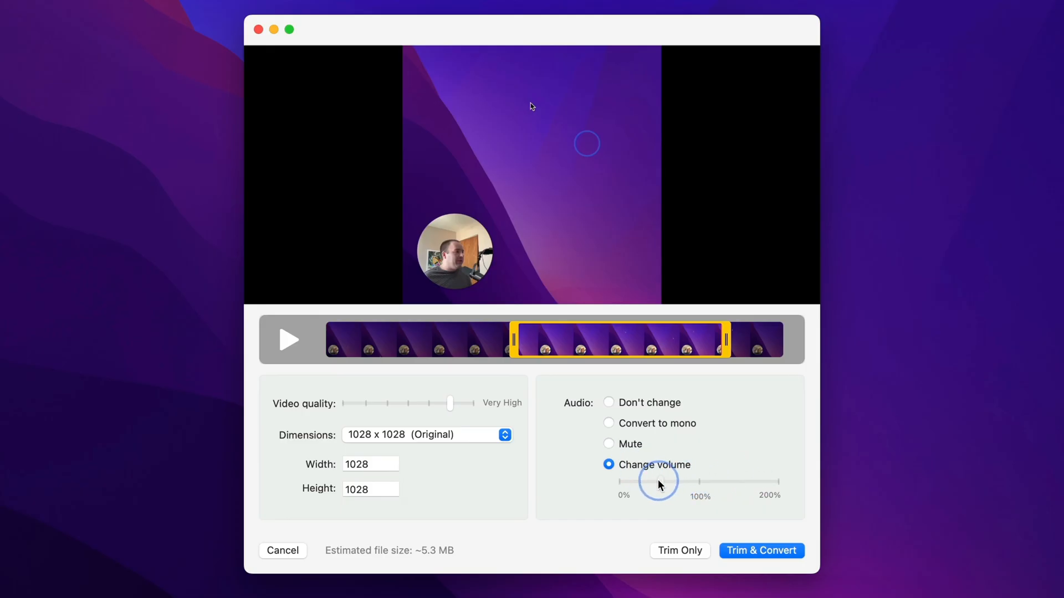
pyautogui.moveTo(753, 556)
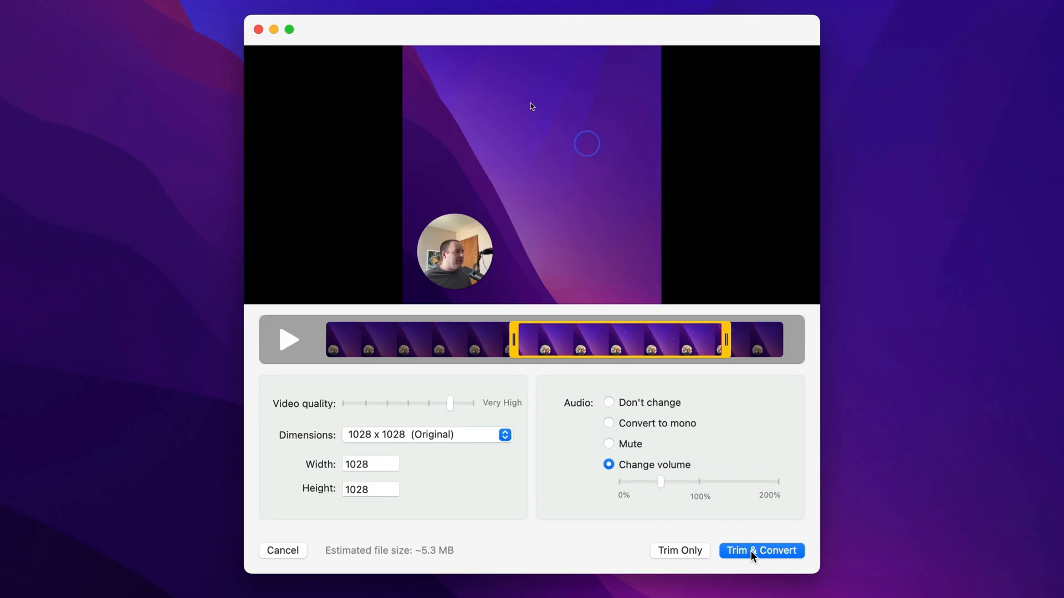
# Step: Trim & Convert the clip with Replace Video, acknowledging the 6.8 MB success and the tip
pyautogui.click(759, 550)
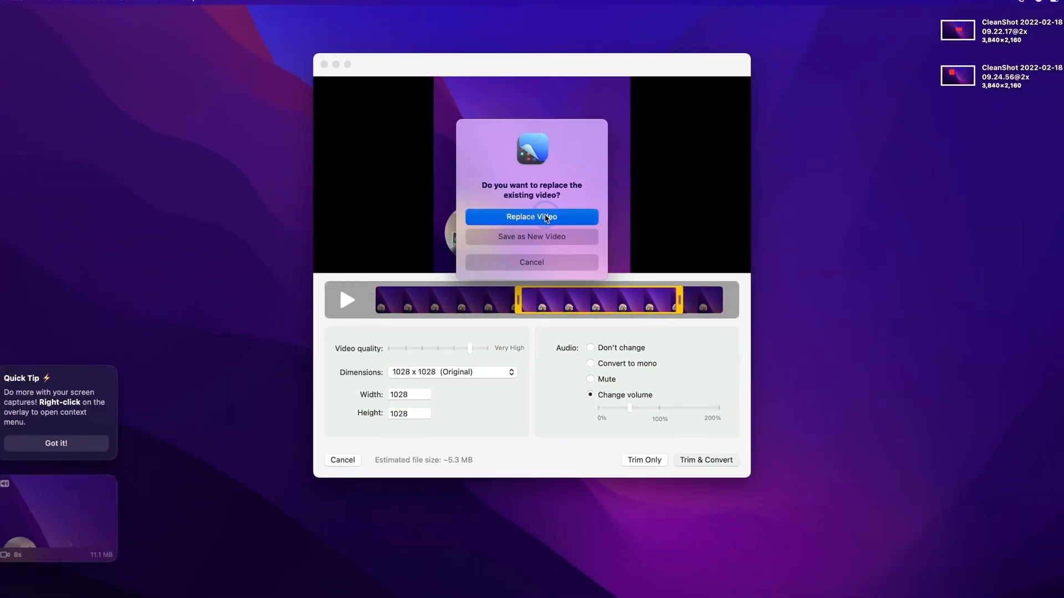
pyautogui.click(531, 217)
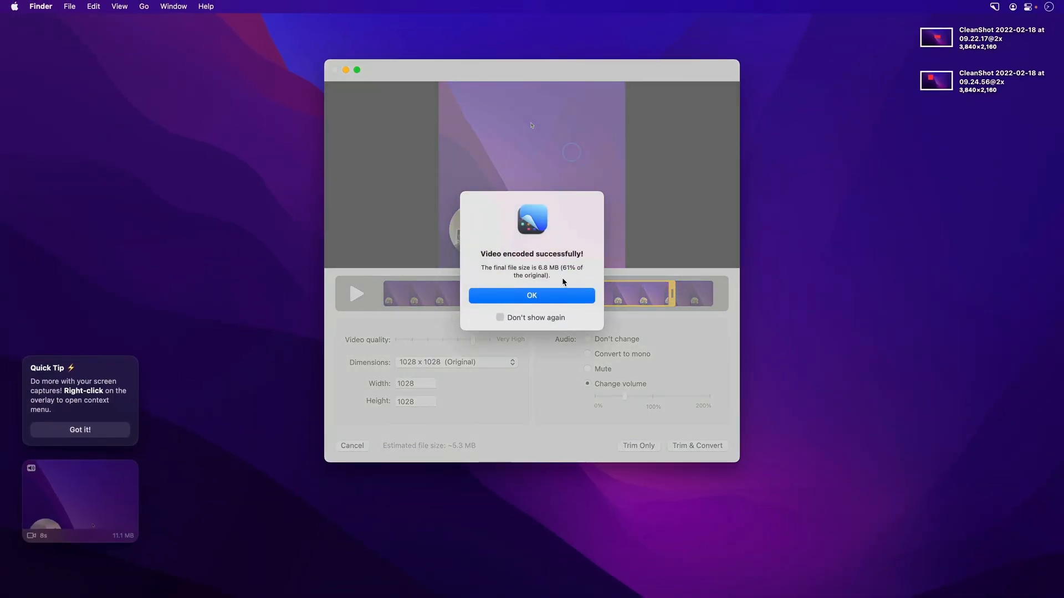
pyautogui.click(531, 295)
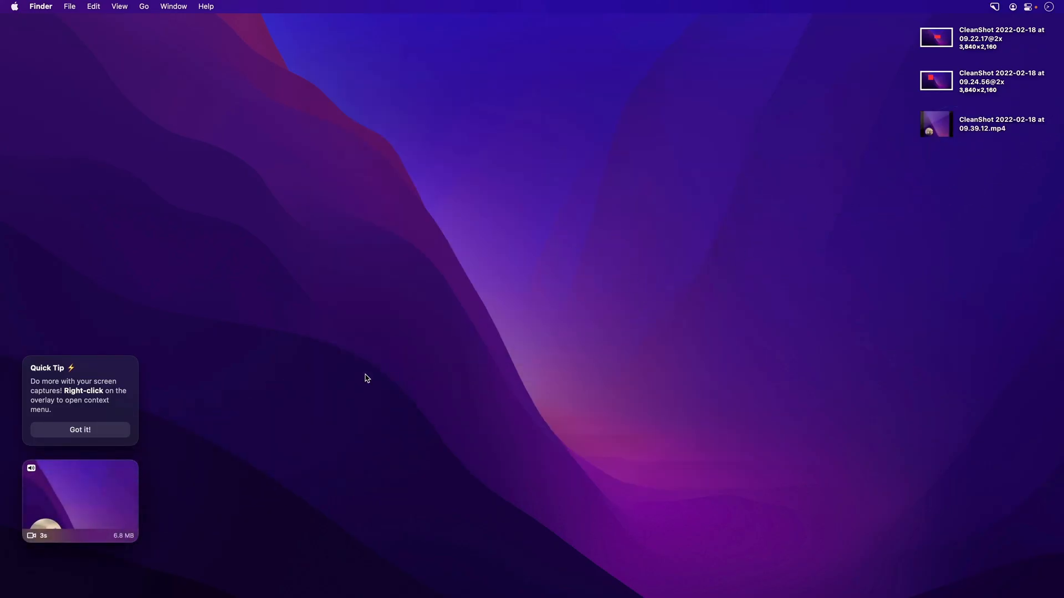
pyautogui.click(79, 429)
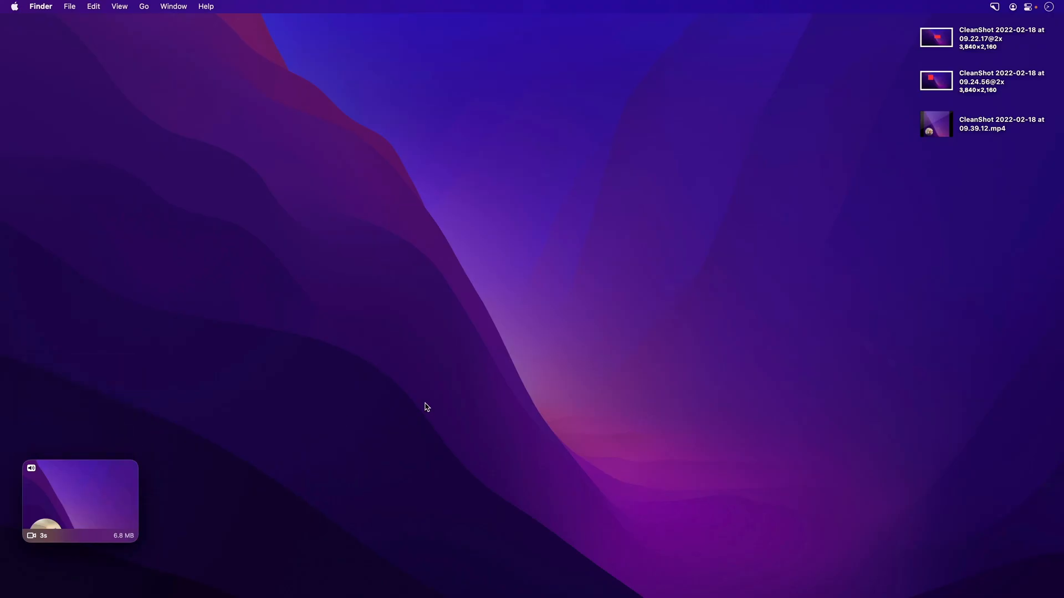